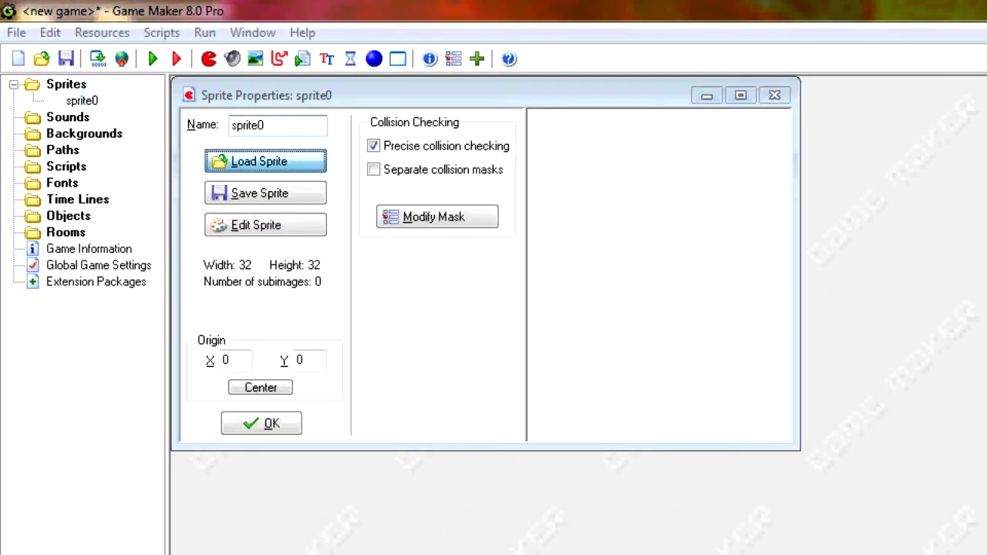
# Load the axe, shovel, pick, hoe and sword images into sprites spr_axe through spr_sword.
pyautogui.click(266, 161)
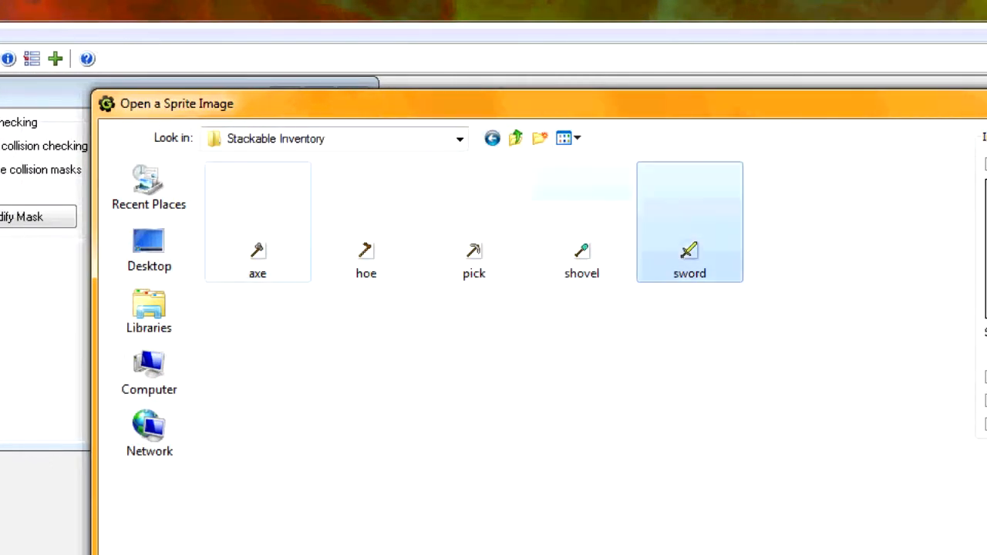
pyautogui.doubleClick(688, 221)
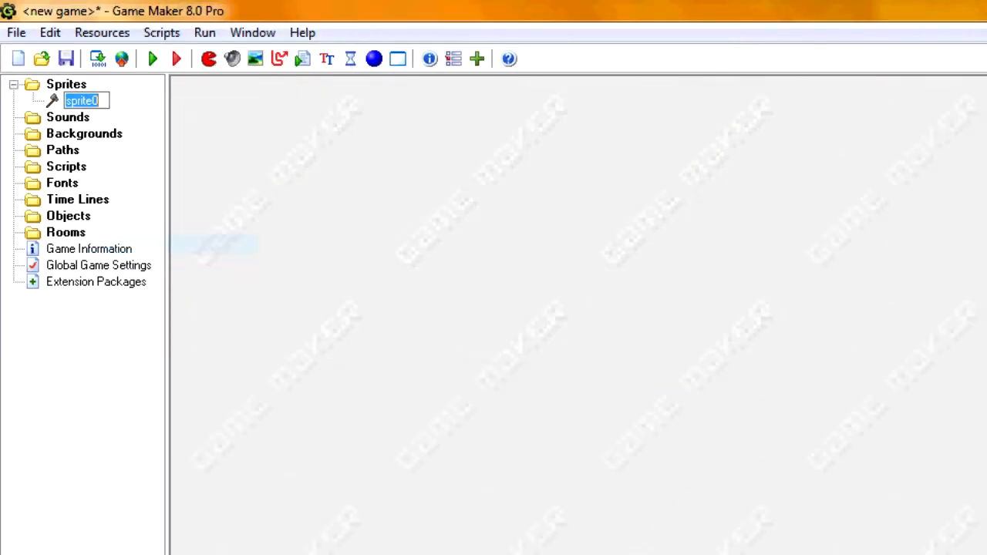
pyautogui.write('spr_axe')
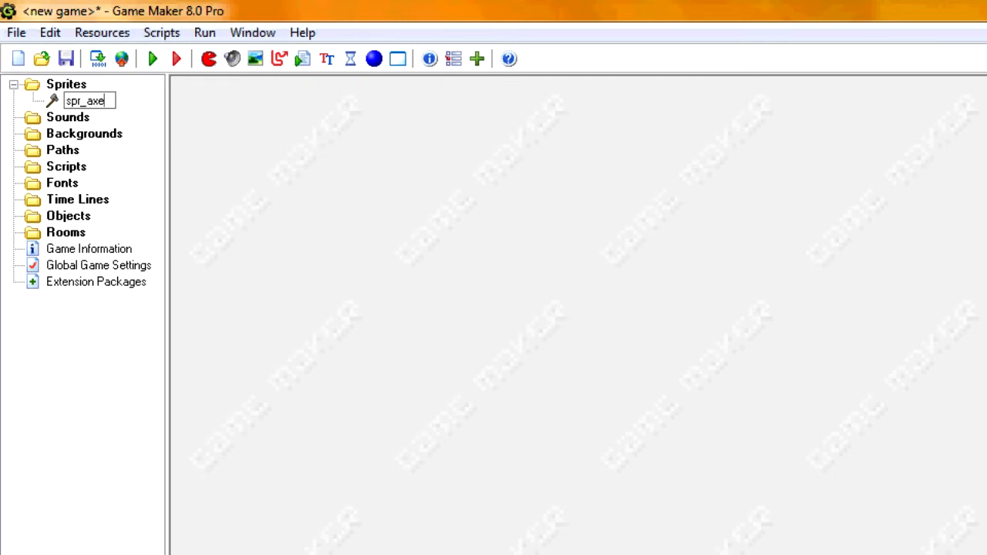
pyautogui.click(122, 187)
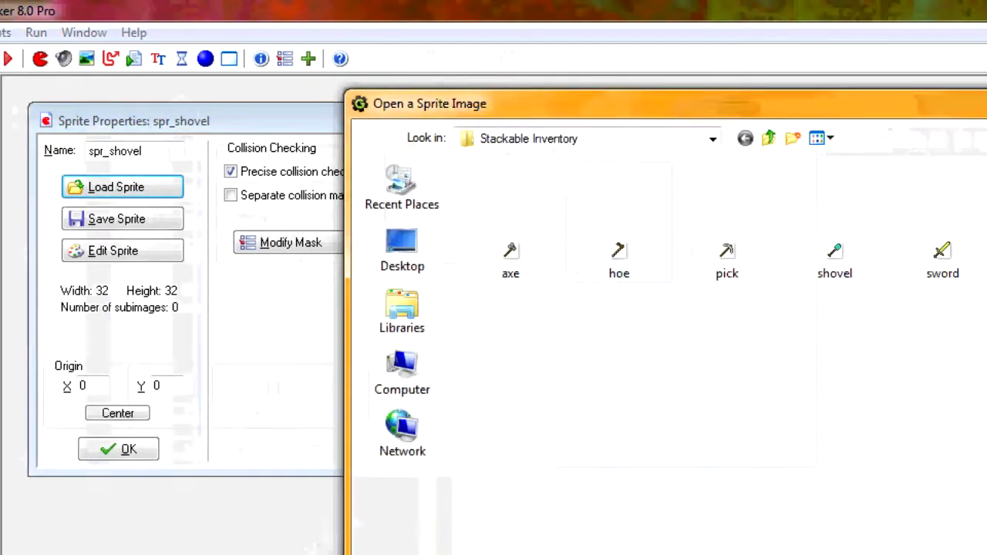
pyautogui.doubleClick(726, 258)
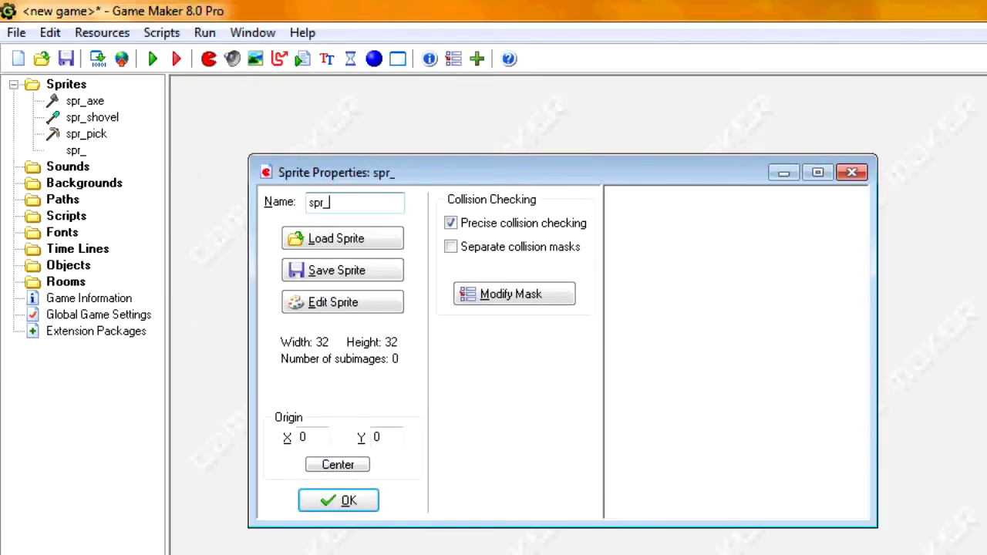
pyautogui.click(342, 238)
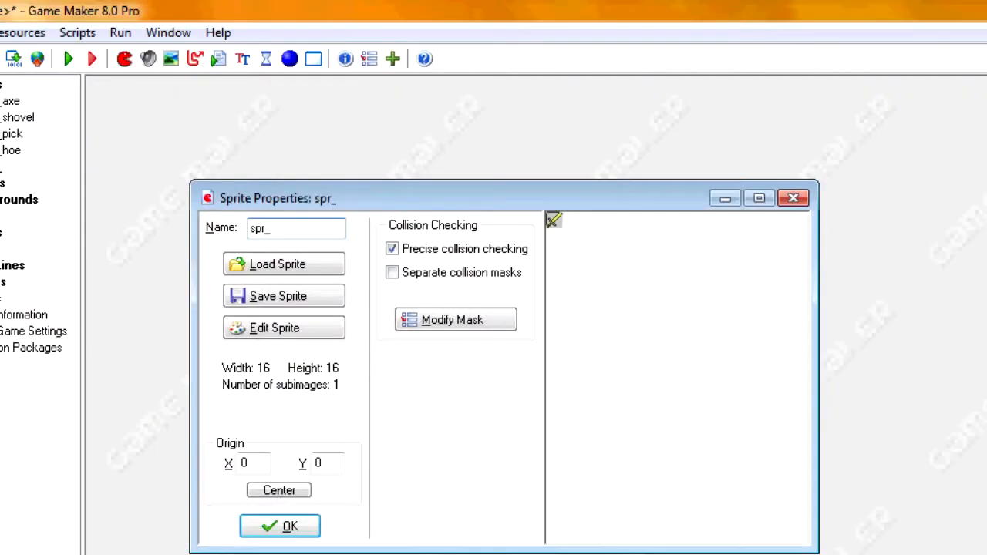
pyautogui.click(279, 525)
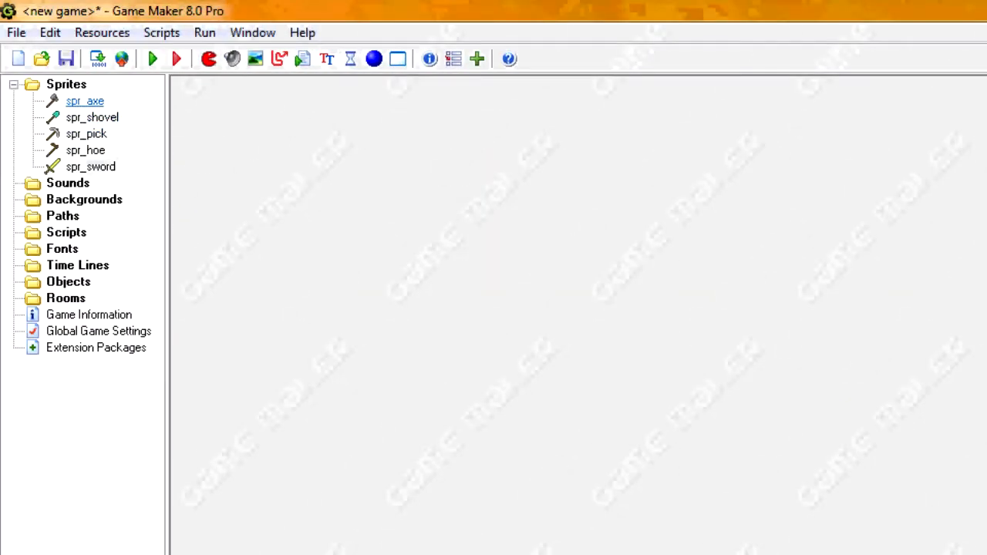
# Create spr_slot and gradient-fill its image from brown to orange.
pyautogui.click(87, 134)
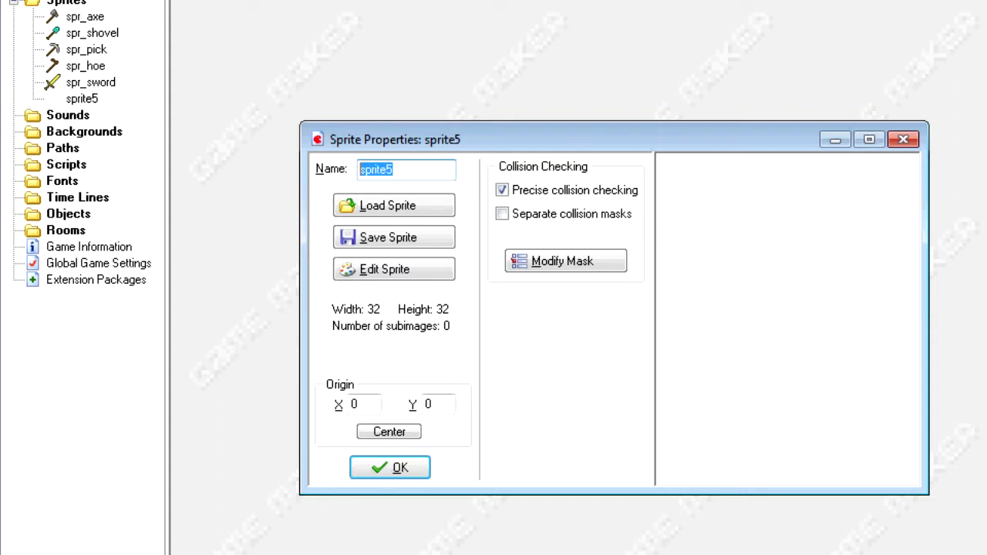
pyautogui.write('spr_slo')
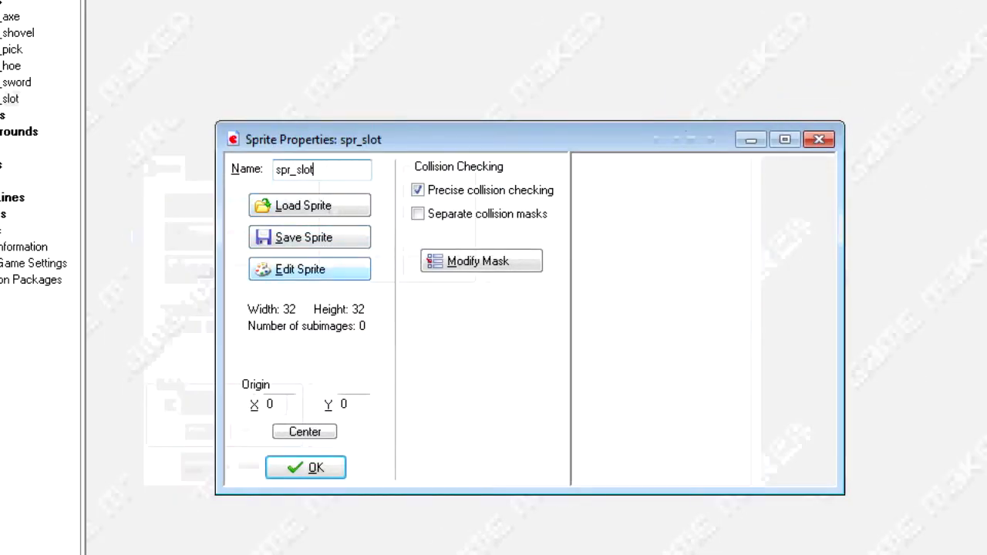
pyautogui.click(309, 269)
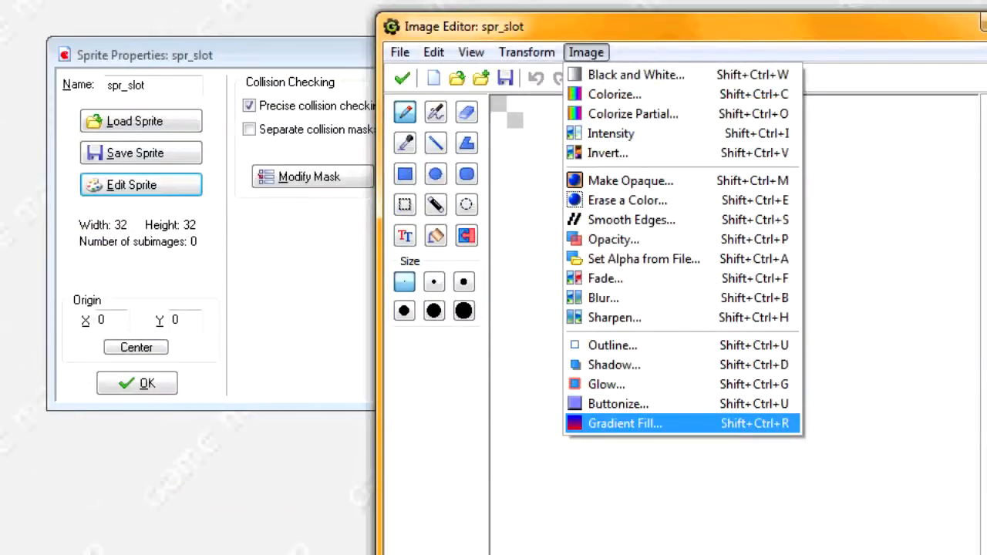
pyautogui.click(624, 423)
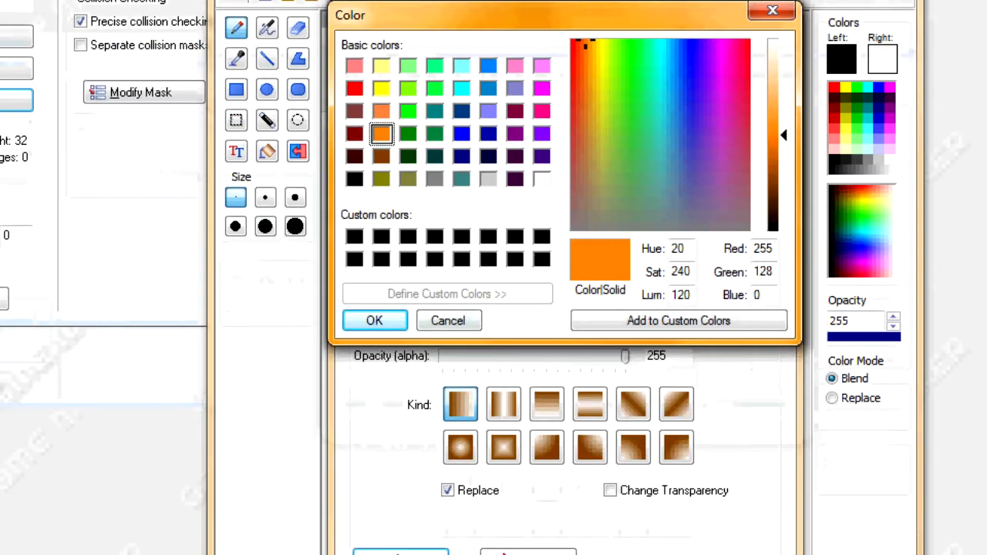
pyautogui.click(374, 320)
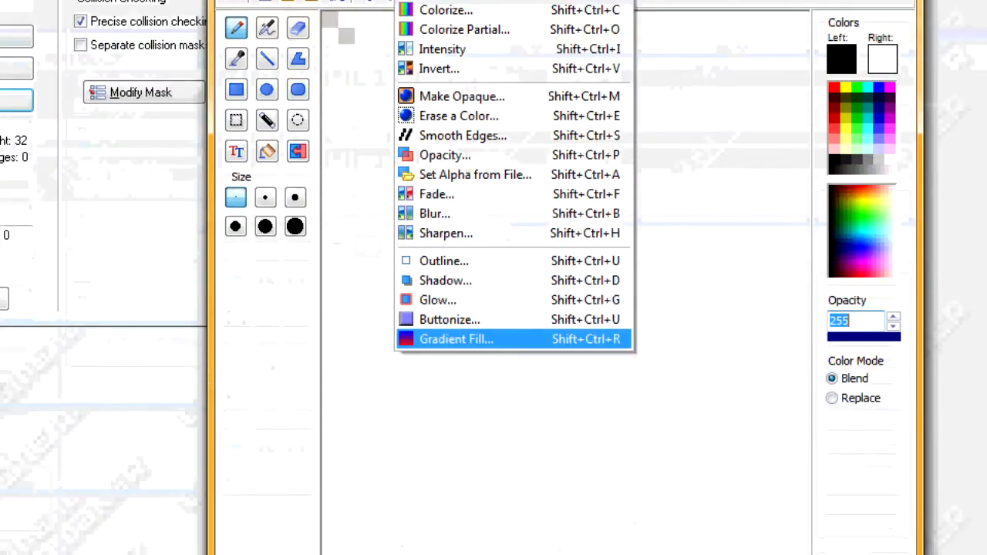
pyautogui.click(455, 338)
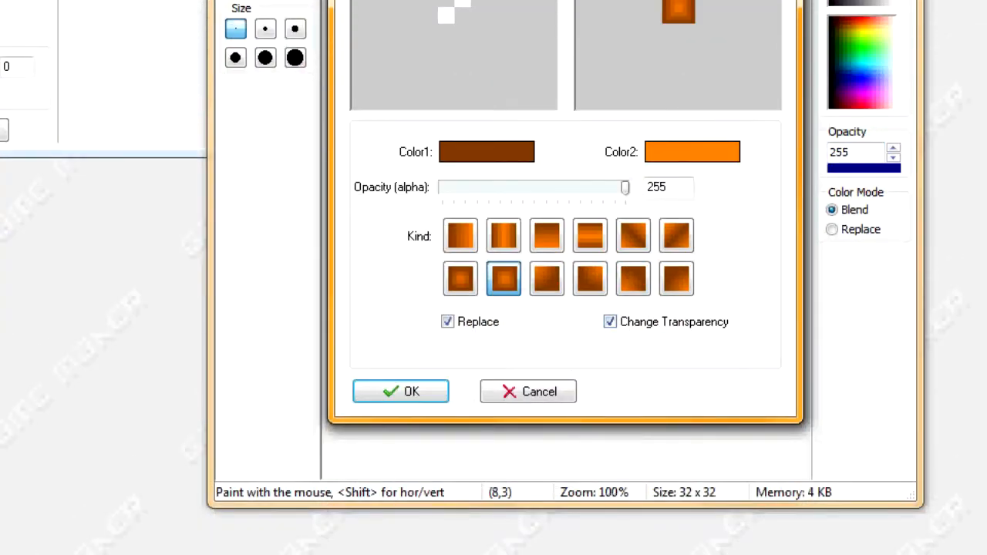
pyautogui.click(400, 391)
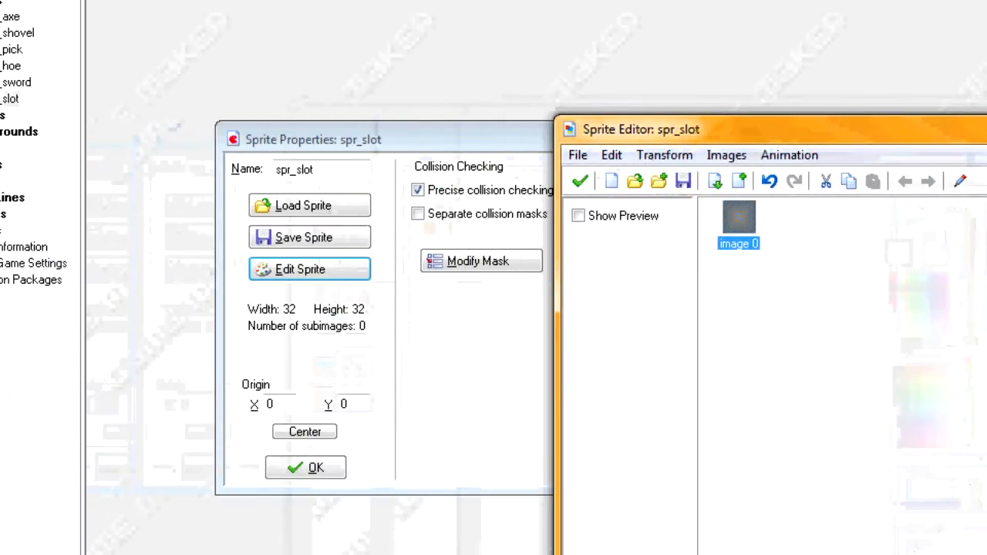
pyautogui.click(304, 468)
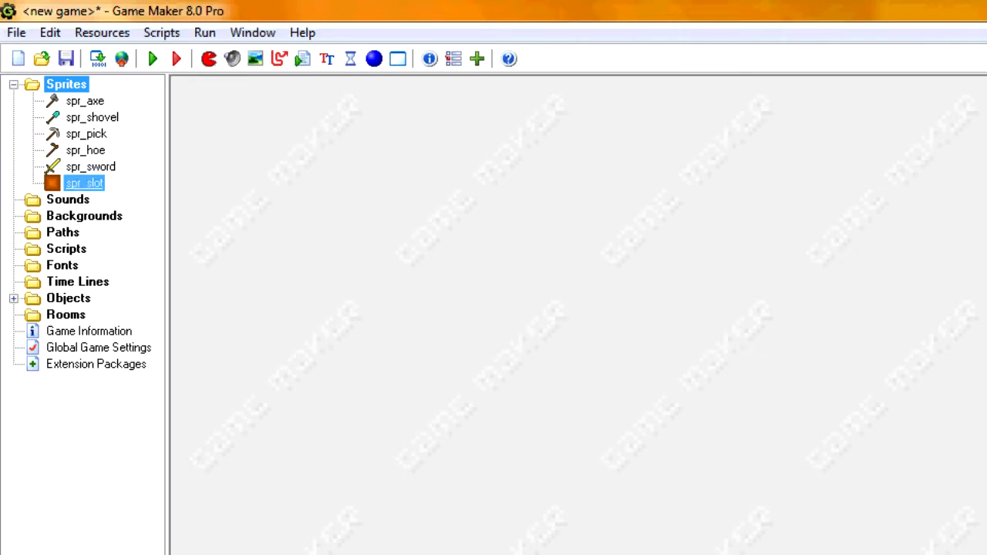
# Create spr_null and give it one blank 32x32 image.
pyautogui.doubleClick(85, 101)
pyautogui.write('spr_')
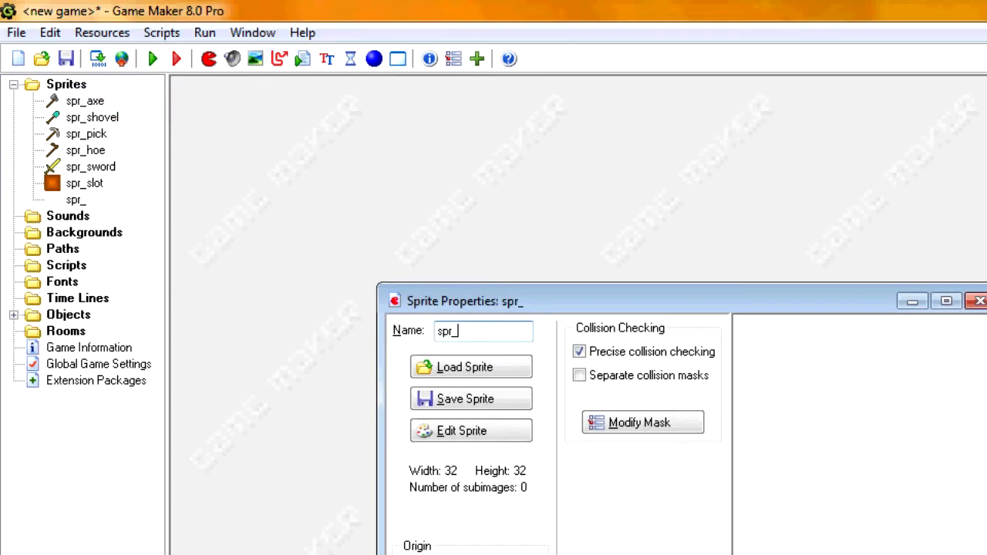
pyautogui.write('null')
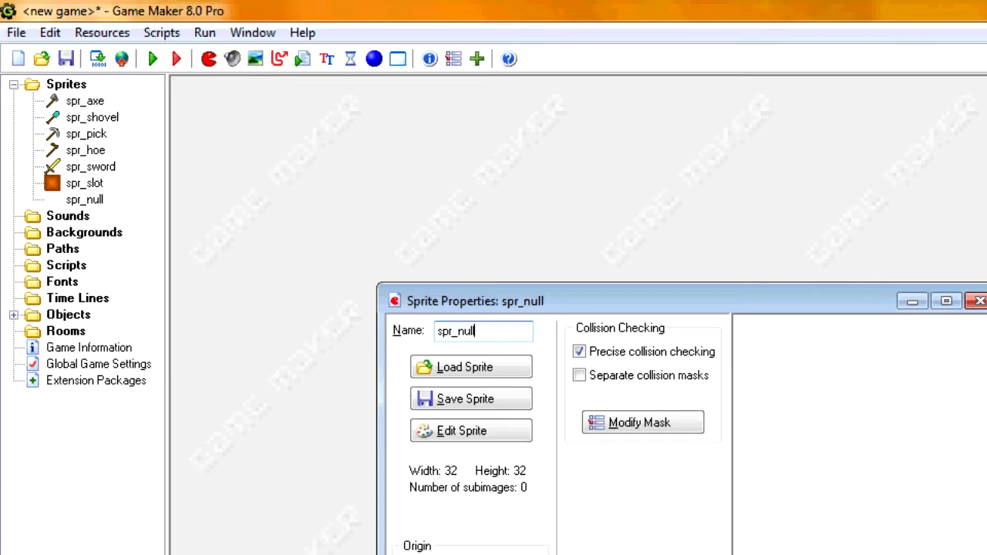
pyautogui.click(84, 183)
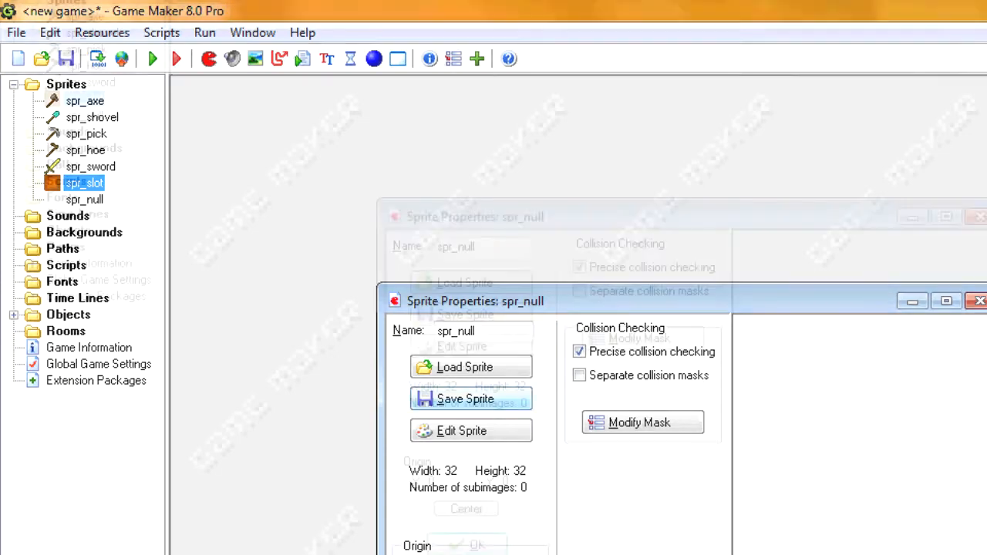
pyautogui.click(471, 430)
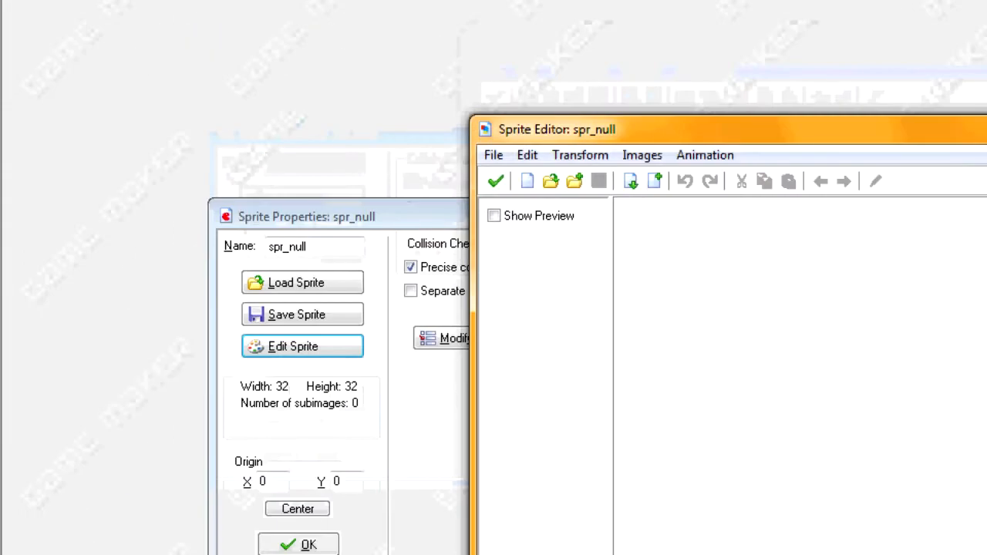
pyautogui.click(495, 180)
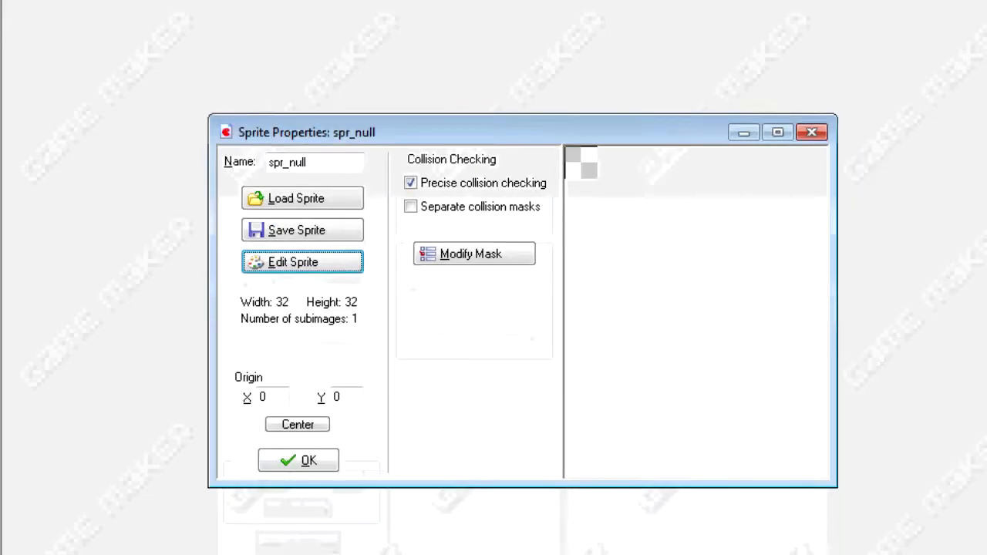
pyautogui.click(298, 460)
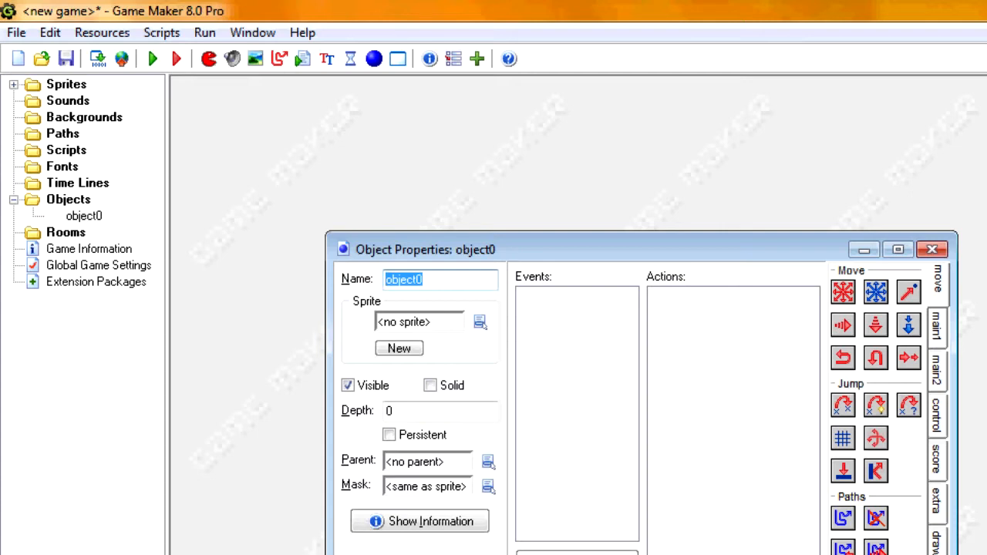
# Create slot objects using spr_slot whose Create code sets index=1, index=3 and so on.
pyautogui.write('obj')
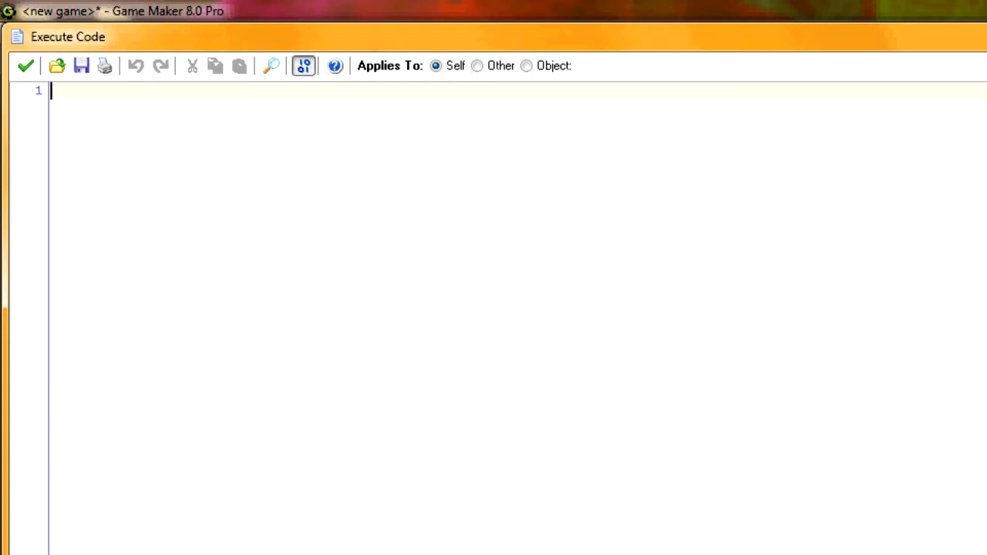
pyautogui.click(25, 65)
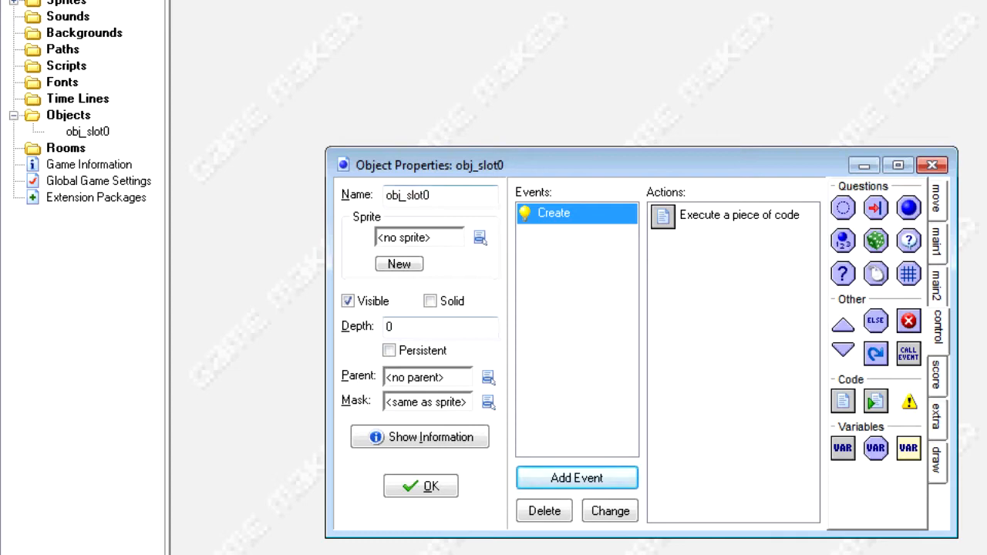
pyautogui.click(478, 236)
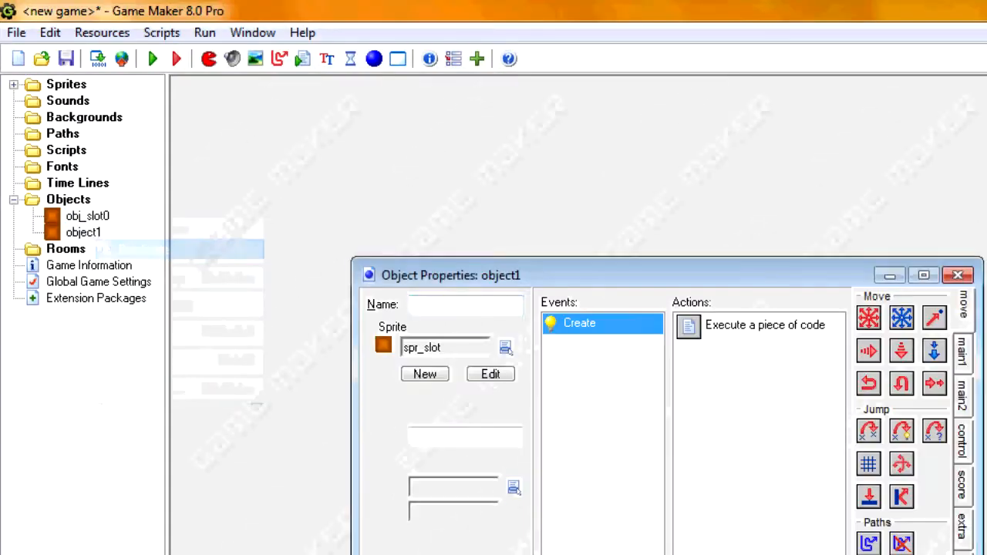
pyautogui.write('obj_slot')
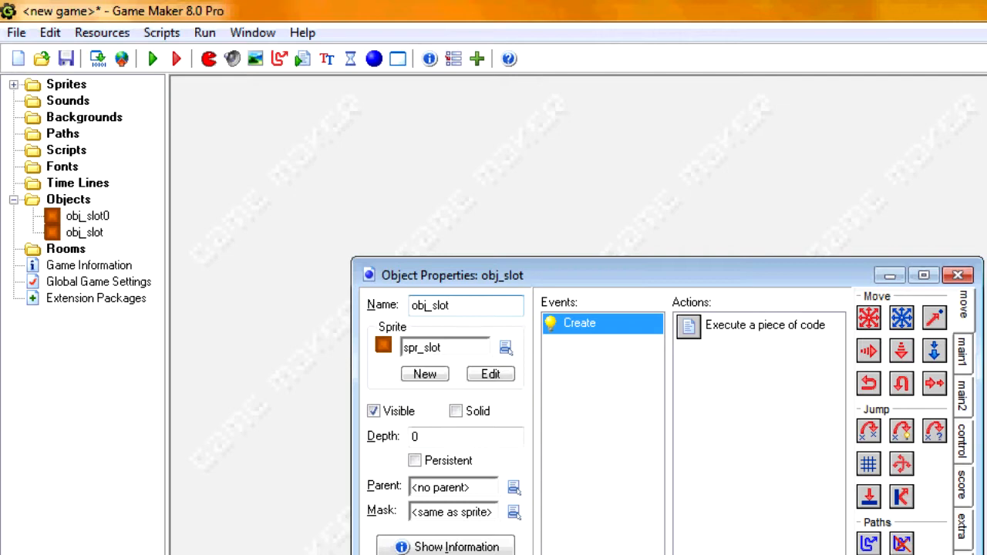
pyautogui.doubleClick(764, 324)
pyautogui.write('index=1')
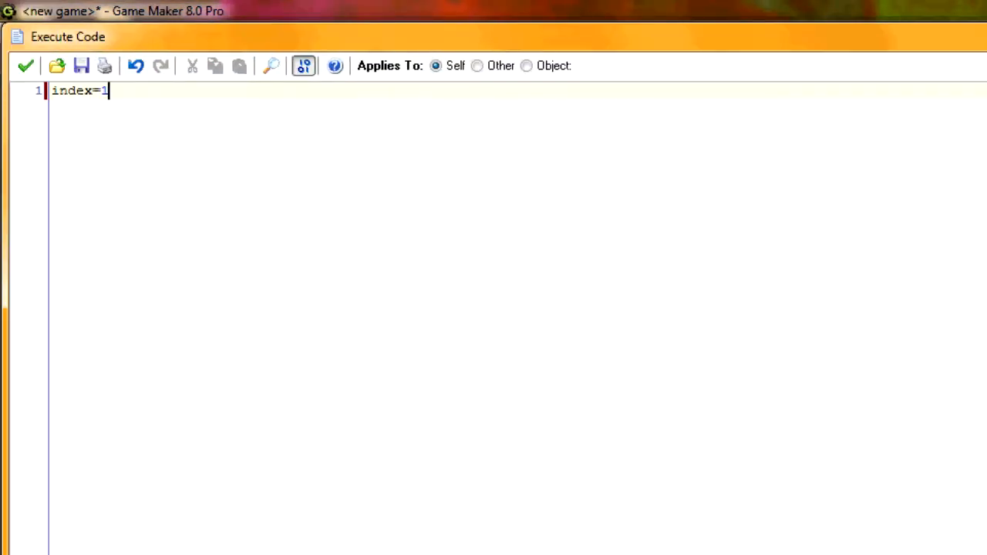
pyautogui.click(25, 66)
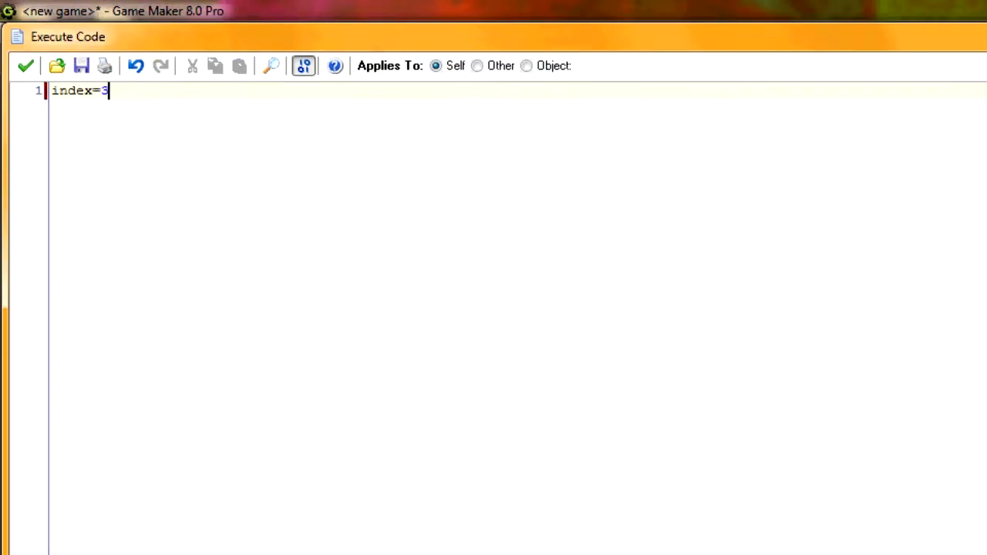
pyautogui.click(26, 66)
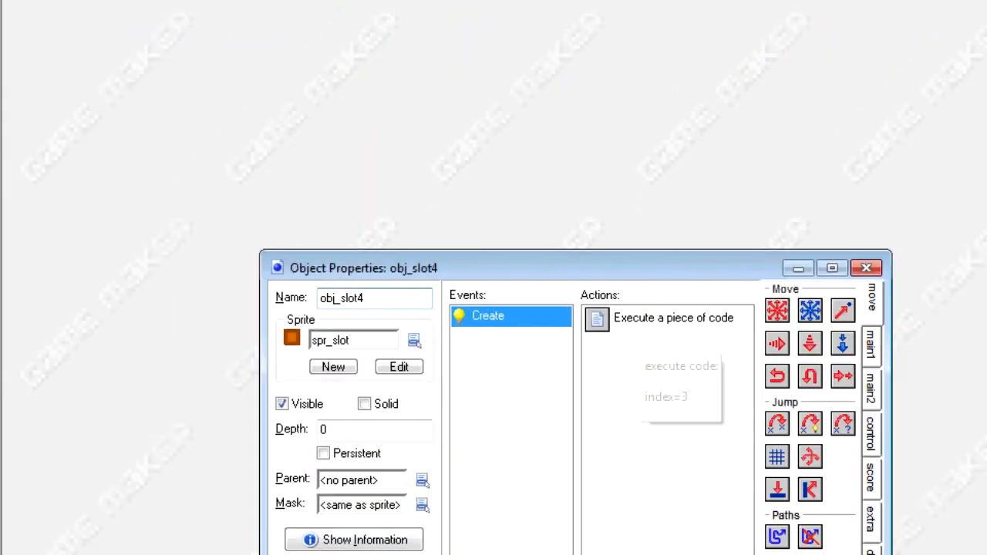
pyautogui.rightClick(68, 199)
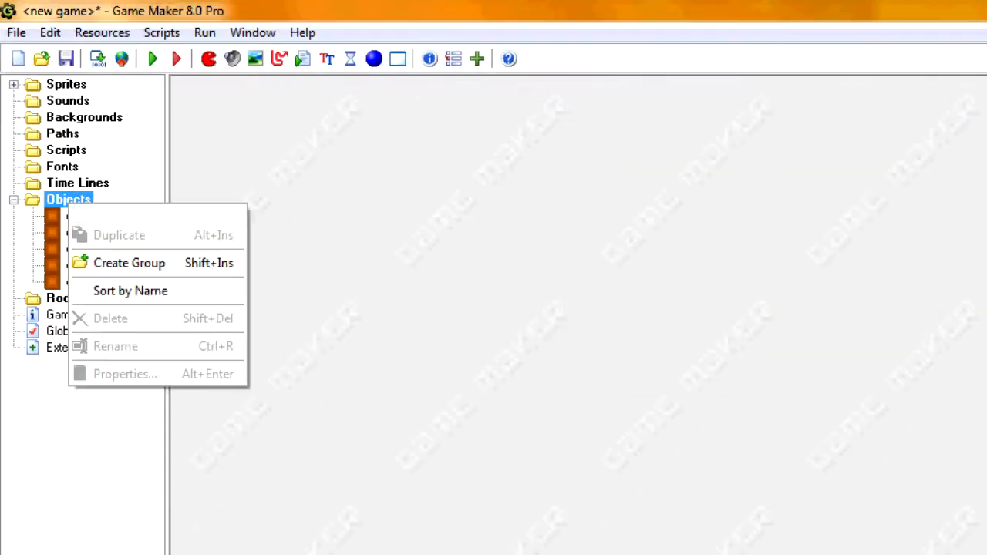
# Name the new object obj_slot and make it the parent of obj_slot3.
pyautogui.rightClick(77, 183)
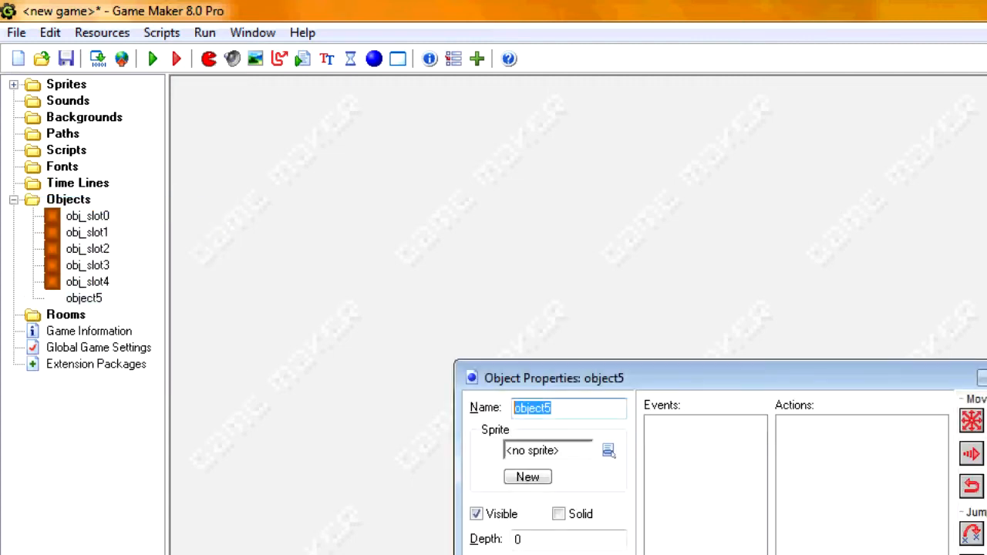
pyautogui.write('obj_slo')
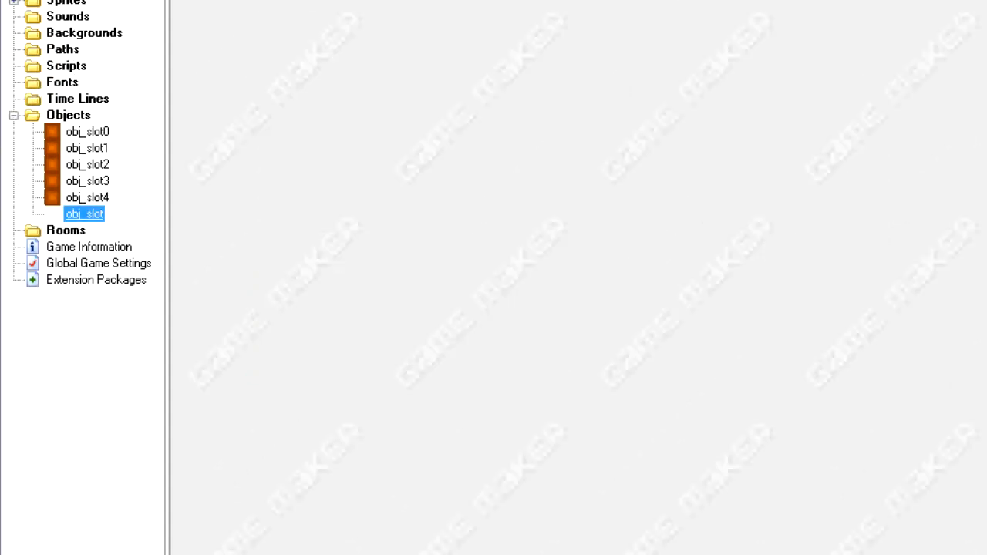
pyautogui.doubleClick(84, 214)
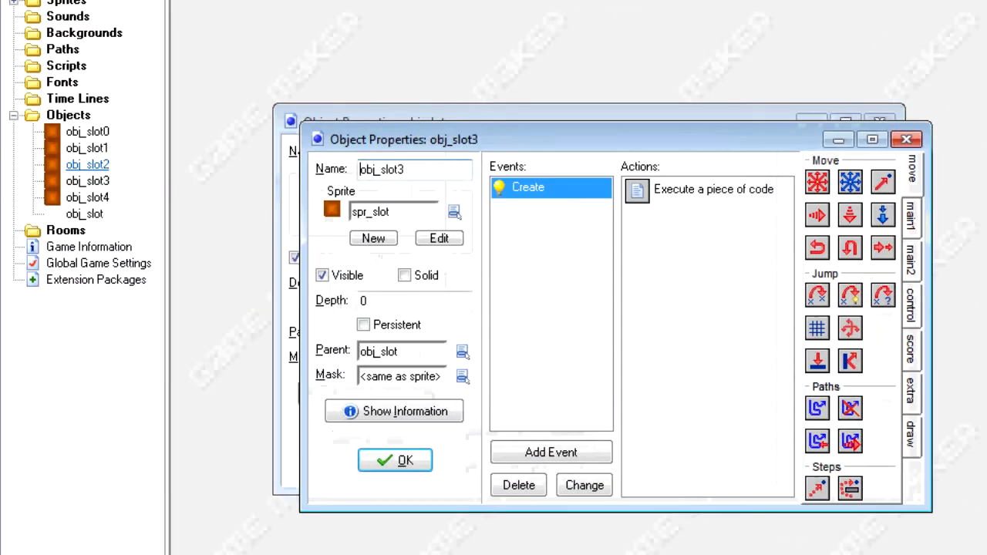
pyautogui.click(395, 459)
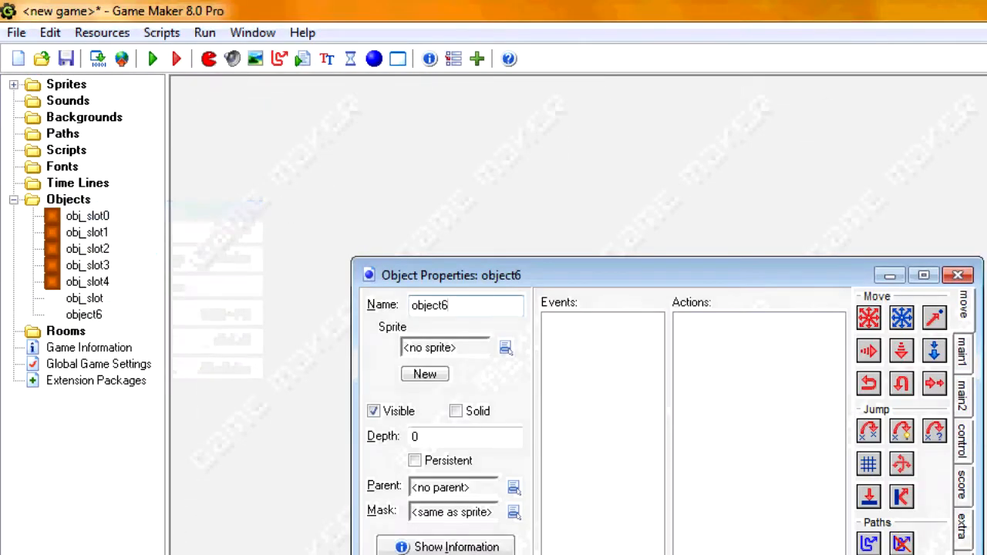
# Start a /* */ comment block with the line variable=1.
pyautogui.write('contr')
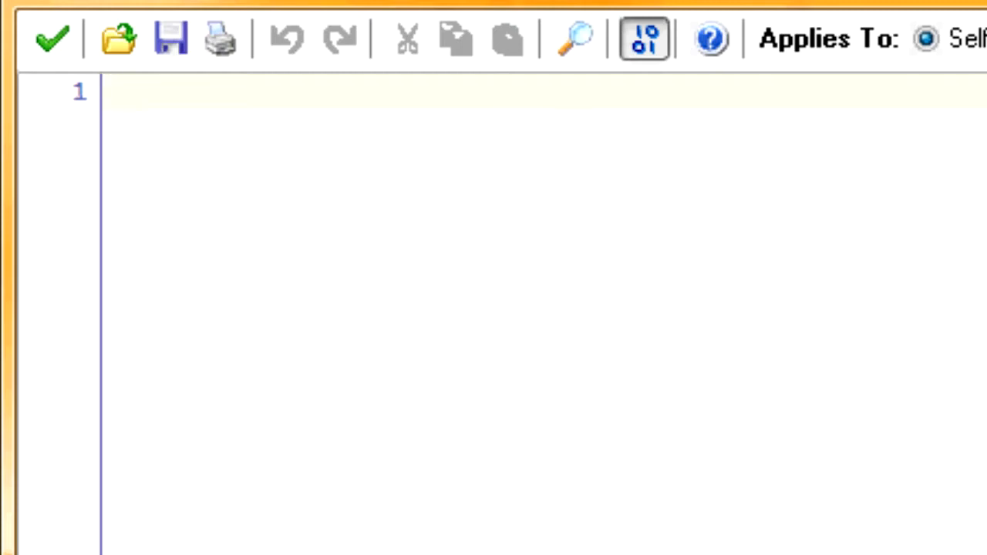
pyautogui.write('/*')
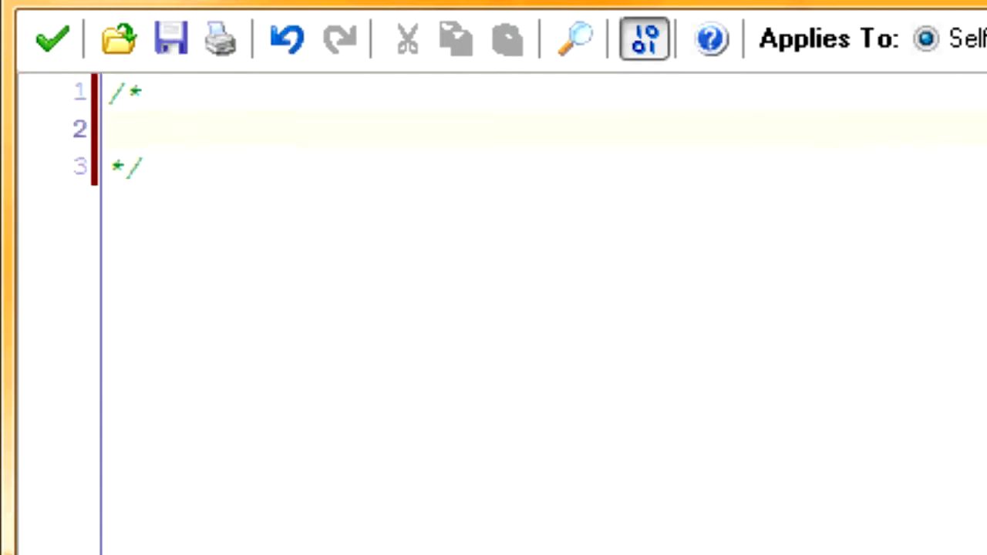
pyautogui.write('var')
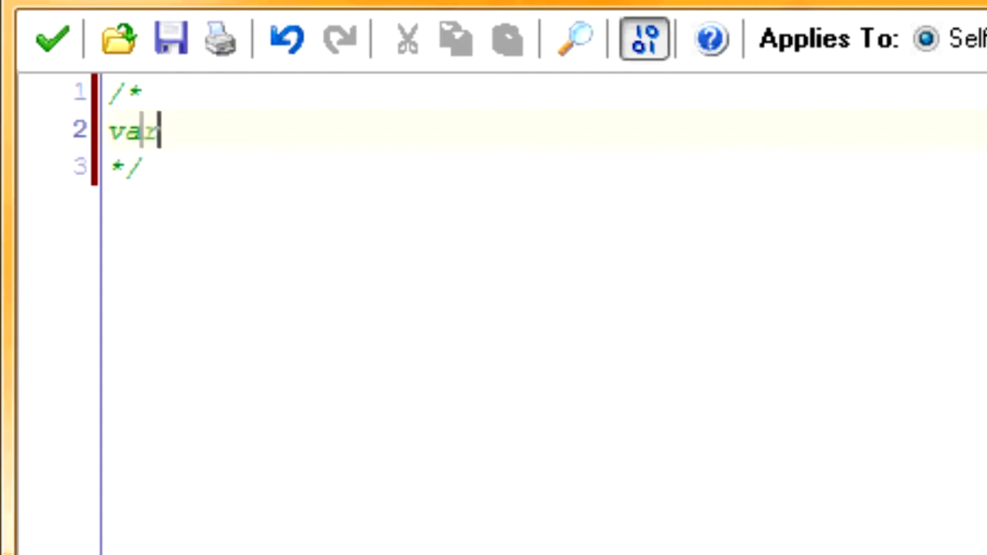
pyautogui.write('ialbe')
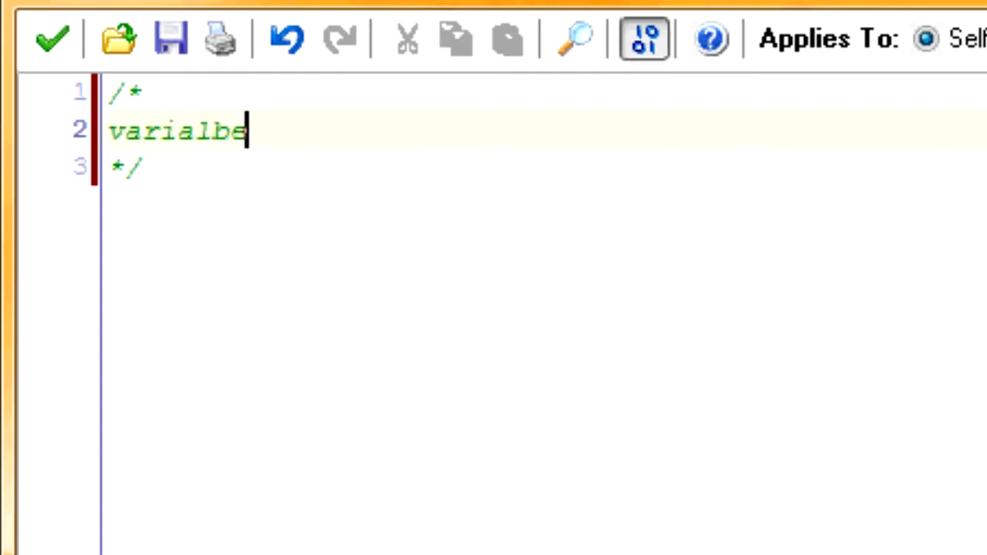
pyautogui.write('=1')
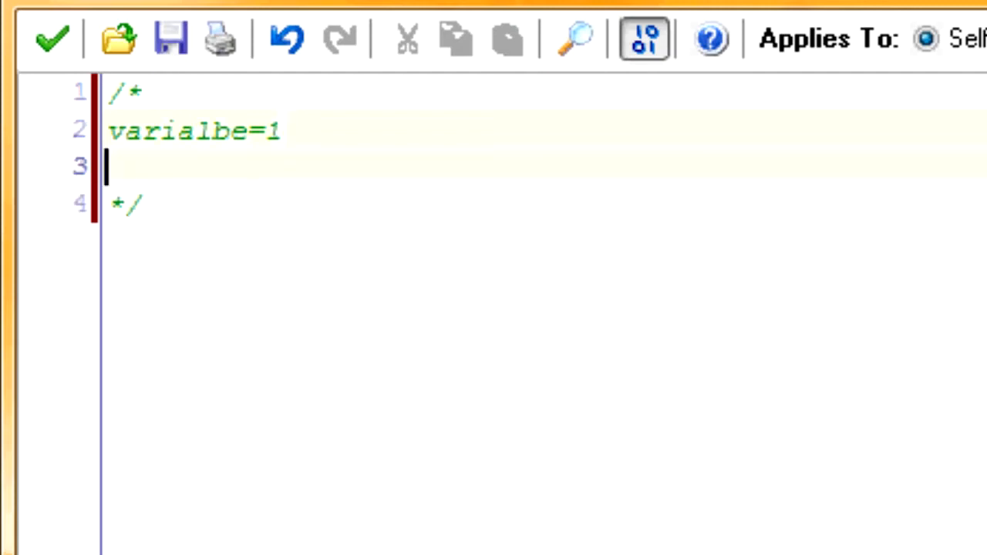
# Add three array assignments holding the values 1, 3 and 5.
pyautogui.write('array')
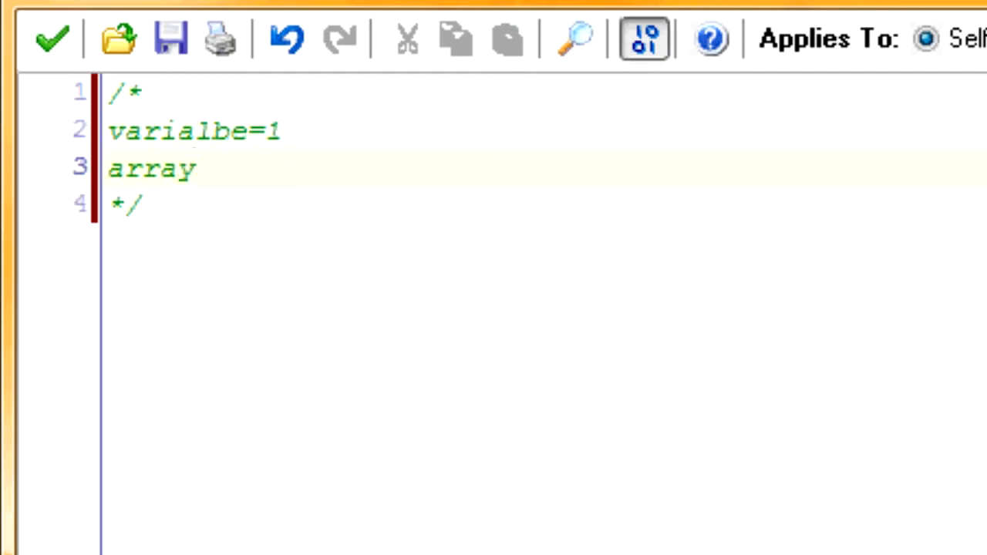
pyautogui.write('[]')
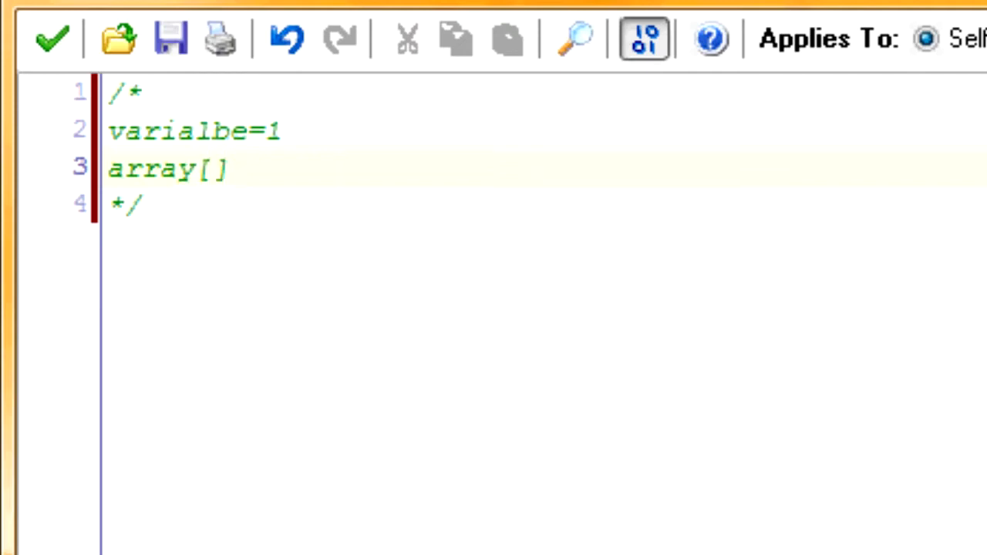
pyautogui.click(206, 169)
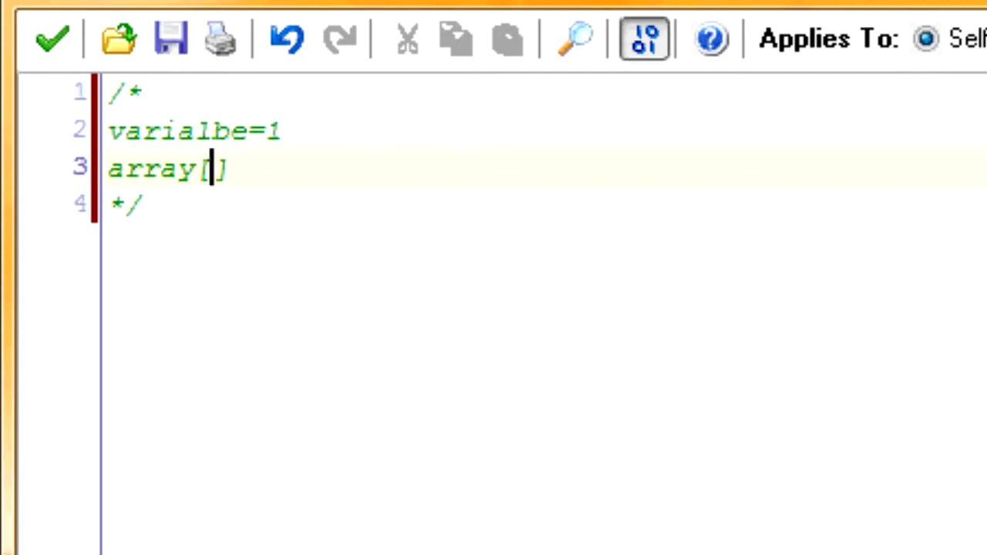
pyautogui.write('1')
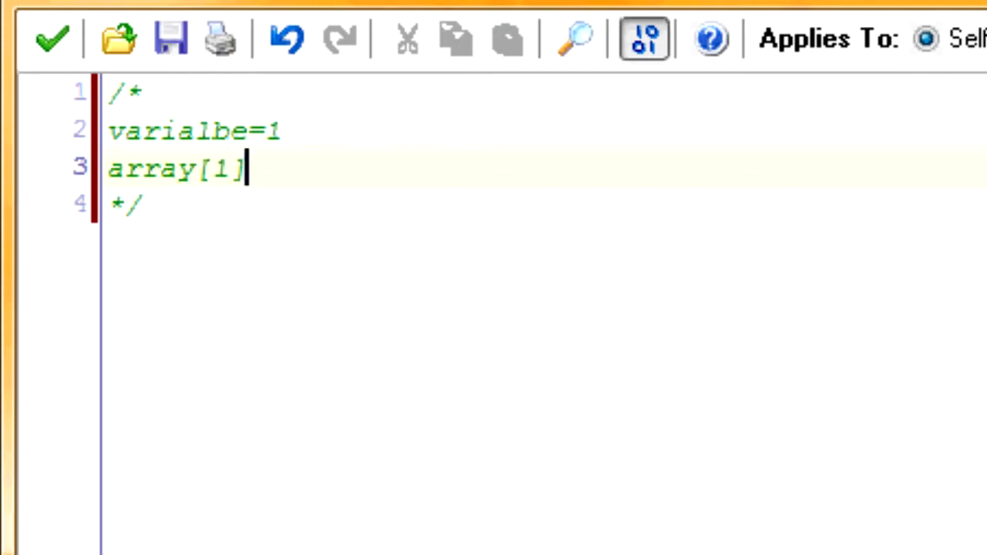
pyautogui.write('=1')
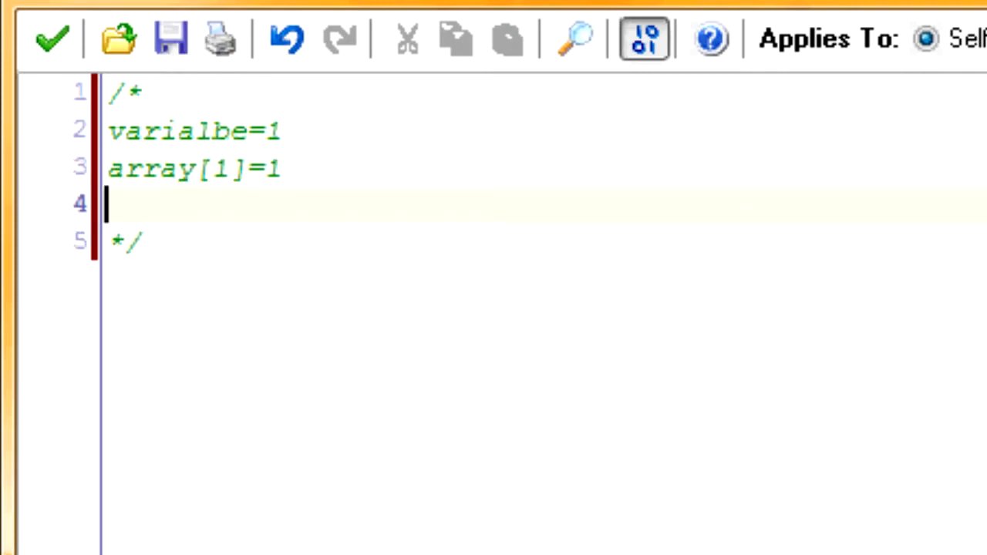
pyautogui.write('array')
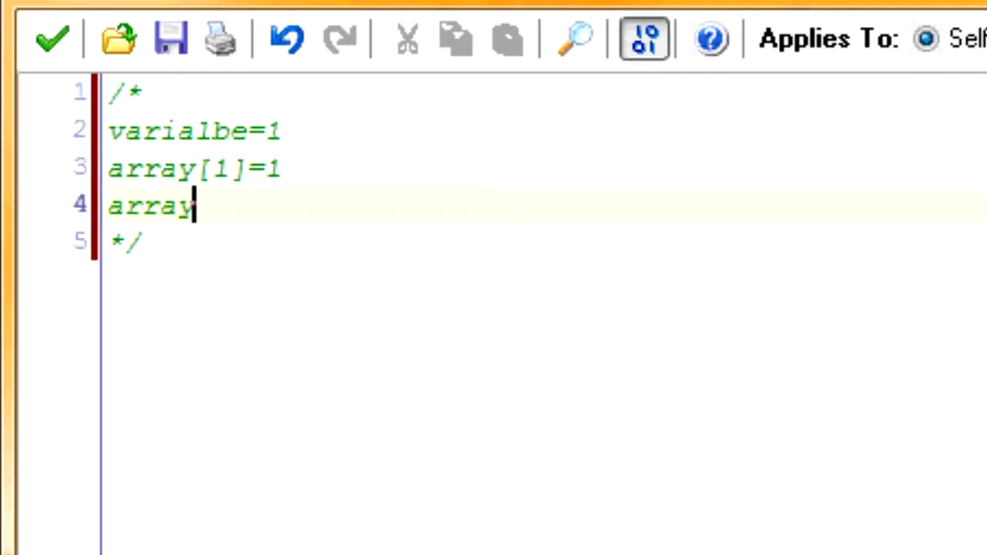
pyautogui.write('[2]=')
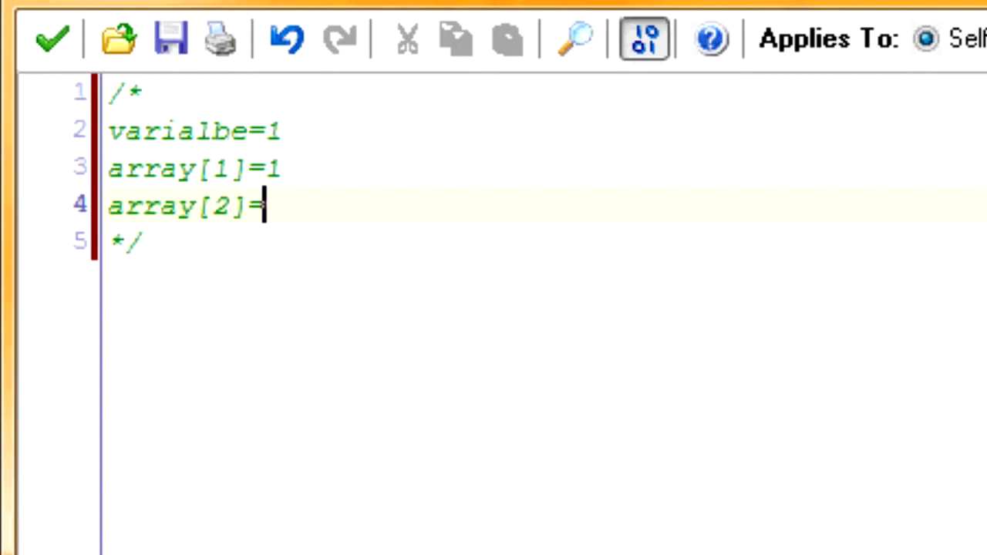
pyautogui.write('3')
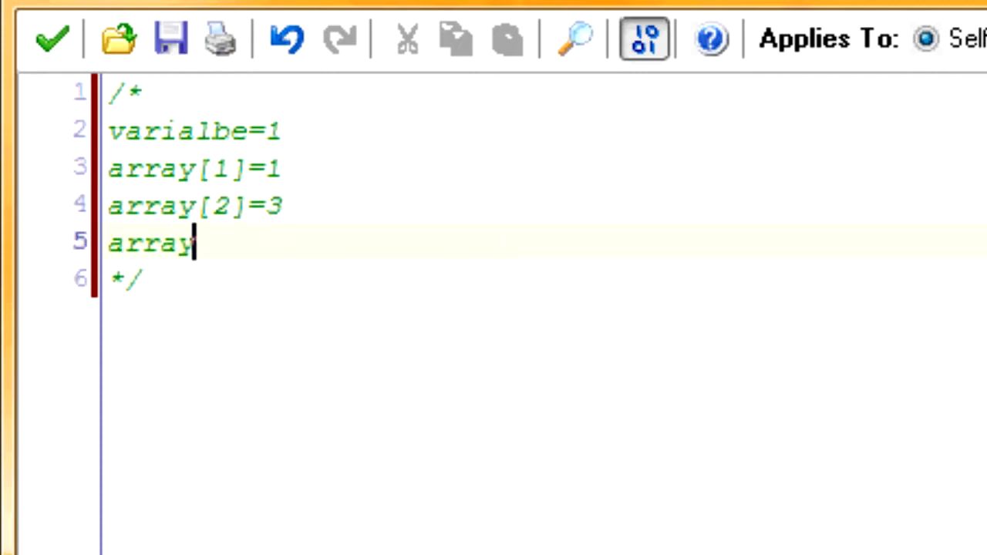
pyautogui.write('[4]')
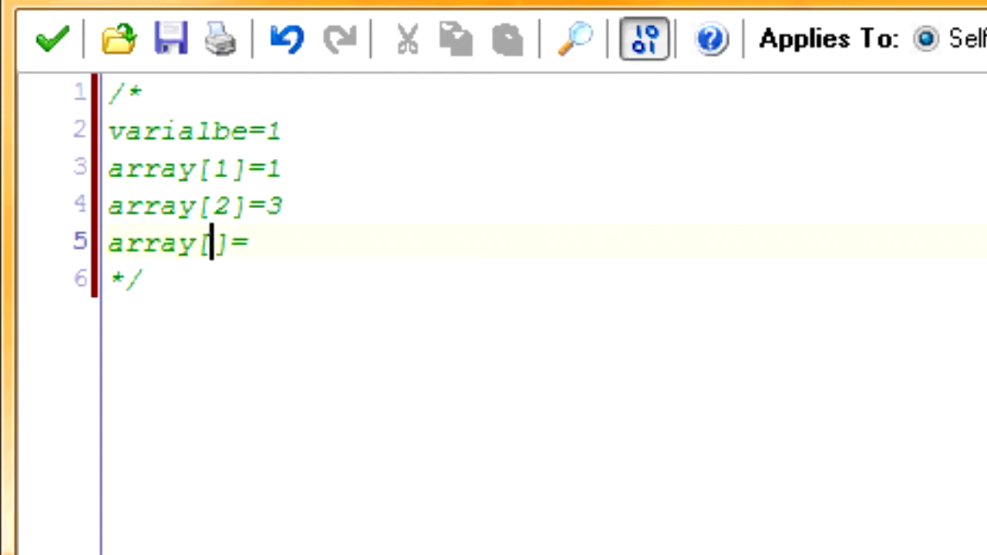
pyautogui.write('3')
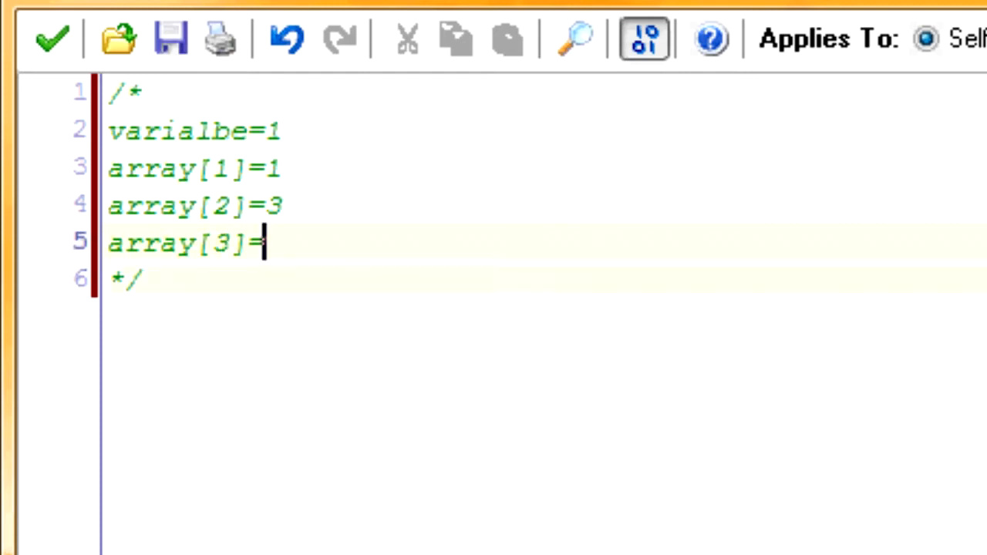
pyautogui.write('5')
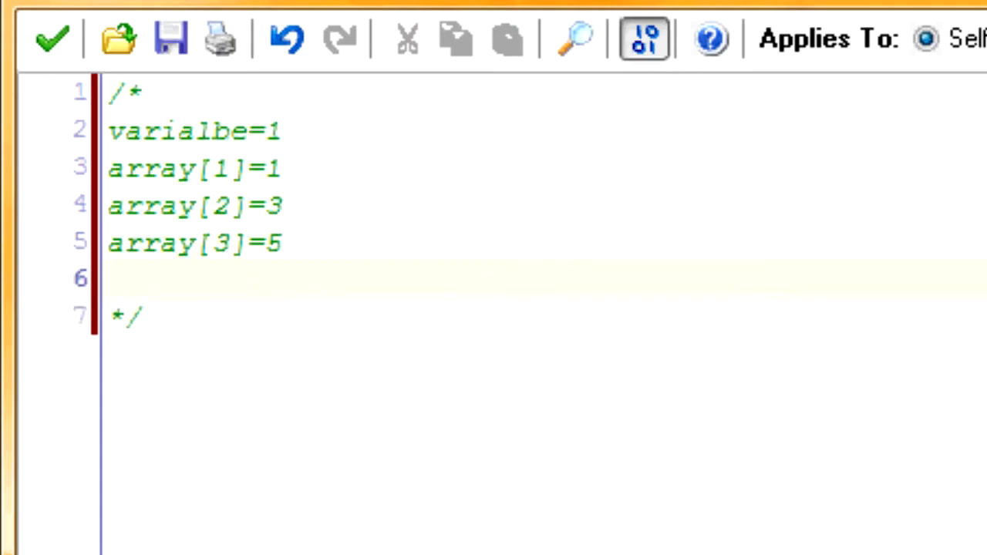
pyautogui.click(158, 205)
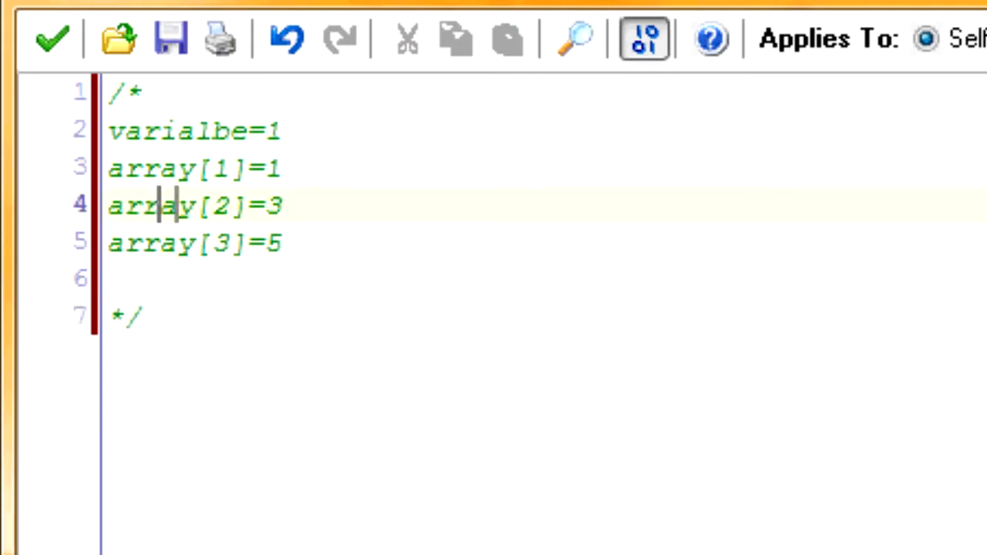
pyautogui.click(208, 168)
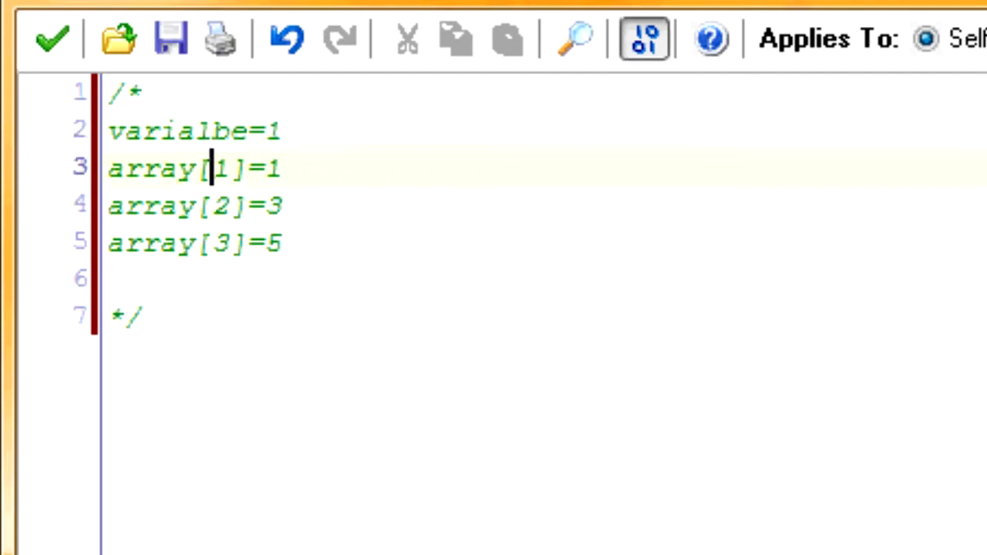
# Add an array[variable] line and change variable's value to 2.
pyautogui.click(247, 206)
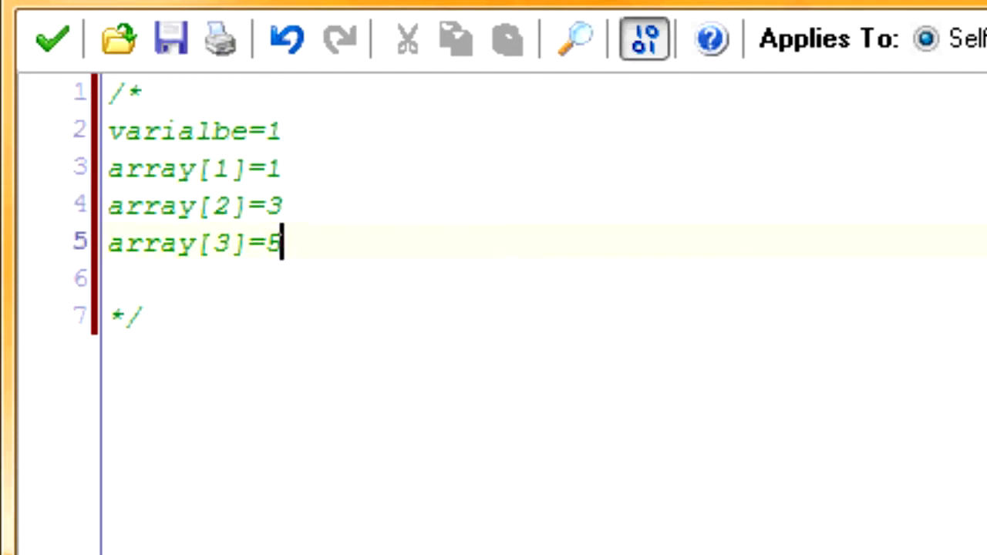
pyautogui.write('arr')
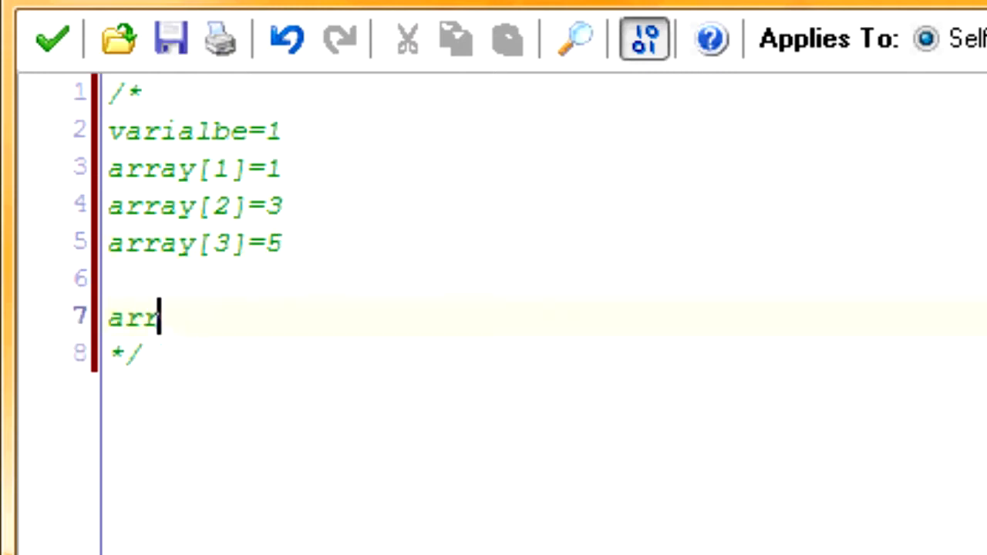
pyautogui.write('ay[]')
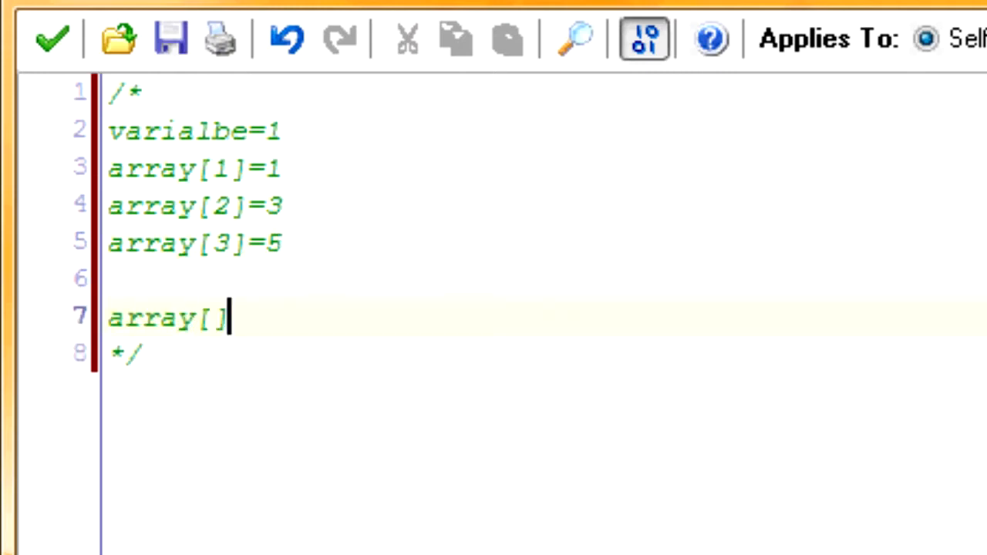
pyautogui.write('variable')
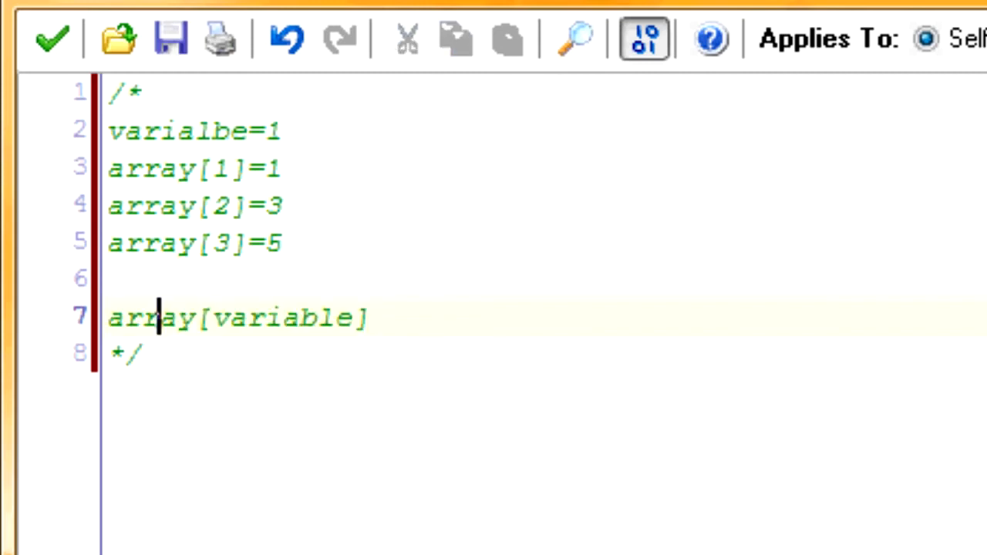
pyautogui.click(141, 168)
pyautogui.write('2')
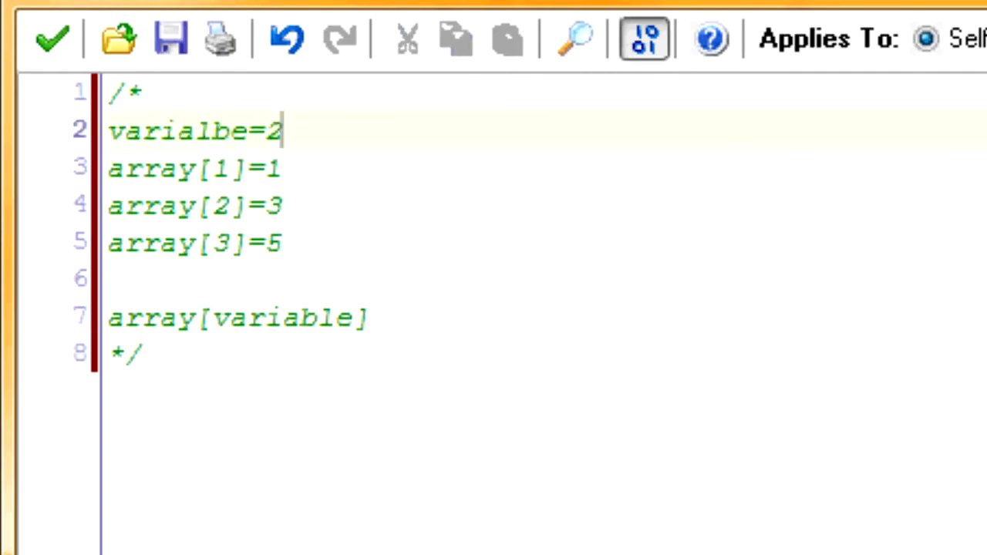
pyautogui.doubleClick(231, 318)
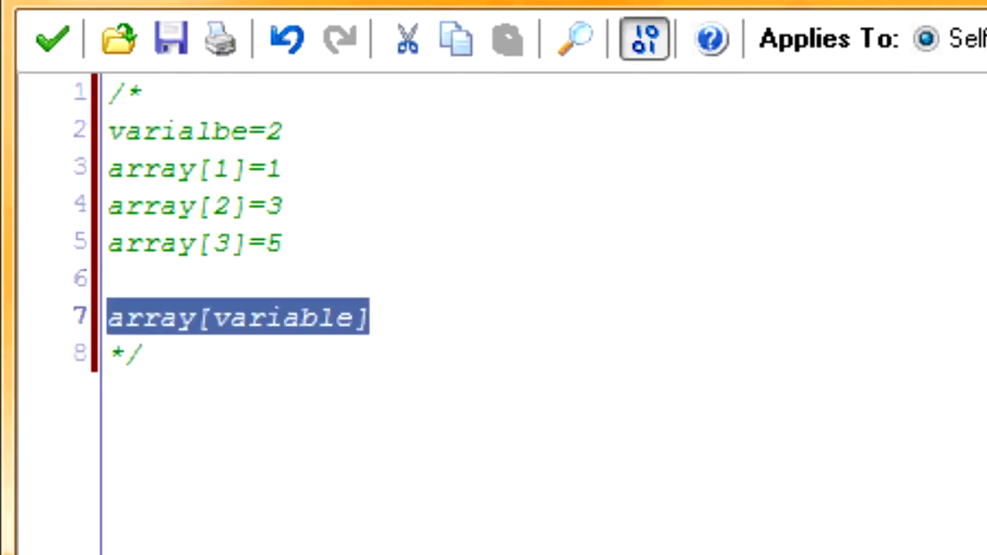
pyautogui.click(229, 206)
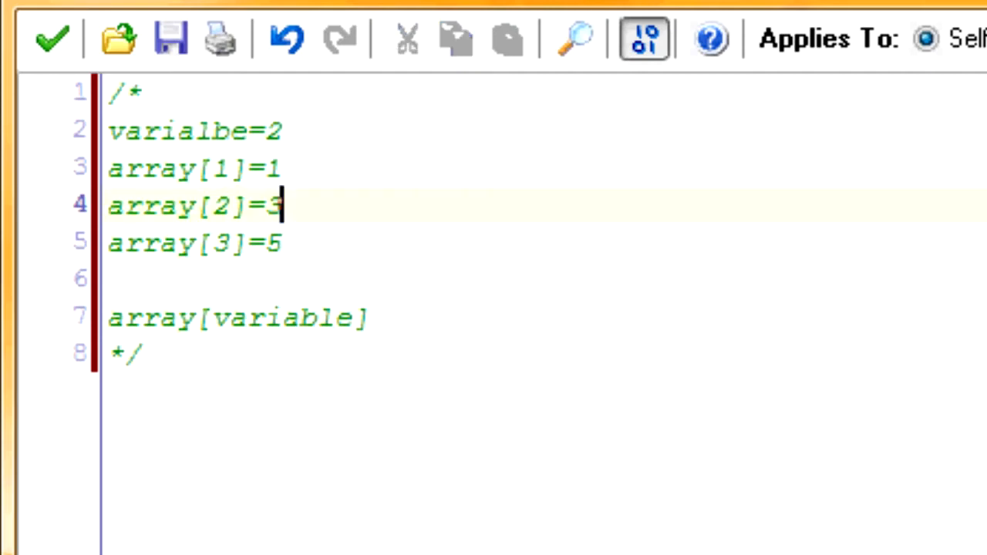
pyautogui.click(131, 353)
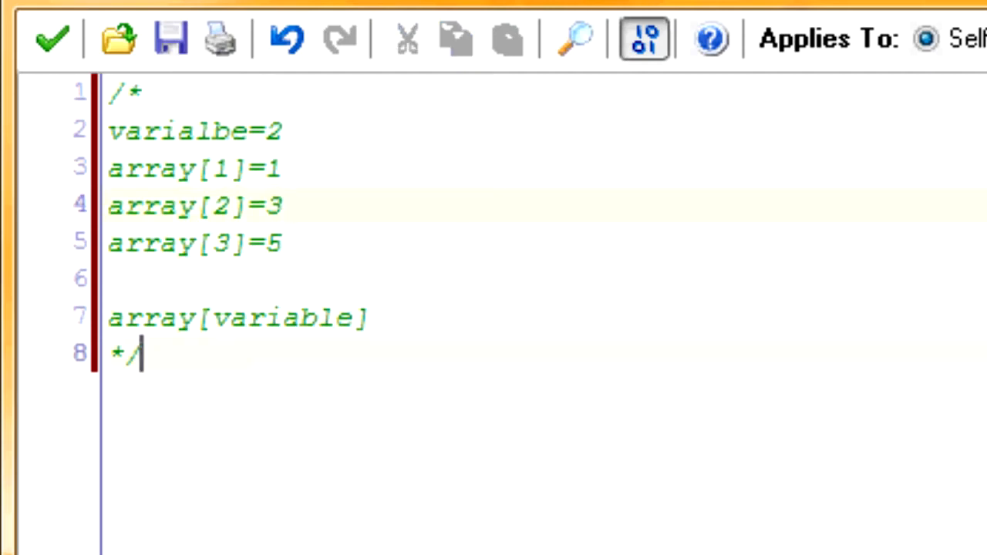
pyautogui.press('Enter')
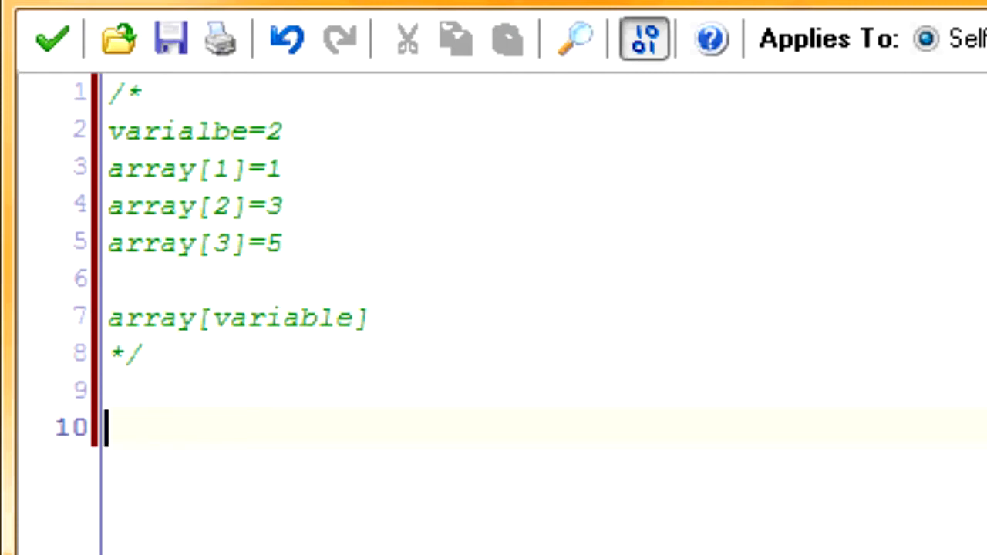
# Type sprites[0]=spr_null through sprites[5]=spr_hoe, including spr_pick, spr_sword, spr_shovel, spr_axe.
pyautogui.write('spr')
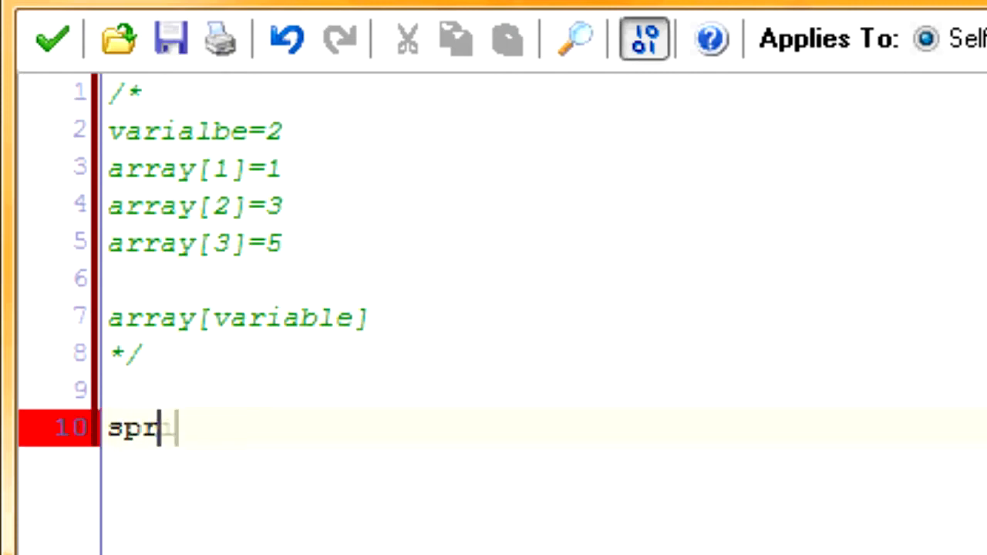
pyautogui.write('ites[]')
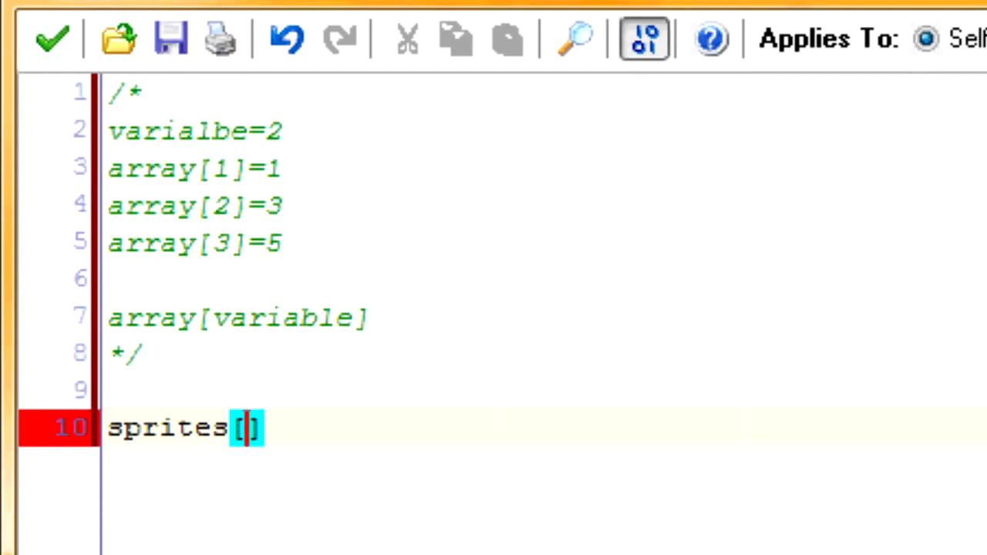
pyautogui.write('0')
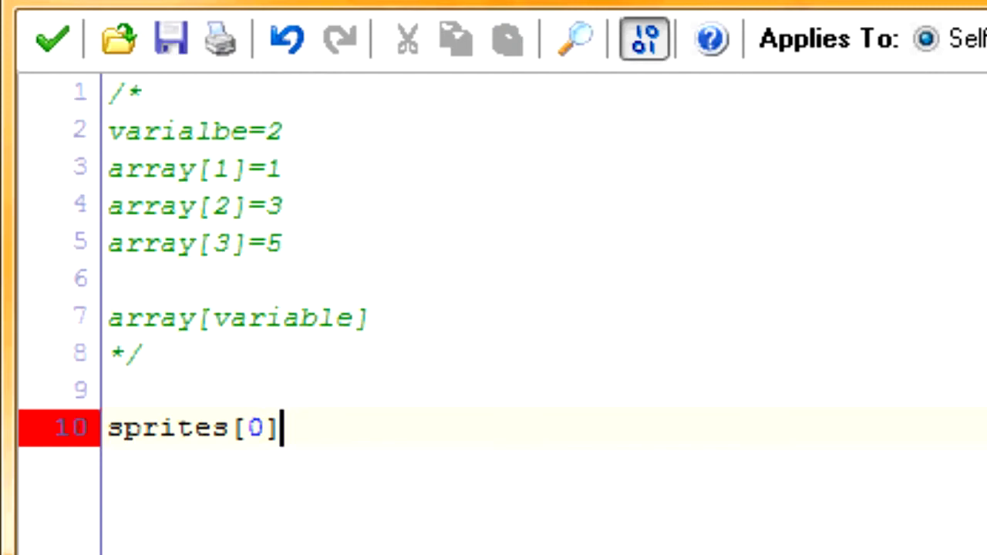
pyautogui.write('=spr_null')
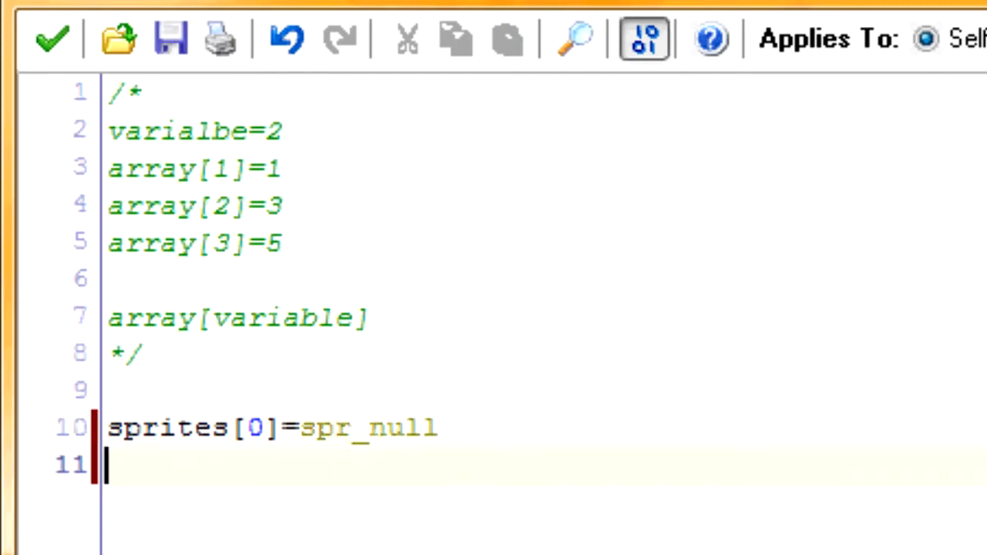
pyautogui.write('spri')
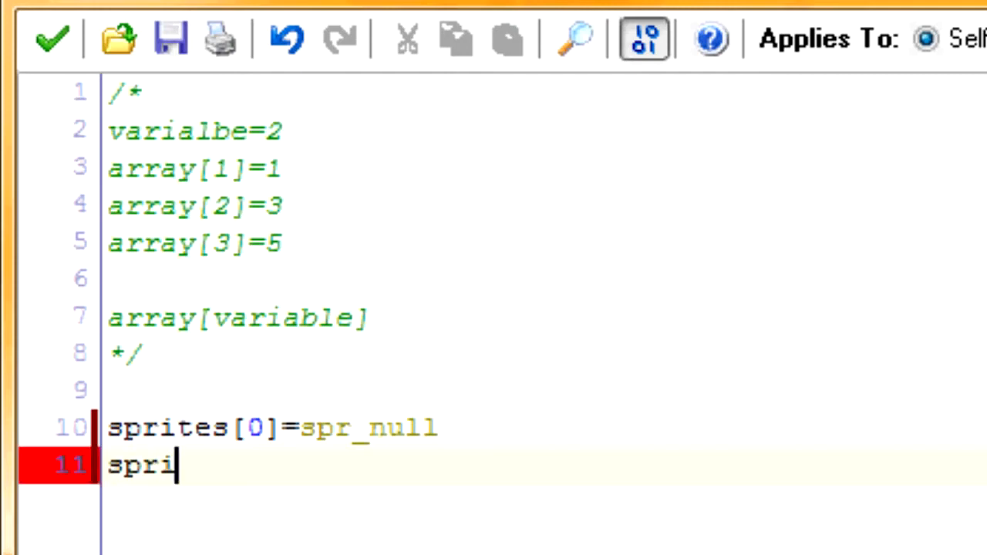
pyautogui.write('tes[1`]')
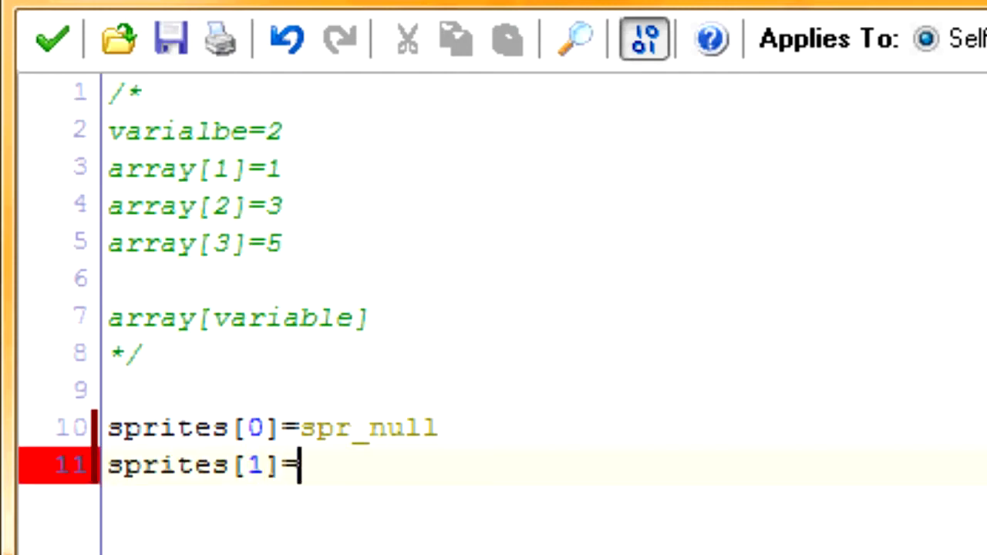
pyautogui.write('spr_pick')
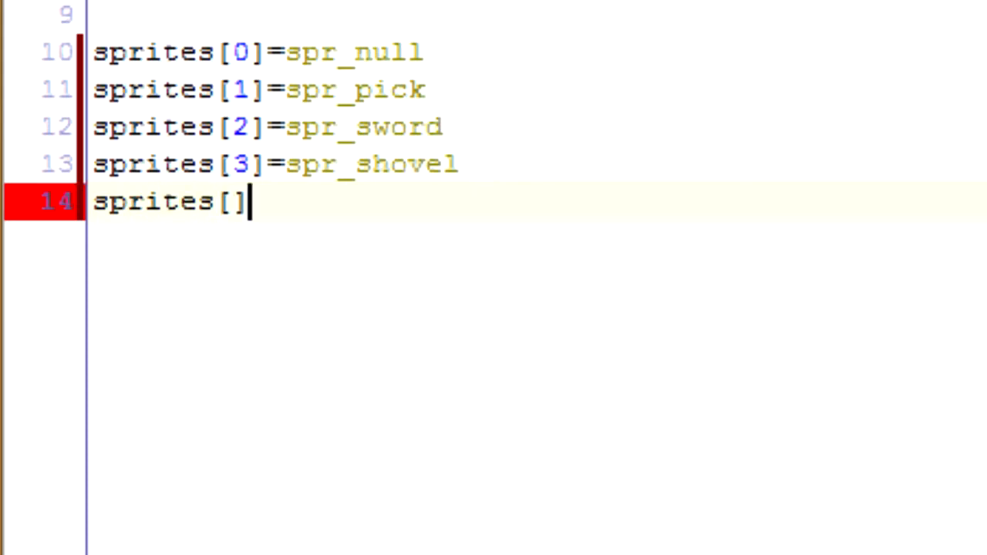
pyautogui.write('4]=spr_axe')
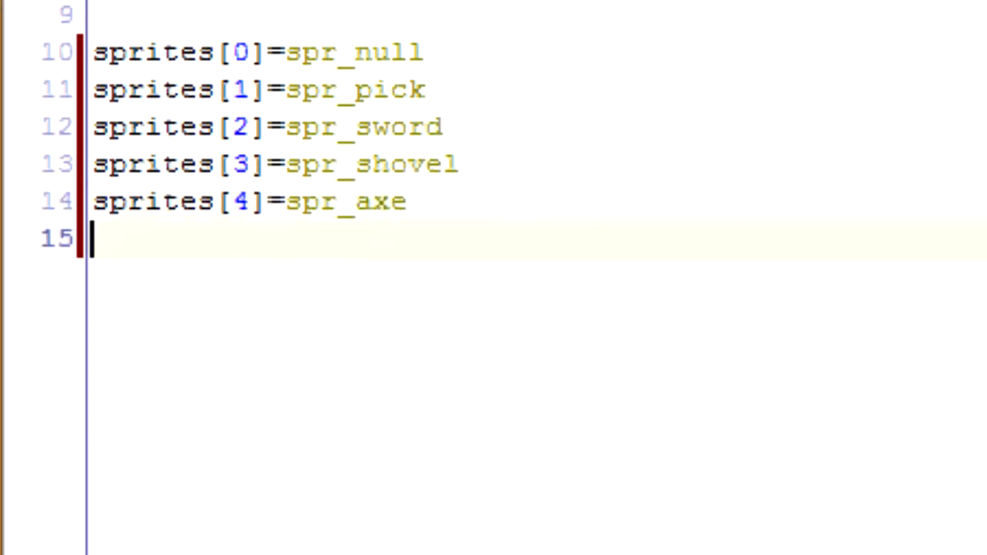
pyautogui.write('sprites[5]=spr_hoe')
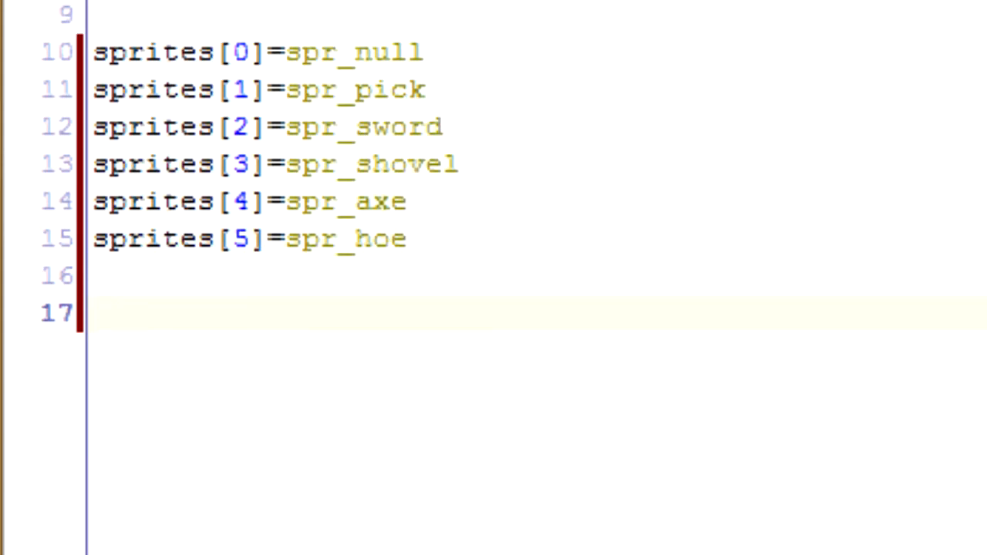
pyautogui.click(405, 238)
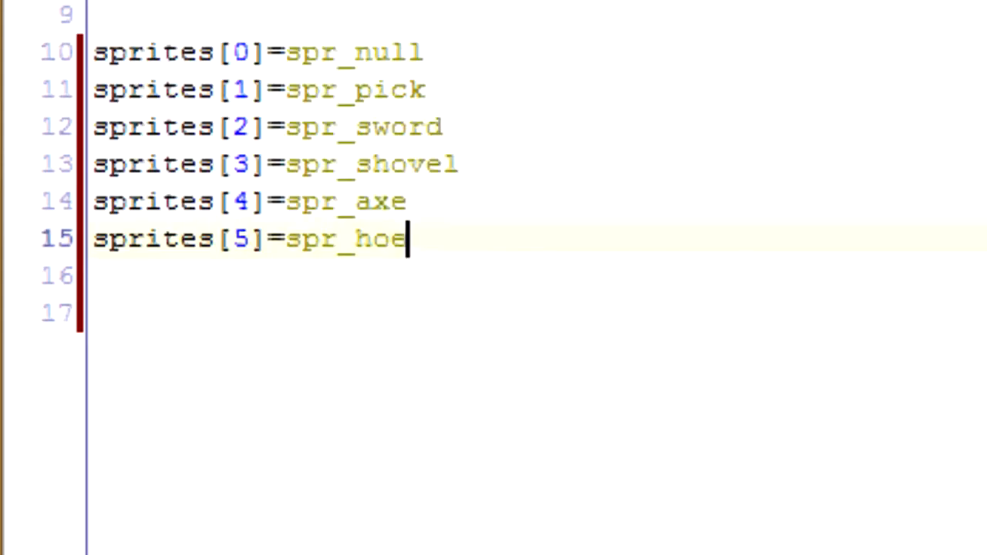
pyautogui.press('Down')
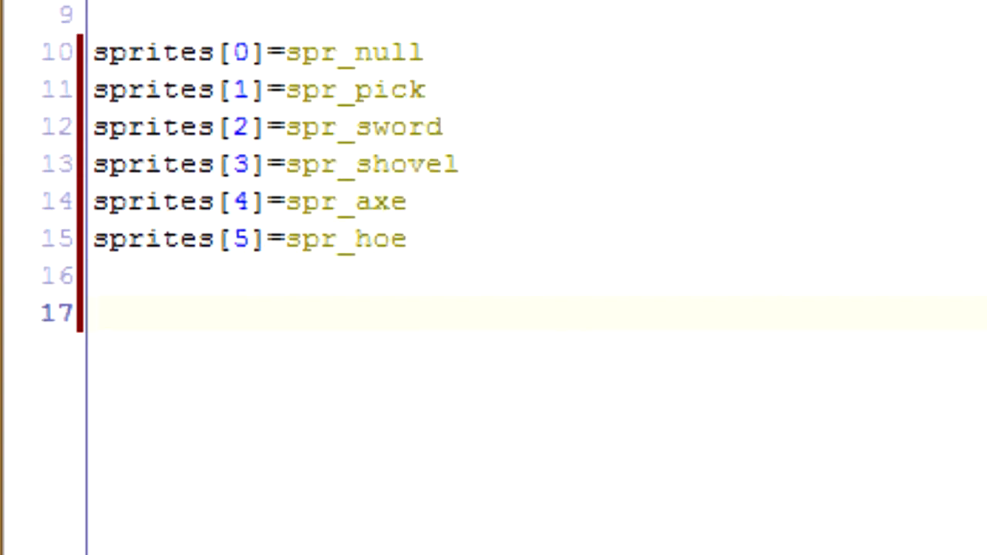
# Add index=4 and sprites[index] lines, then change the index value to 1.
pyautogui.write('index=4')
pyautogui.write('sp')
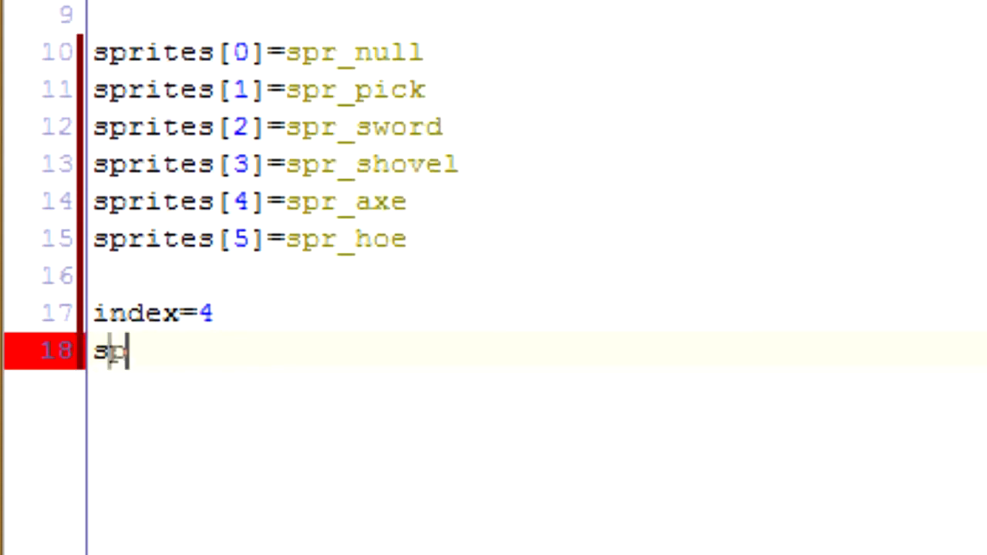
pyautogui.write('rites[]')
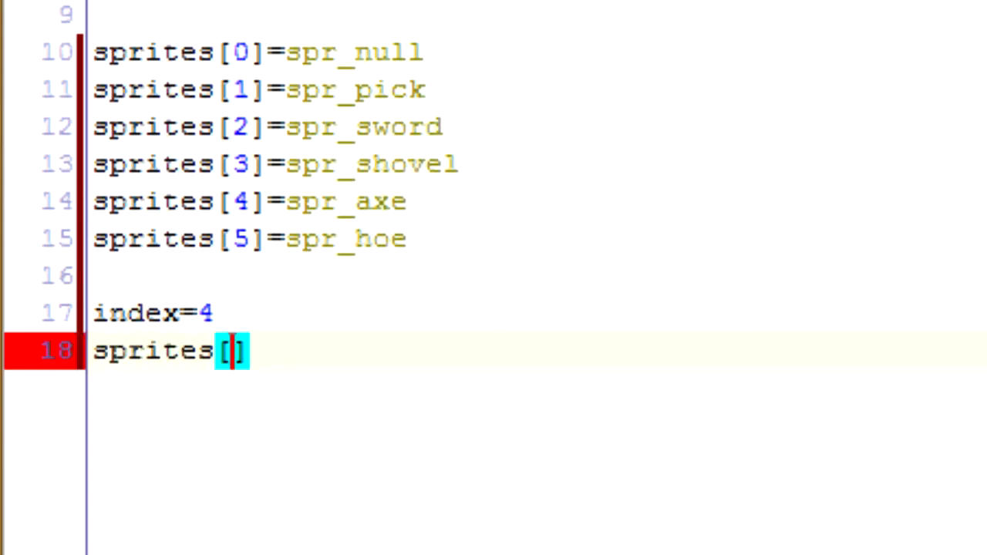
pyautogui.write('index')
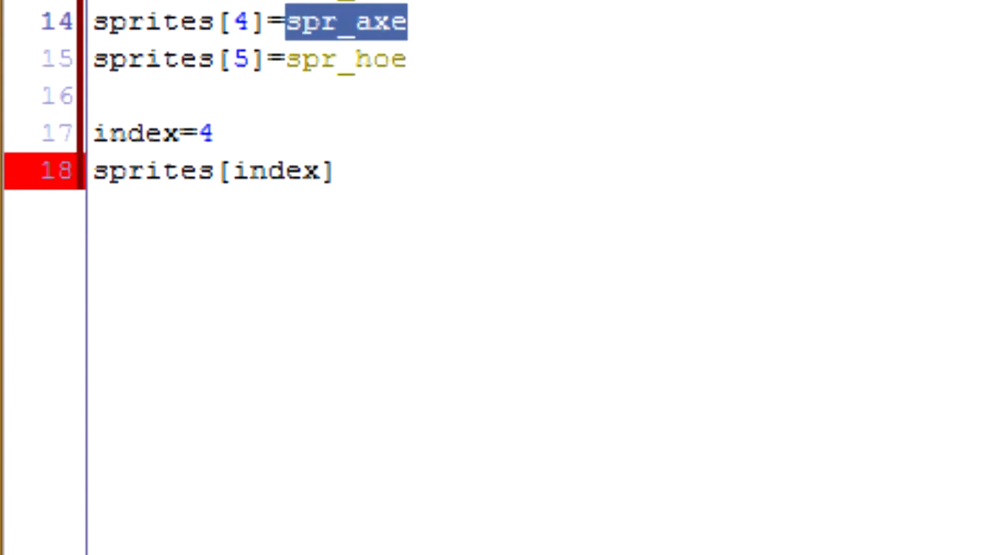
pyautogui.click(218, 132)
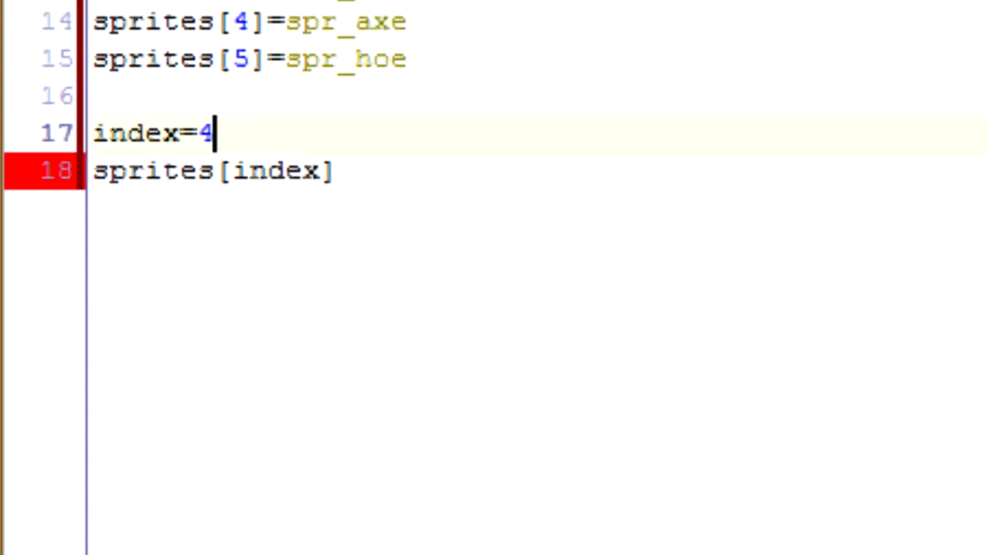
pyautogui.write('1')
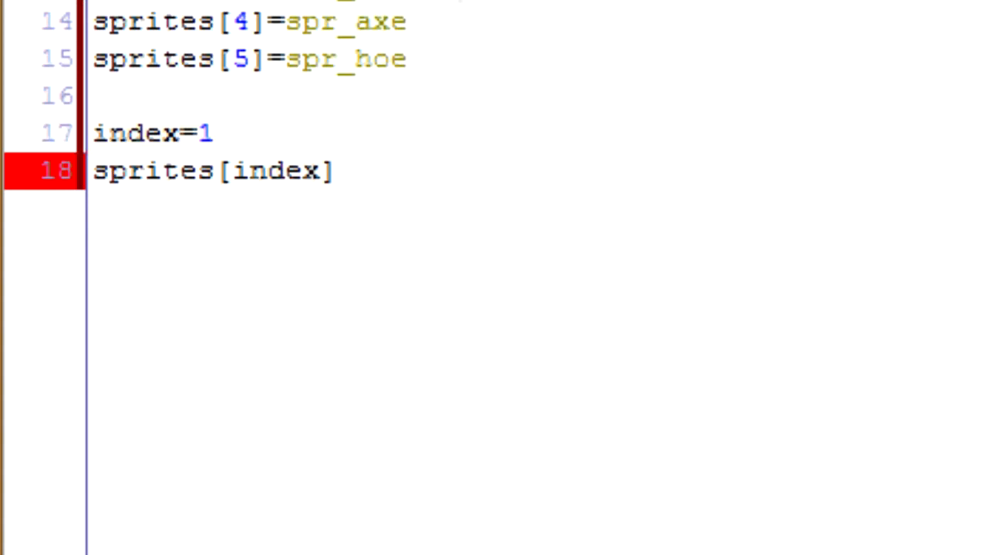
# Select and delete the index=1 and sprites[index] lines.
pyautogui.moveTo(93, 133); pyautogui.dragTo(331, 171)
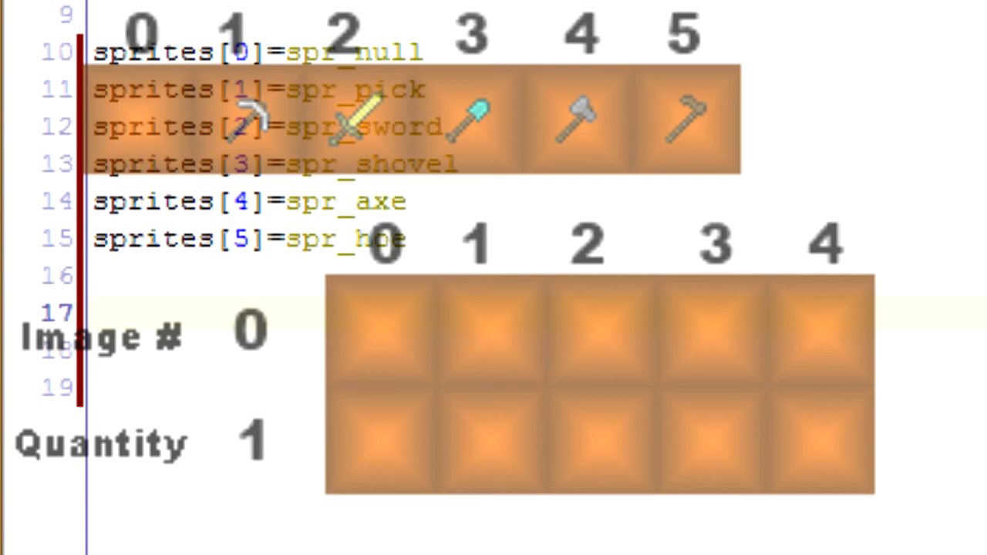
# Type inv[0,0]=1 below the sprites list.
pyautogui.write('inv')
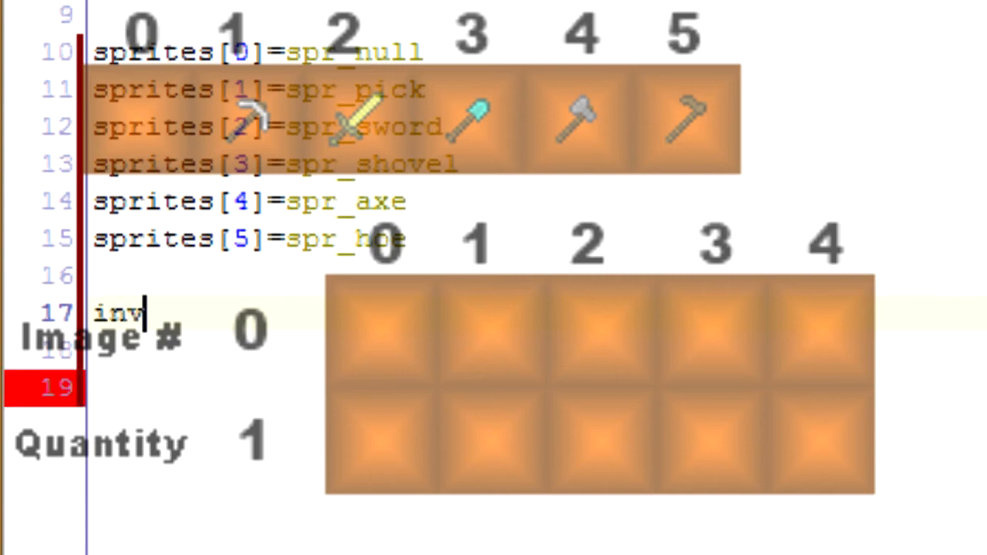
pyautogui.write('[]')
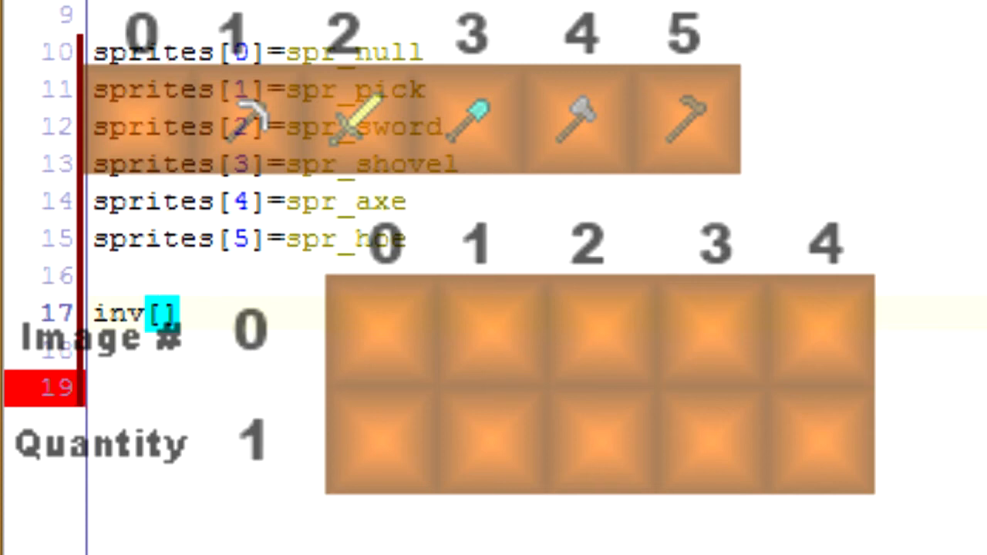
pyautogui.write('0,0')
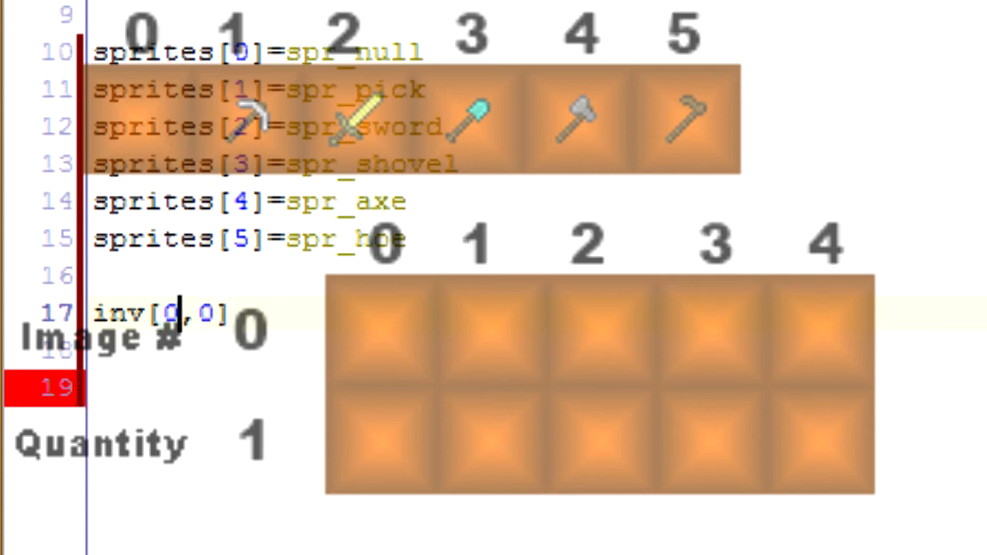
pyautogui.doubleClick(172, 313)
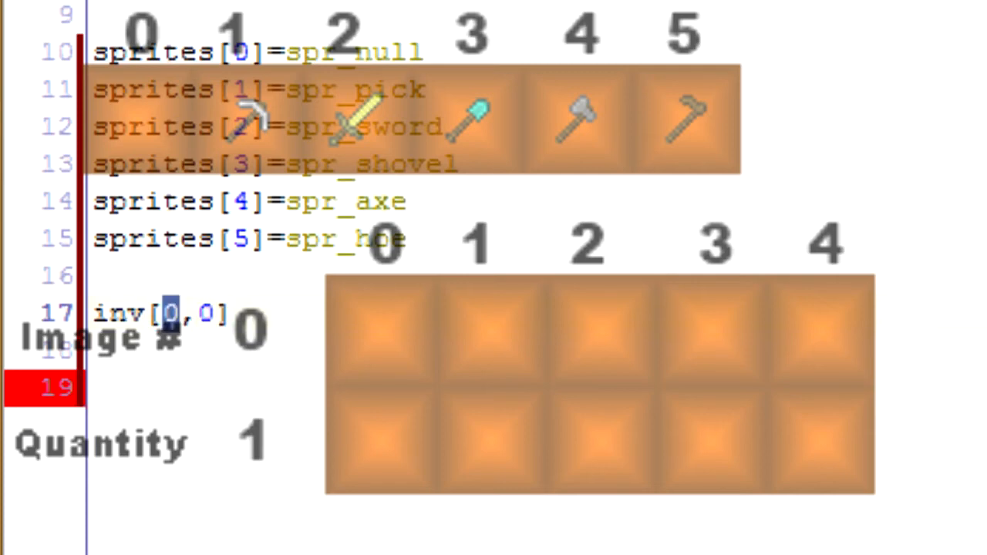
pyautogui.click(171, 312)
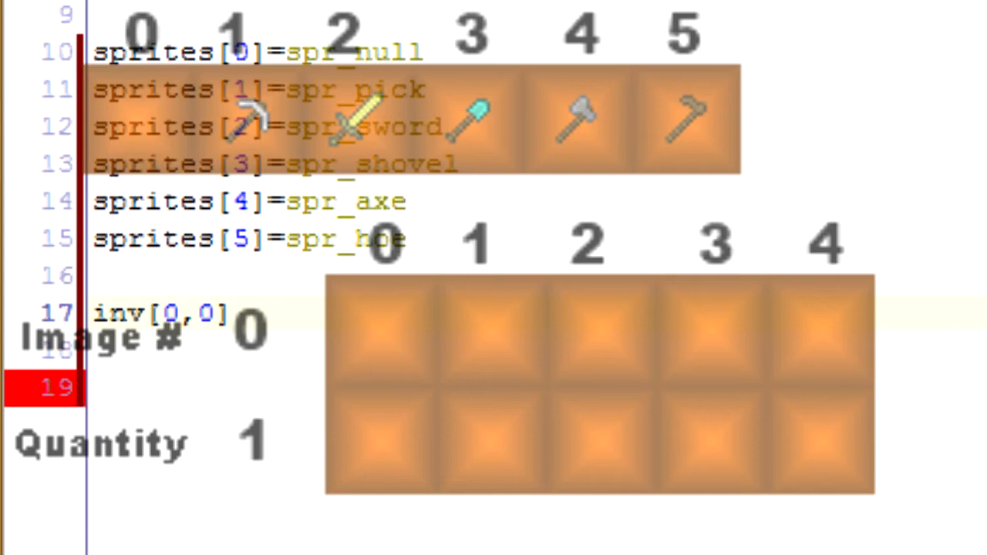
pyautogui.click(162, 314)
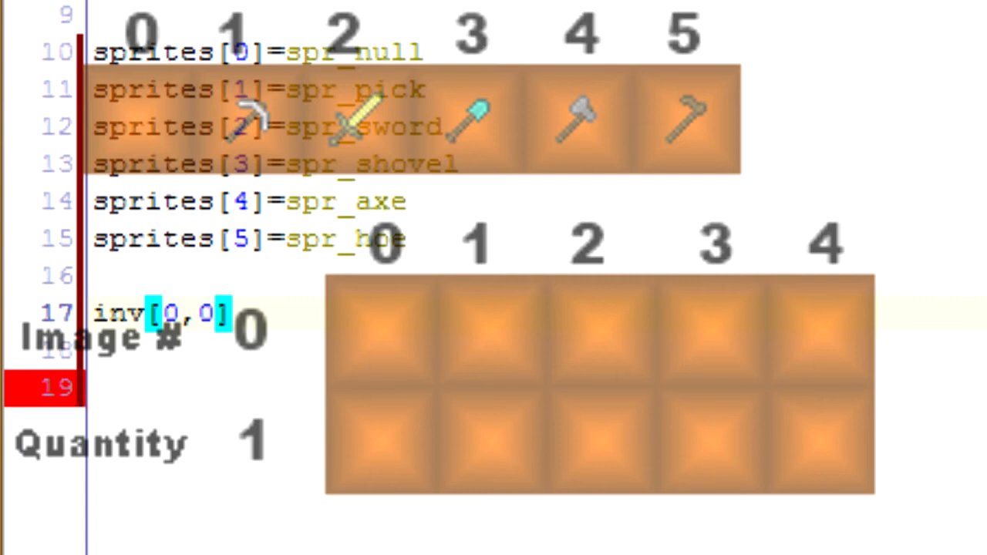
pyautogui.click(231, 164)
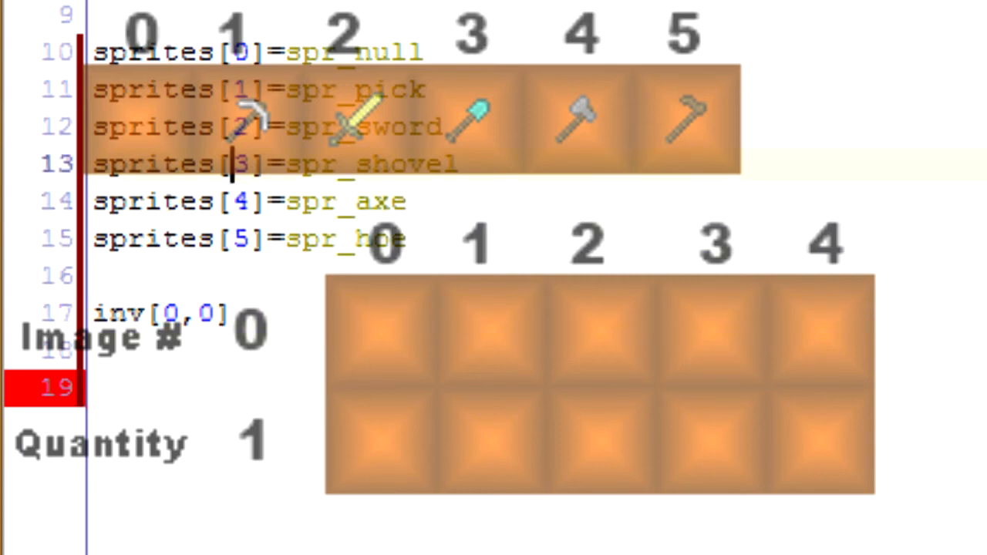
pyautogui.click(208, 314)
pyautogui.write('=')
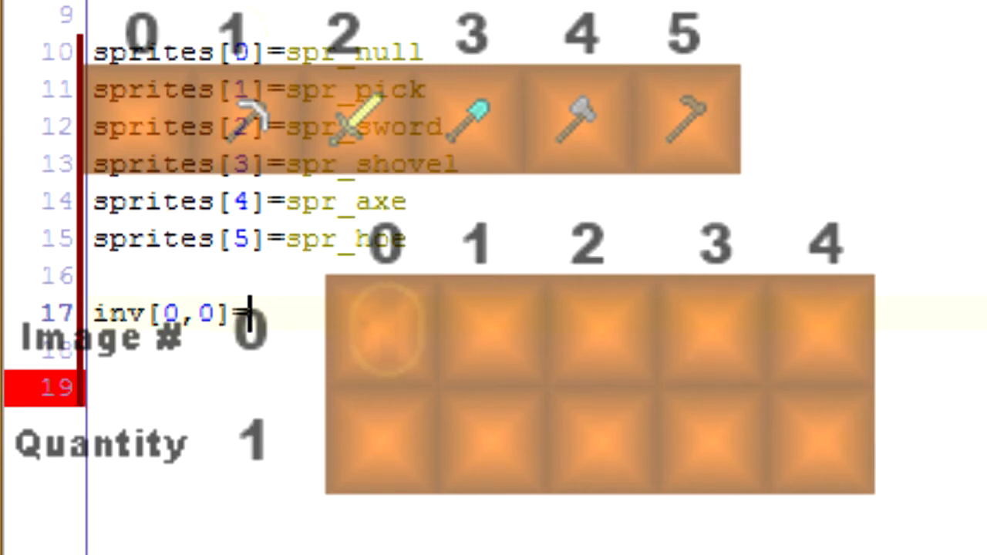
pyautogui.write('1')
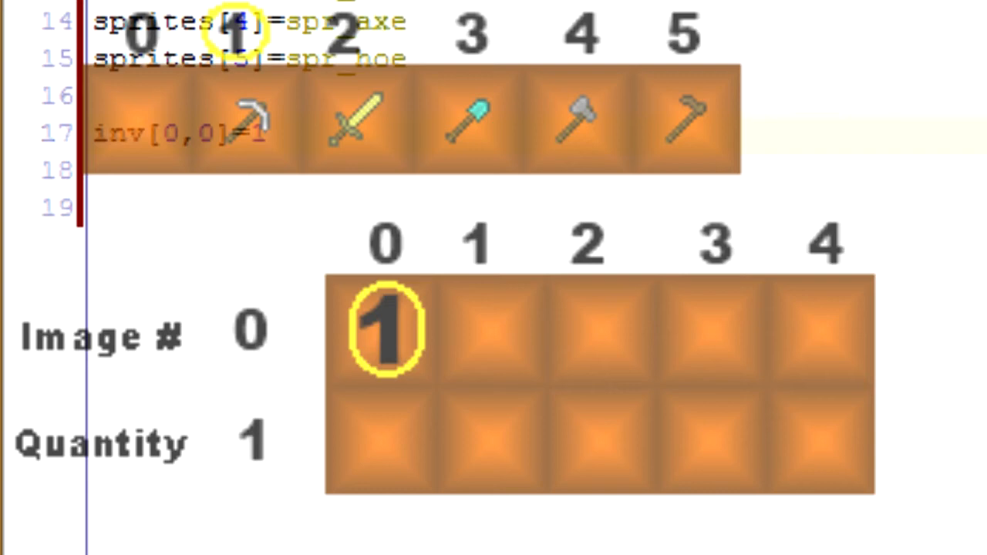
# Add inv[0,1]=5 on the next line.
pyautogui.write('inv[01]=')
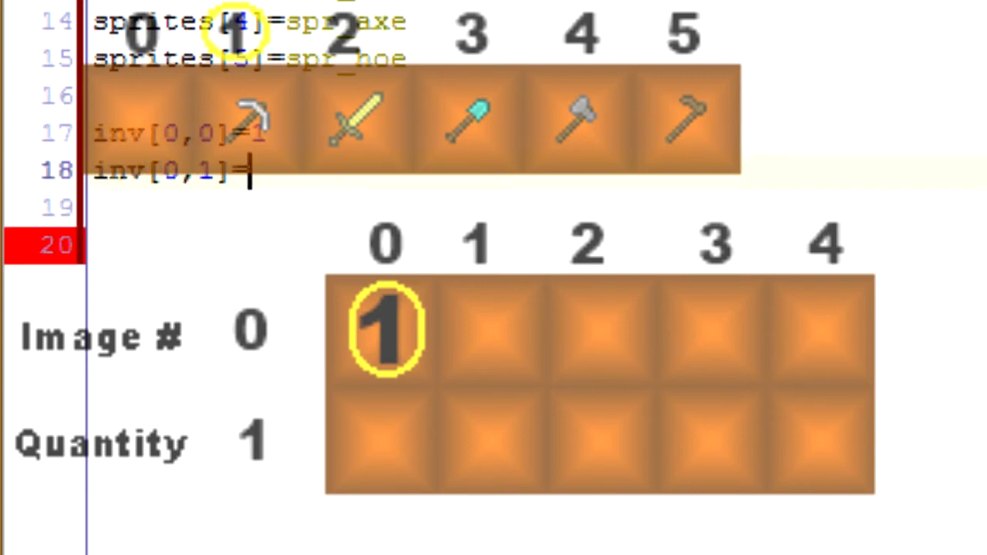
pyautogui.click(179, 171)
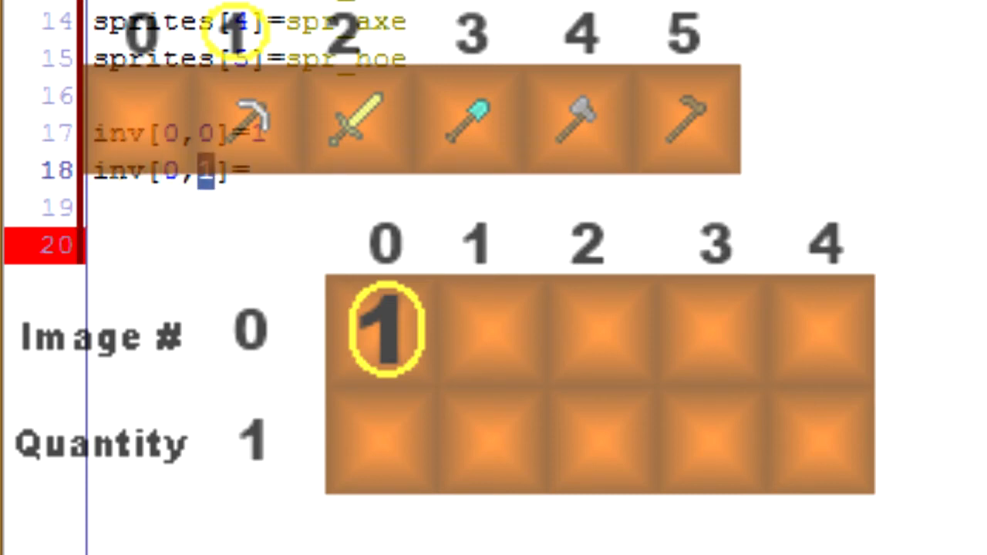
pyautogui.write('5')
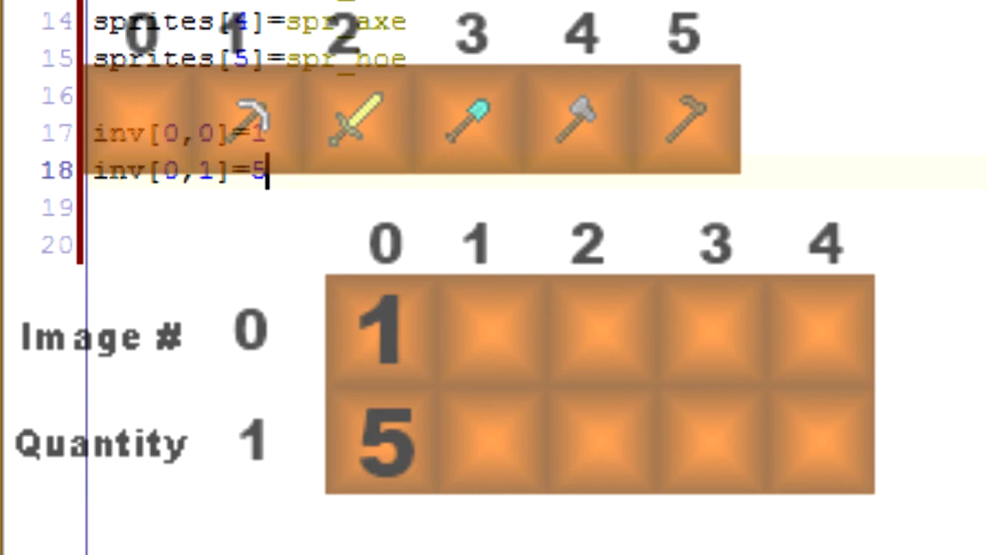
pyautogui.press('enter')
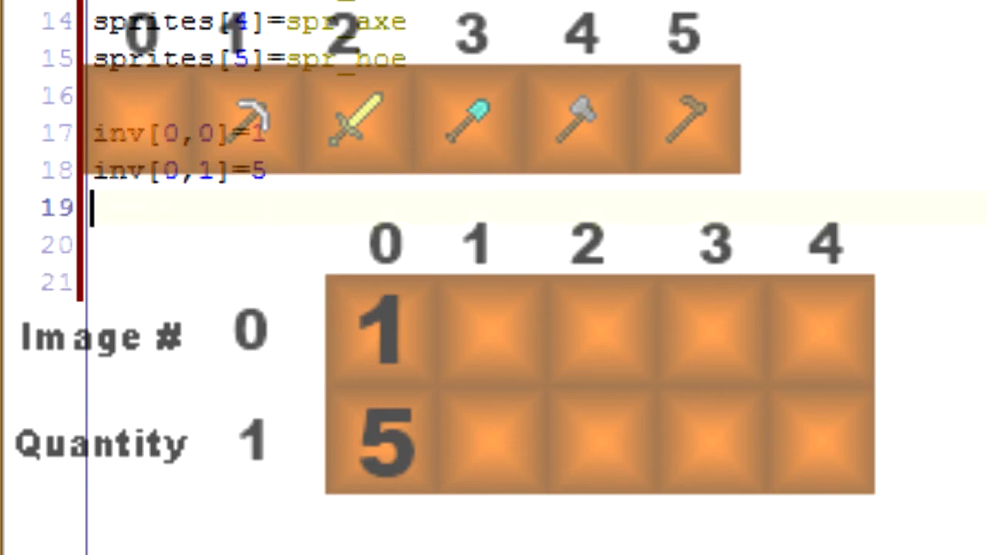
# Add inv[2,0]=4 and inv[2,1]=3 to the inventory setup code.
pyautogui.write('inv[')
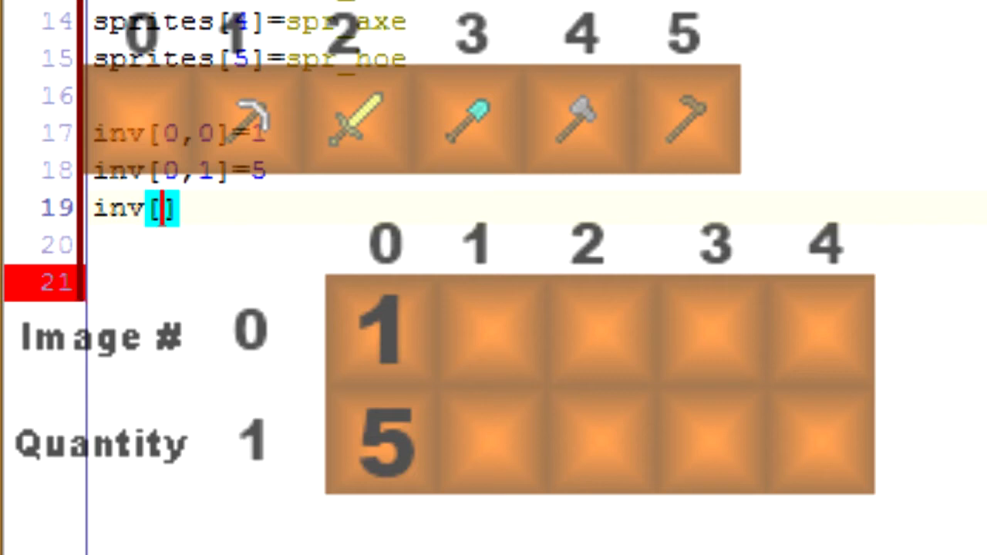
pyautogui.write('2,0')
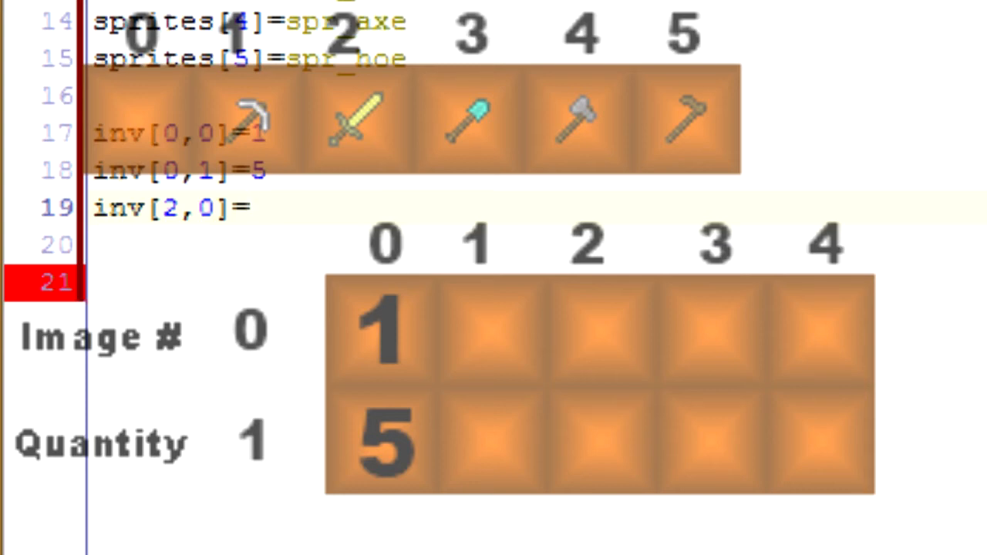
pyautogui.click(249, 208)
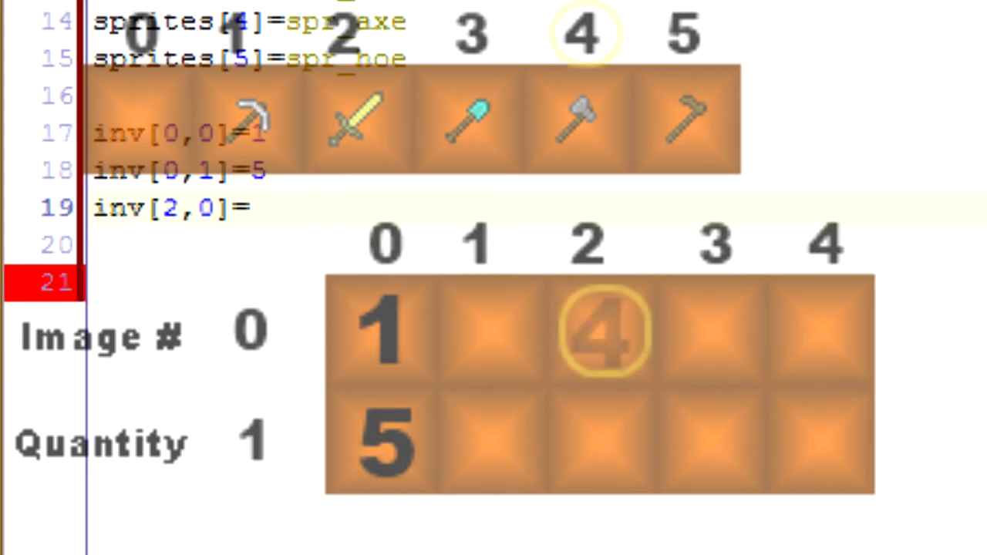
pyautogui.write('4')
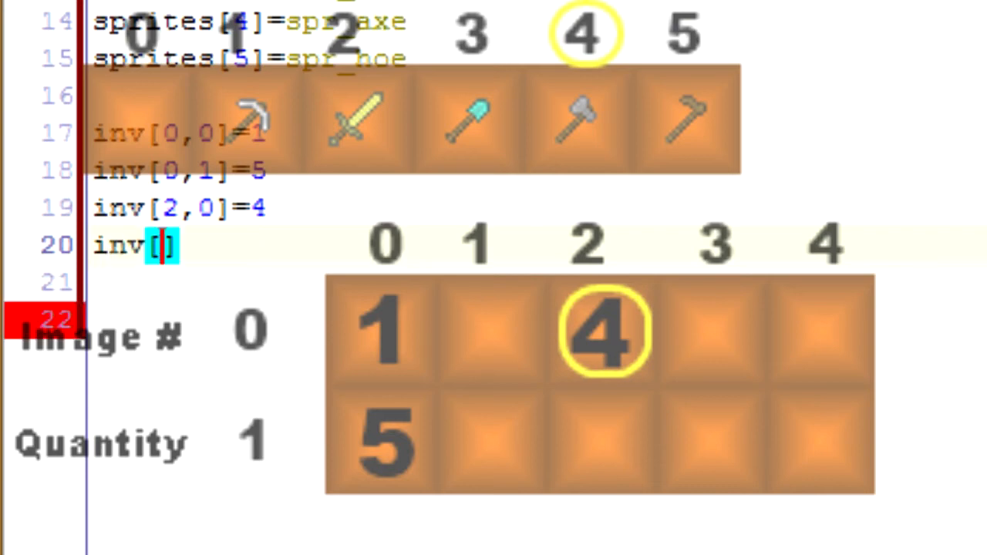
pyautogui.write('inv[2,1]=3')
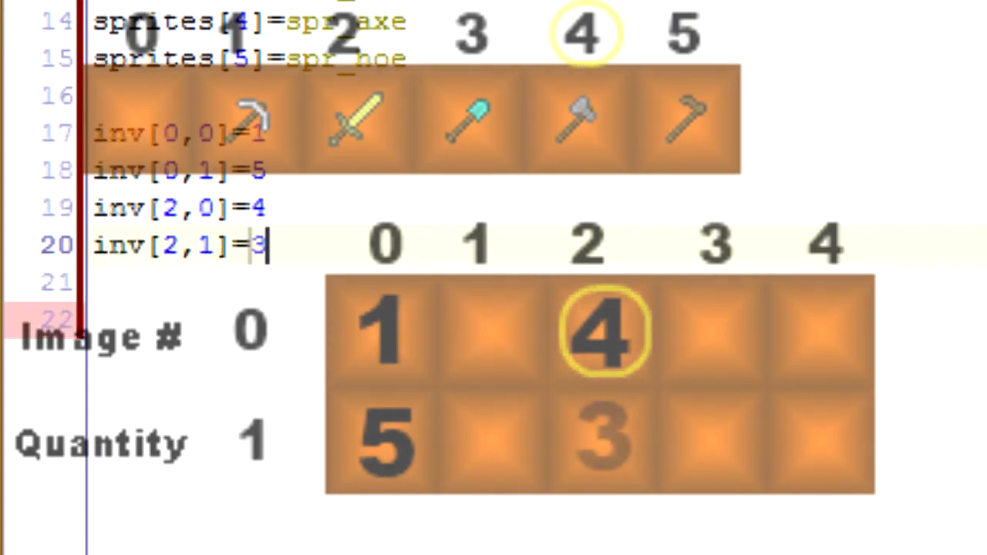
# Add inv[4,0]=5 and begin the next inv[4, line.
pyautogui.write('inv[]')
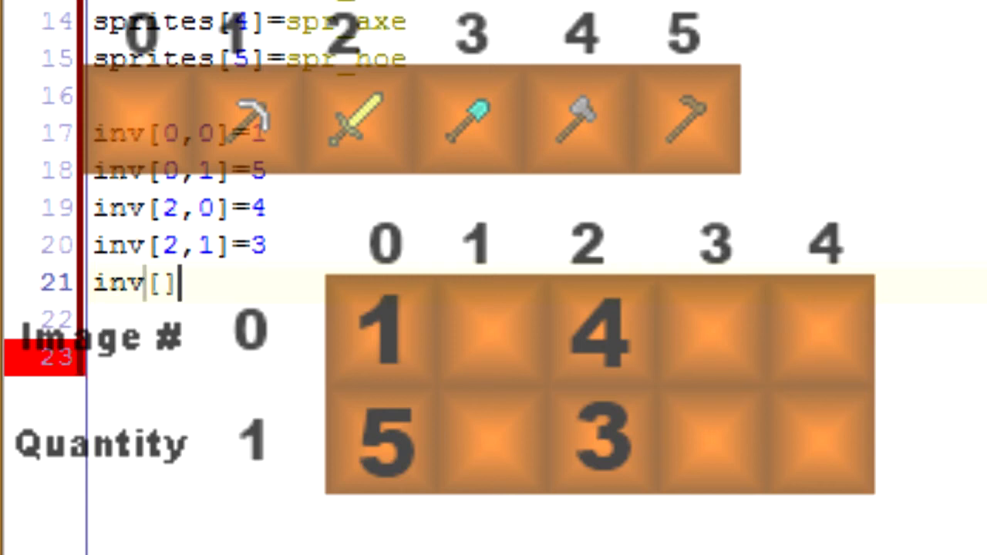
pyautogui.write('4')
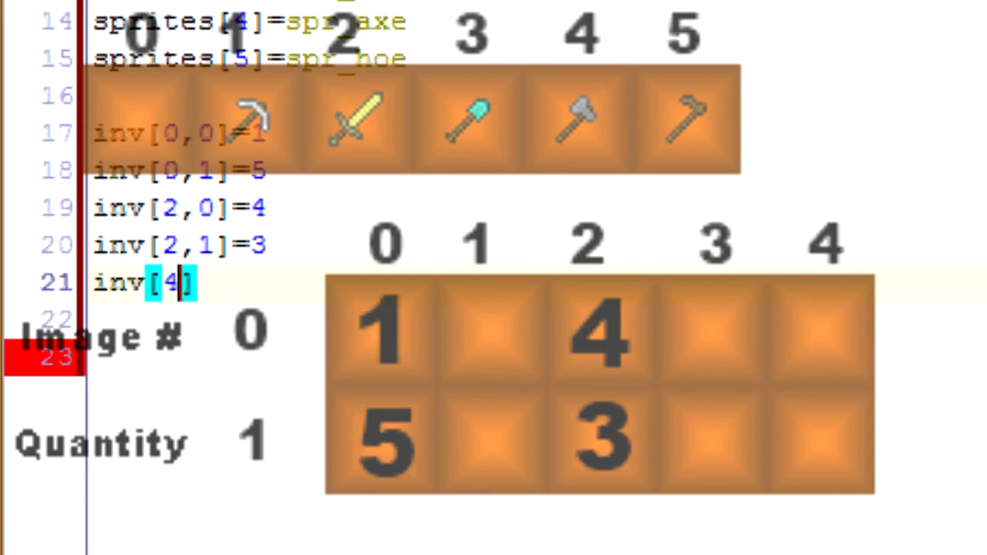
pyautogui.write(',')
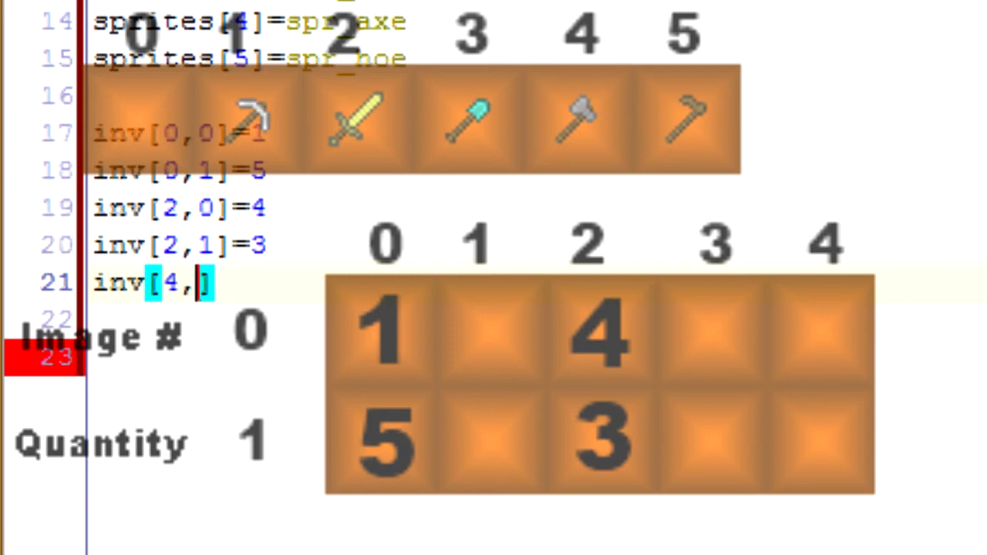
pyautogui.write('0')
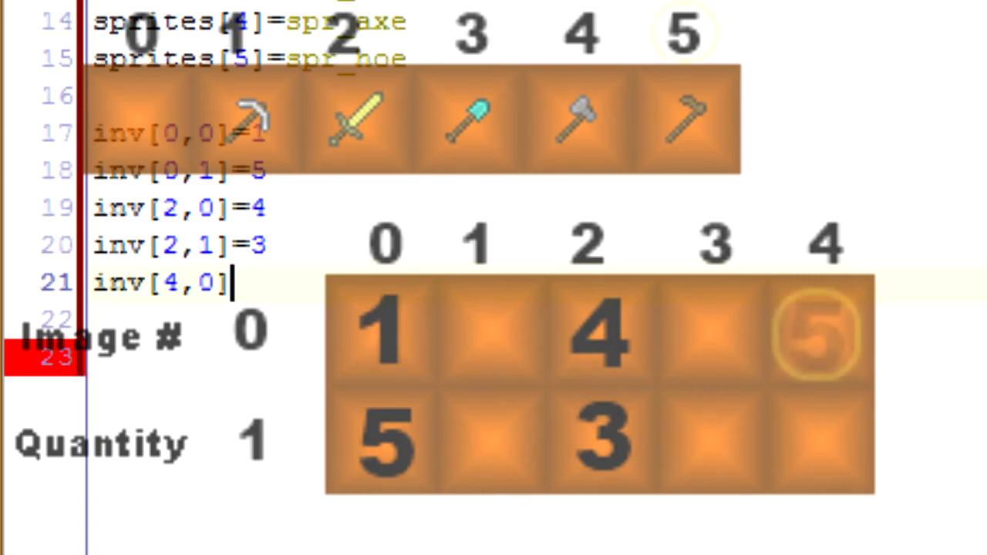
pyautogui.write('5')
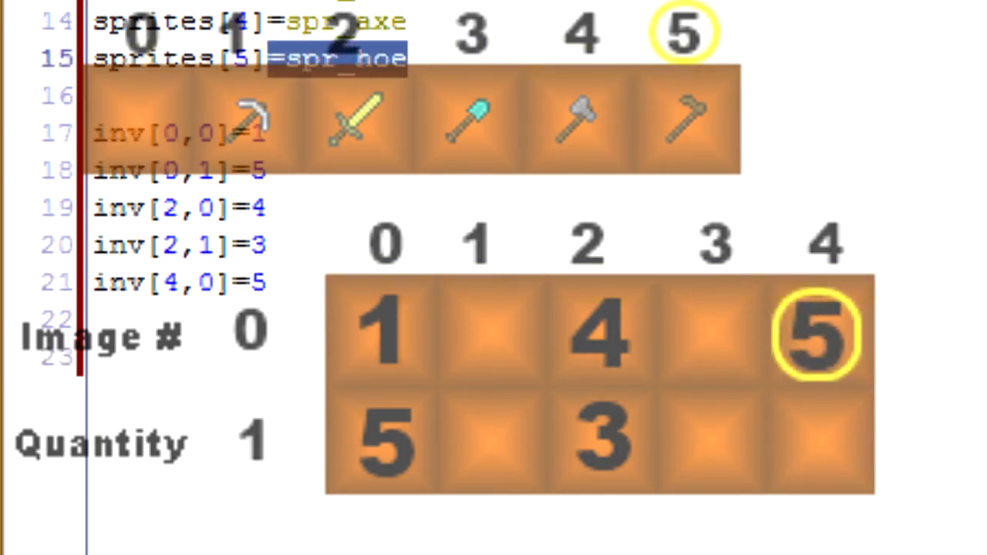
pyautogui.write('inv[')
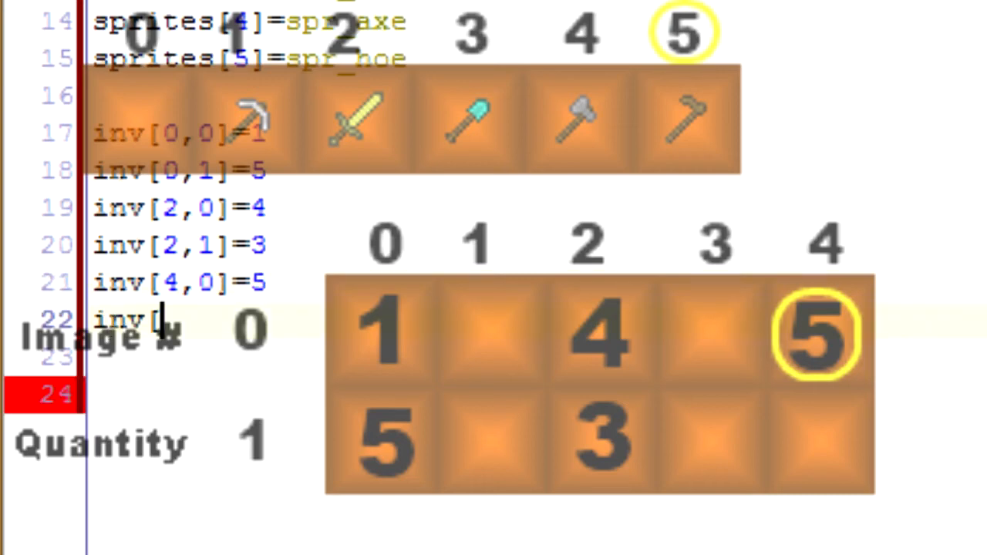
pyautogui.write('4,')
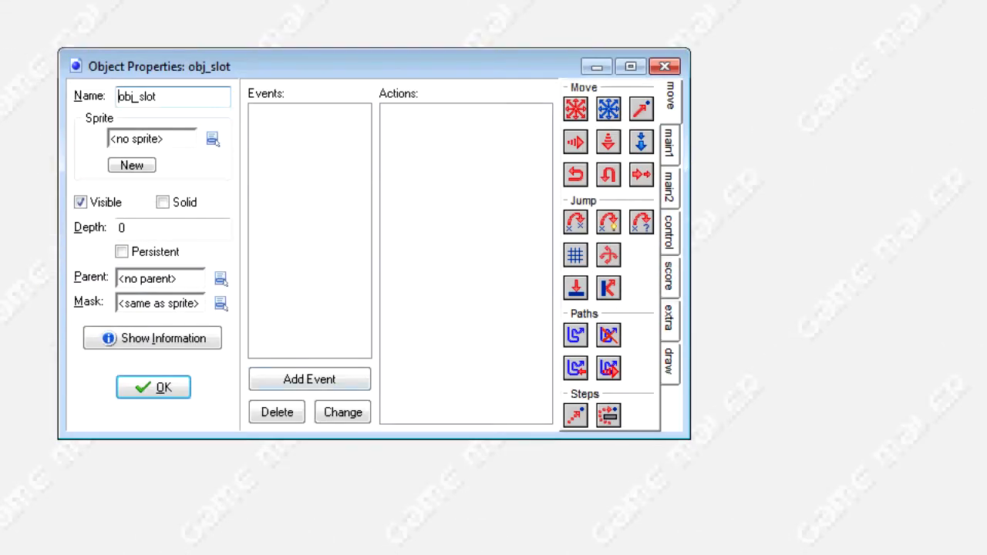
# Add a code action to obj_slot and start draw_sprite(sprite_index,image_index,x,y) on line 1.
pyautogui.click(308, 378)
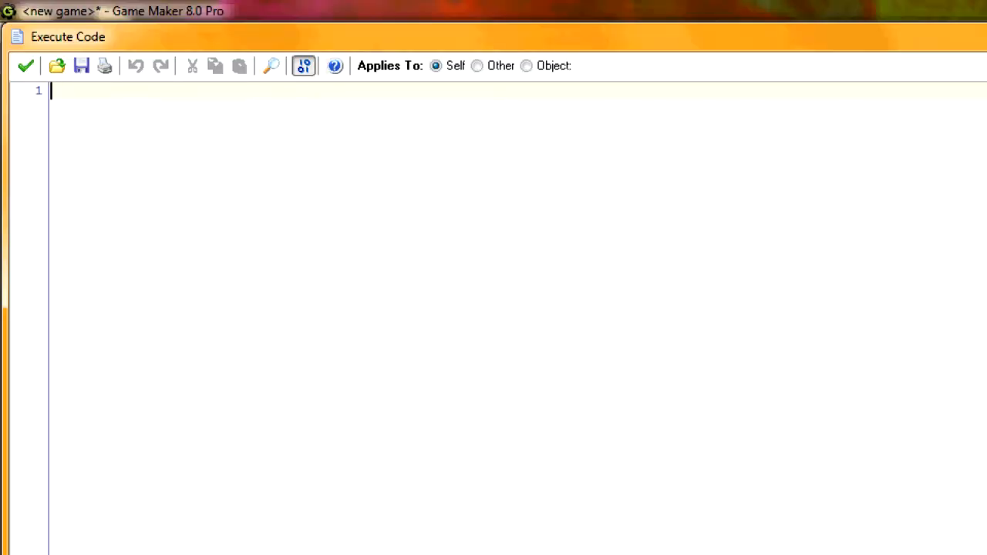
pyautogui.write('dro')
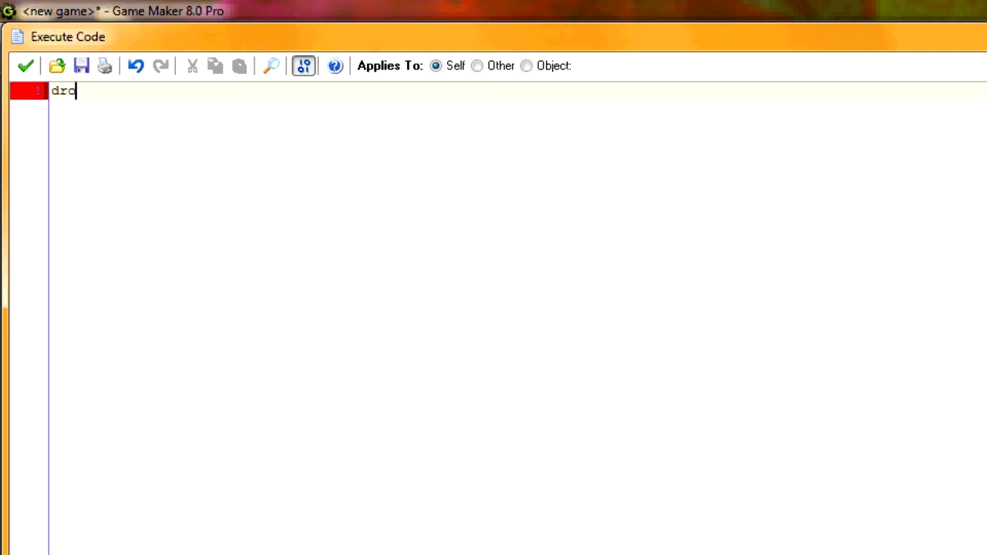
pyautogui.write('aw_sp')
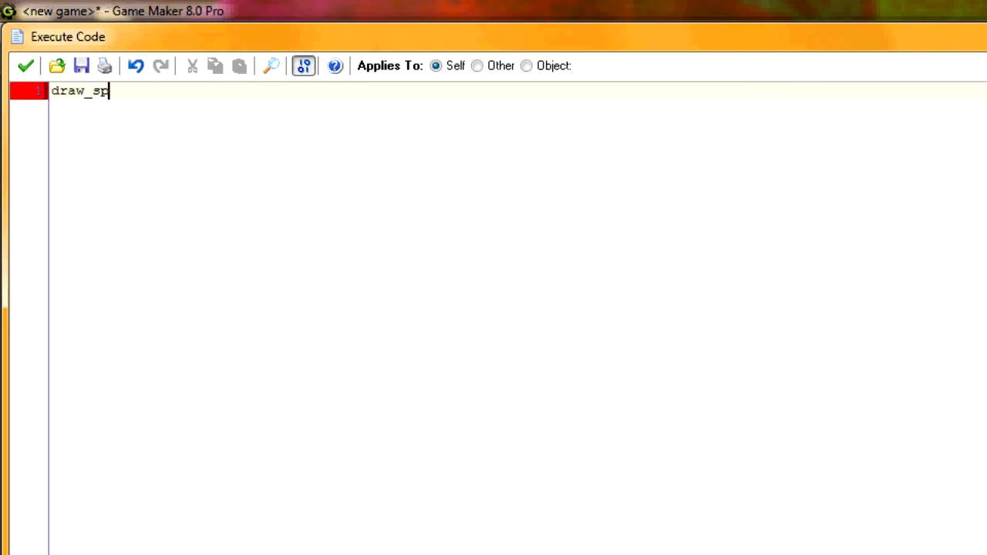
pyautogui.write('rite(sprite_index,')
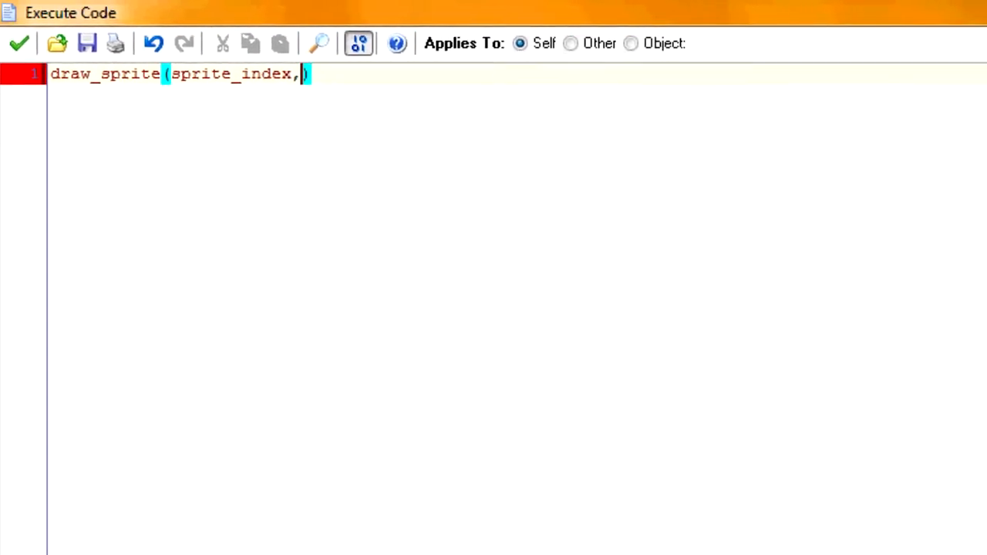
pyautogui.write('ima')
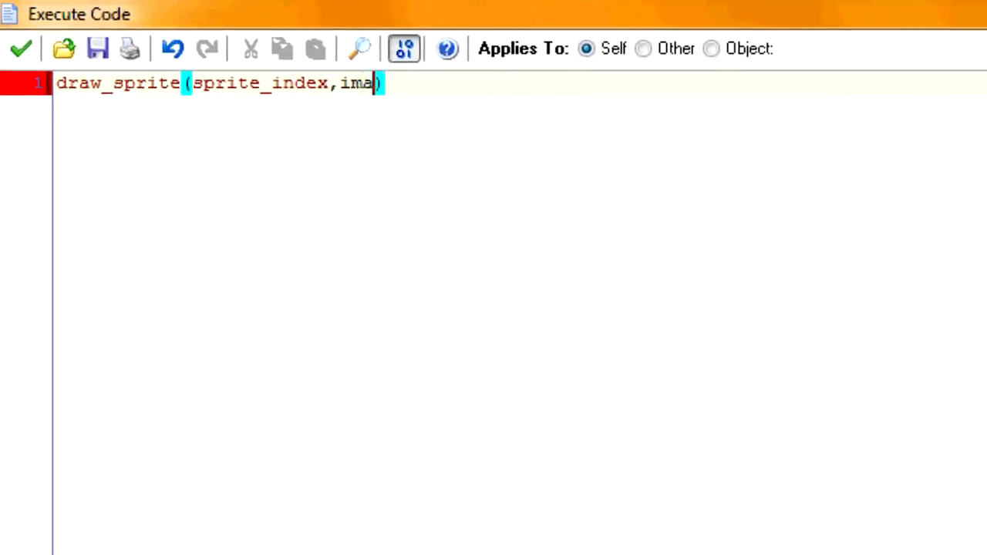
pyautogui.write('ge_ine')
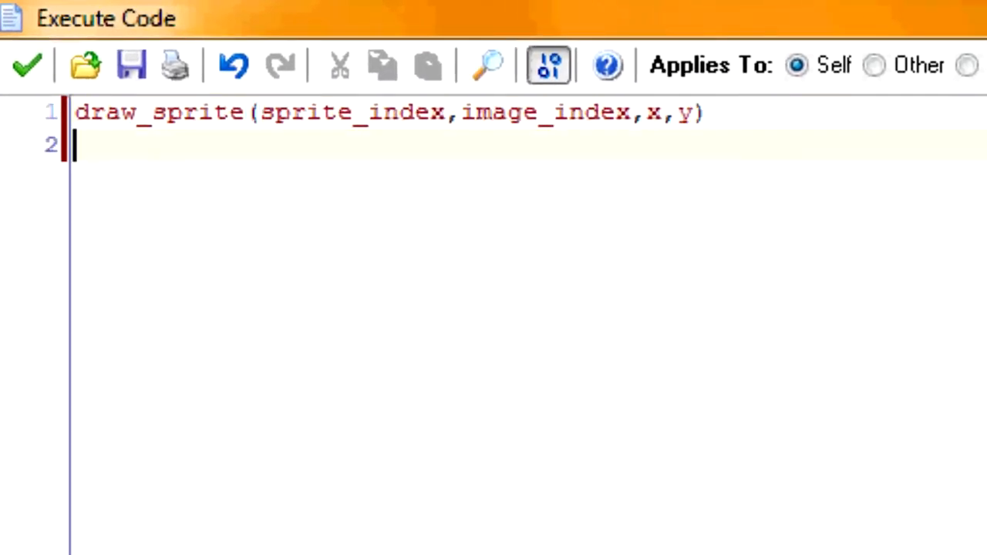
# Start line 2 as draw_sprite with the lookup control.inv[index,0].
pyautogui.write('dra')
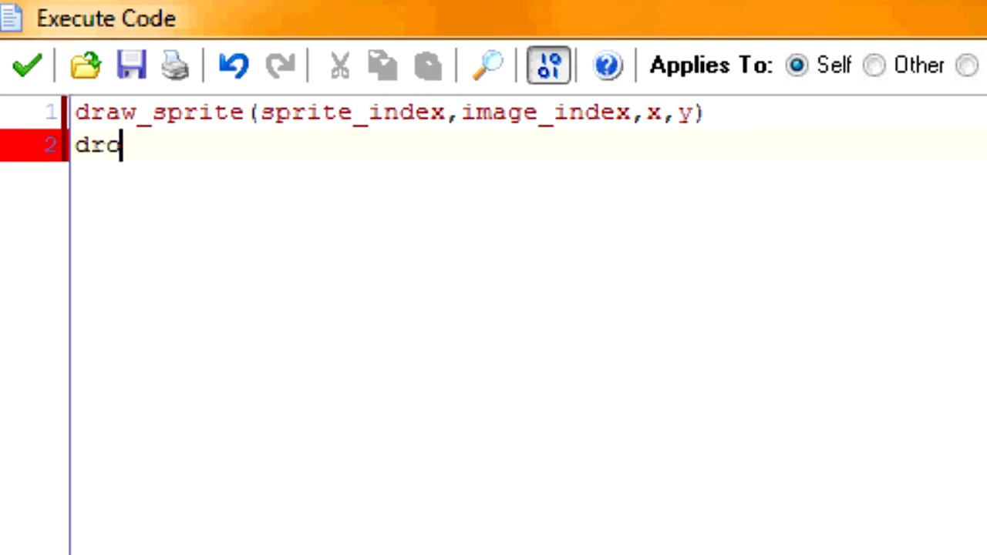
pyautogui.write('w_sprit')
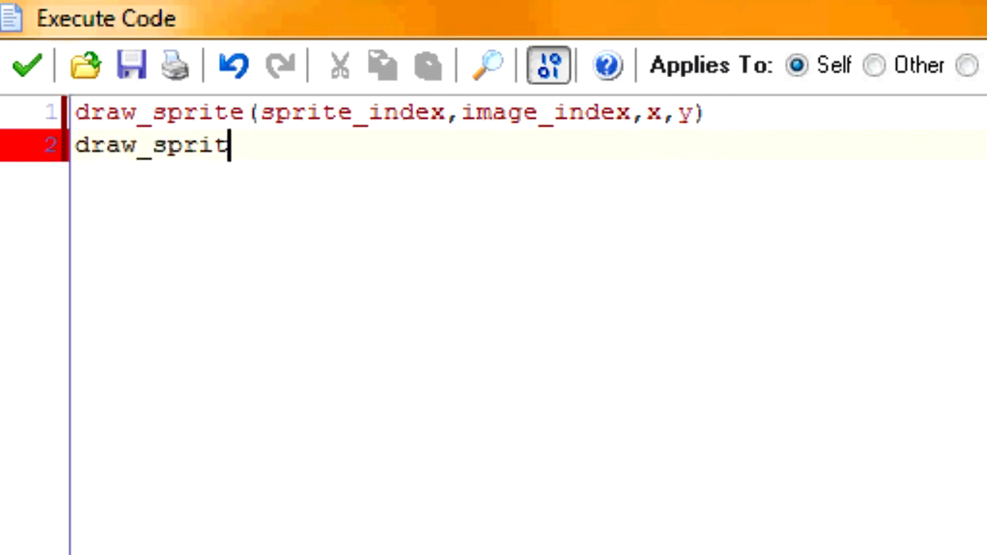
pyautogui.write('e()')
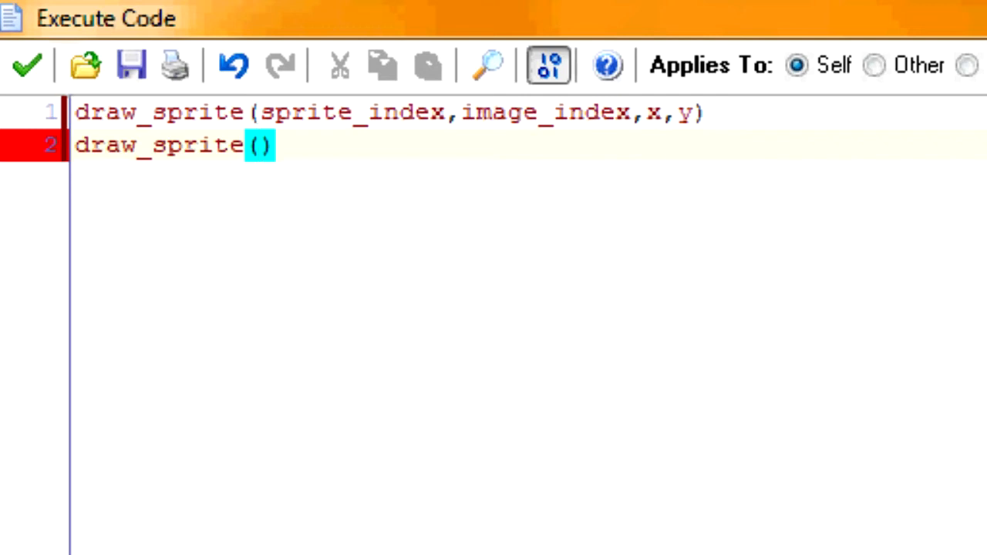
pyautogui.write('control.in')
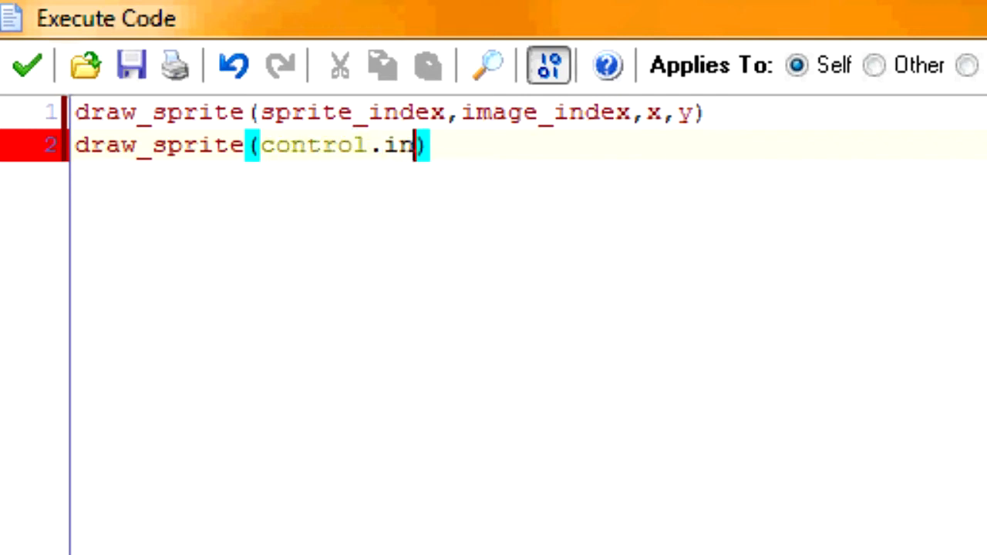
pyautogui.write('v[')
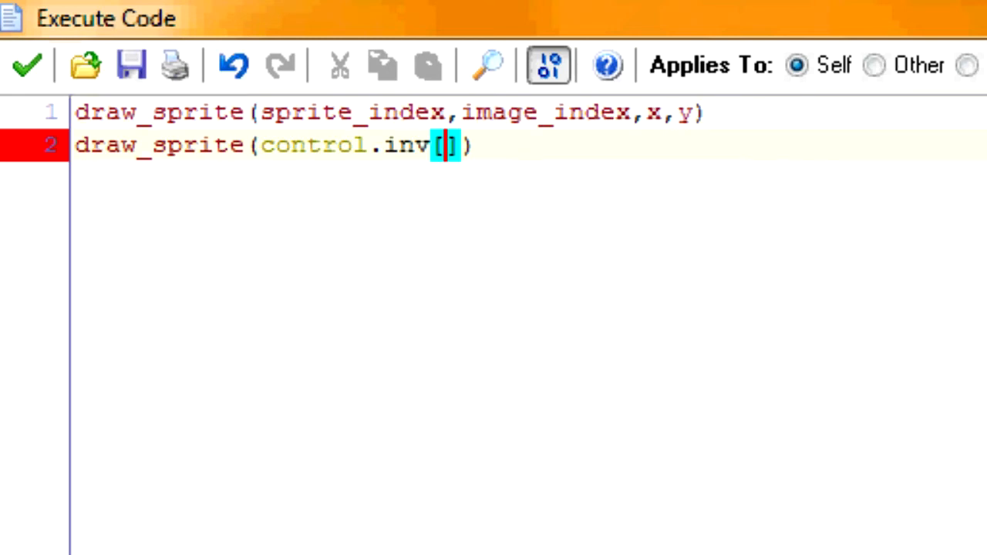
pyautogui.write('index')
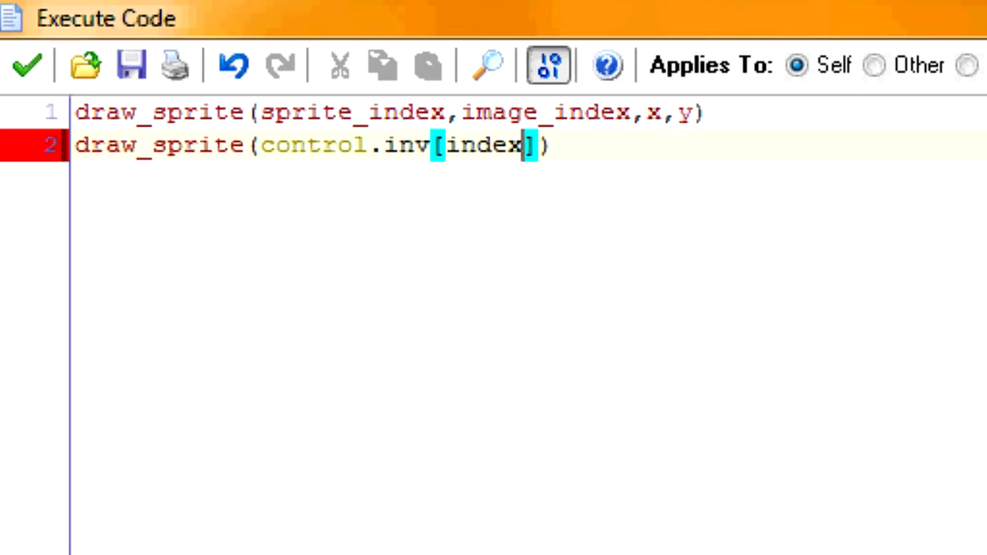
pyautogui.write(',')
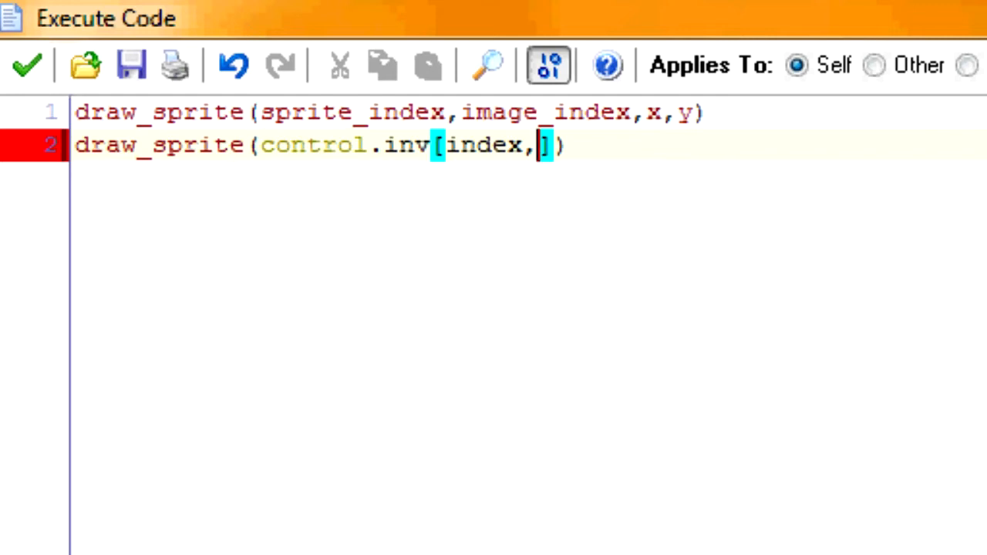
pyautogui.write('0]')
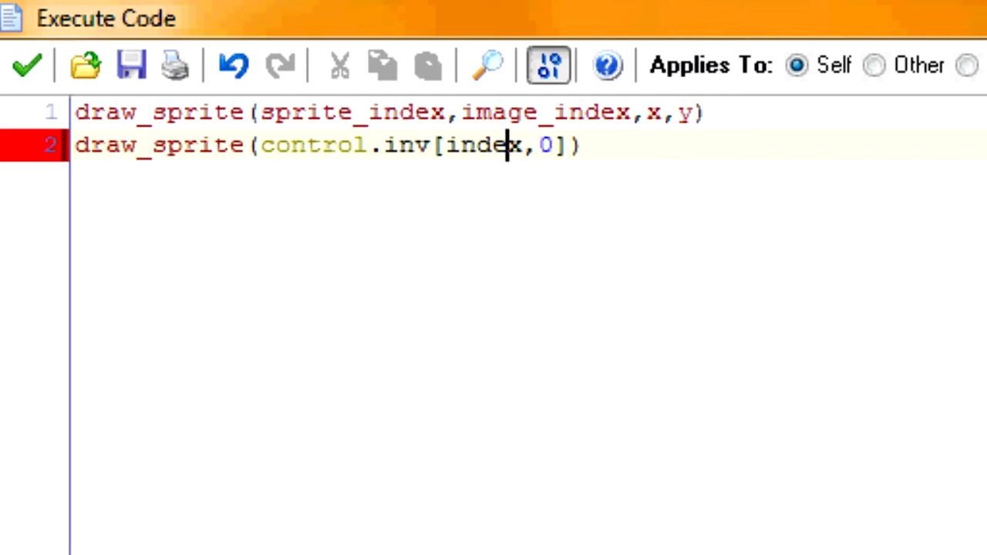
# Wrap the lookup in control.sprites[] and finish the call with frame 0 at x,y.
pyautogui.click(323, 146)
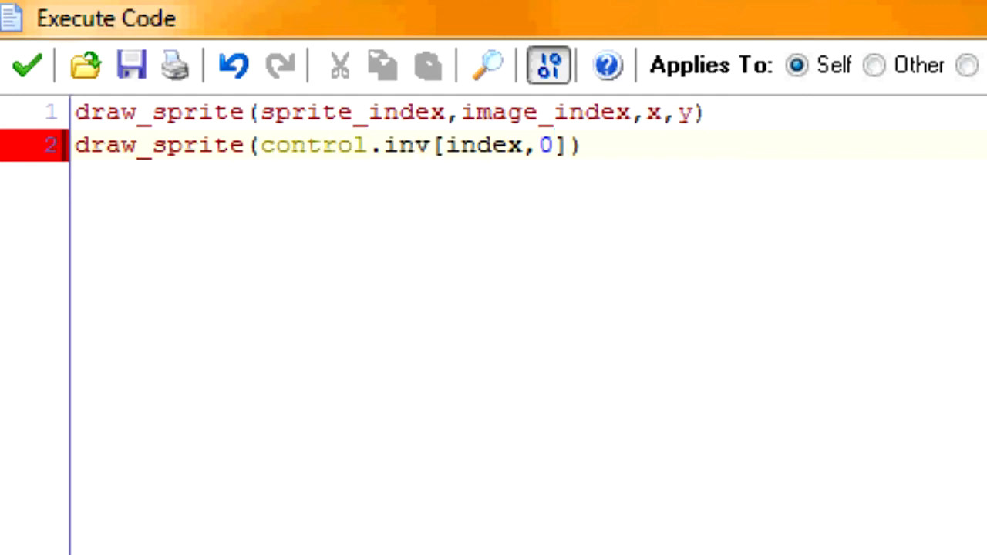
pyautogui.write('control.')
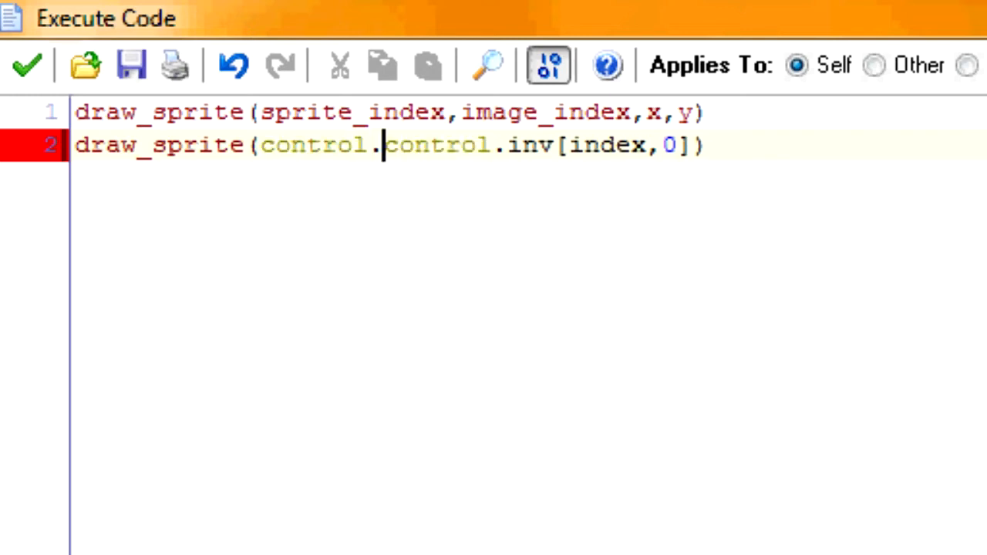
pyautogui.write('sprites[')
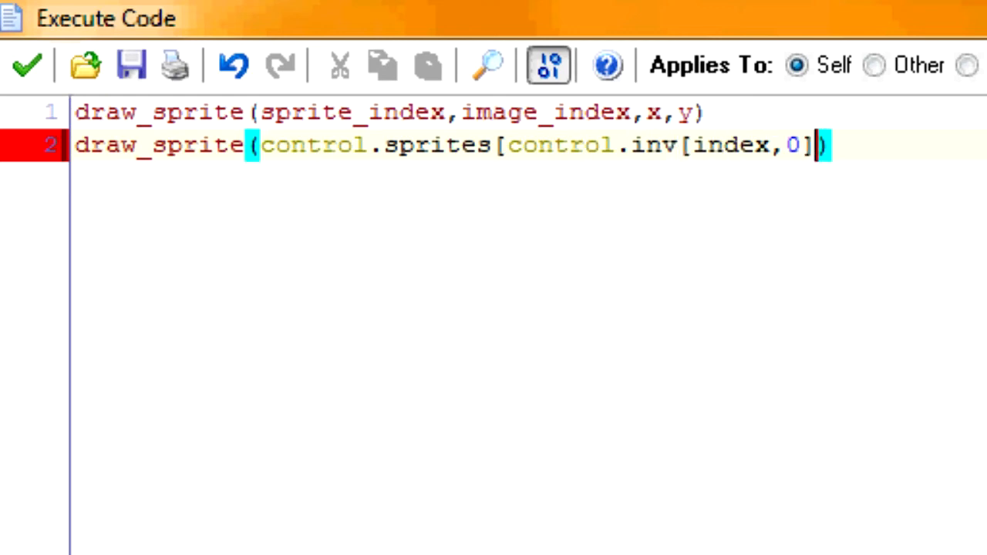
pyautogui.write(']')
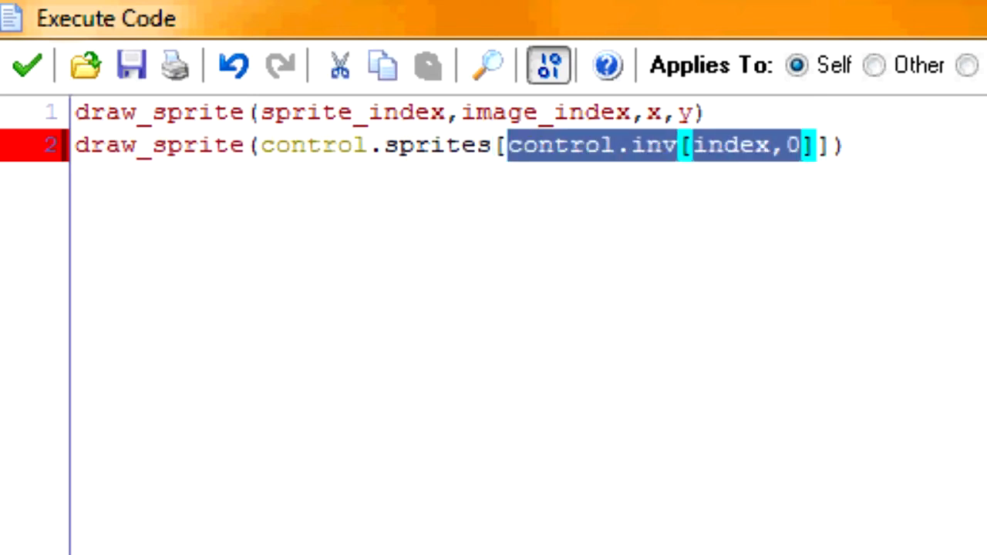
pyautogui.click(446, 146)
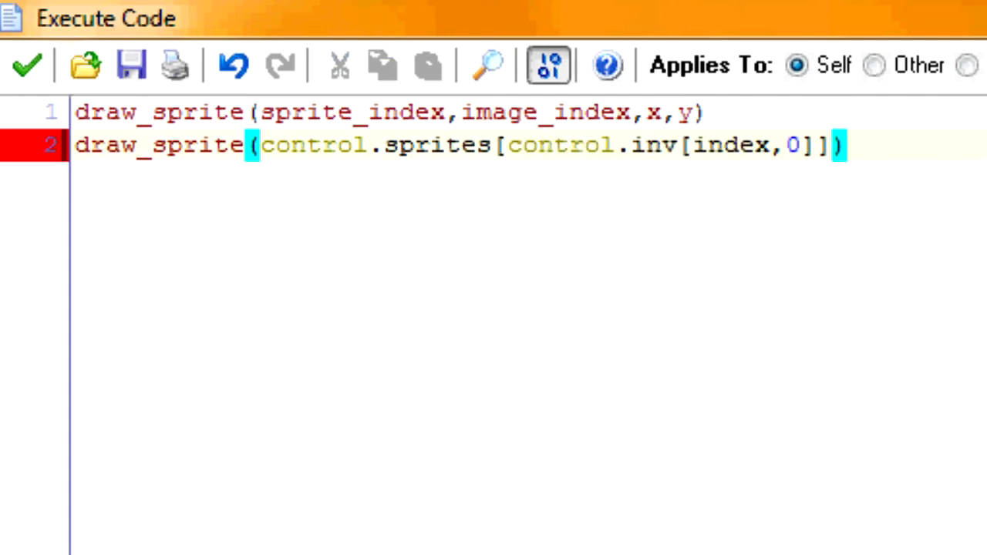
pyautogui.write(',0')
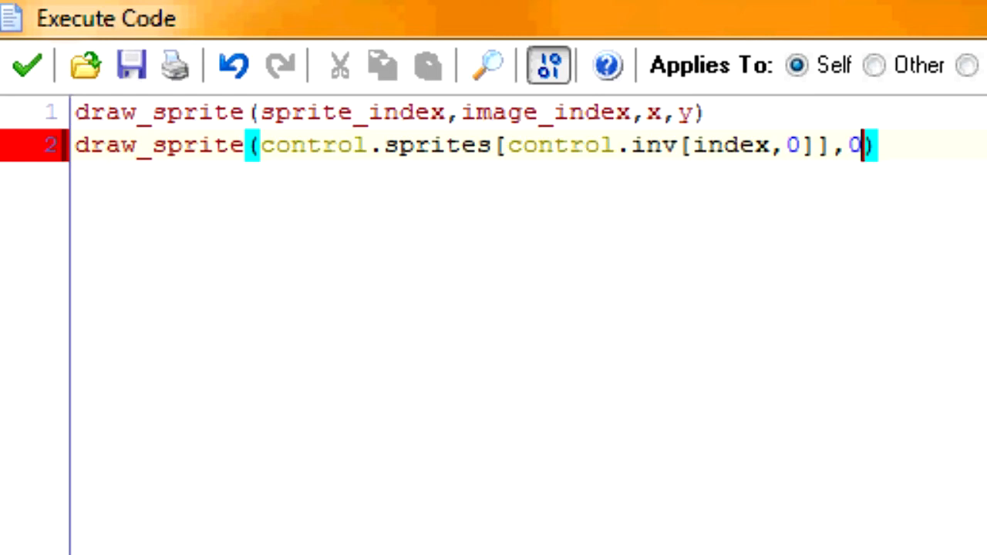
pyautogui.write(',x,')
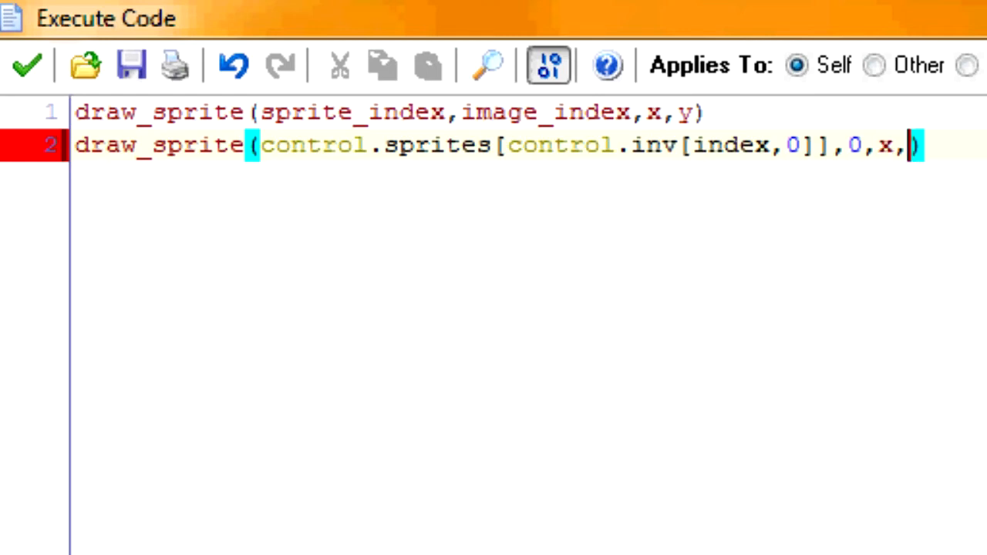
pyautogui.write('y')
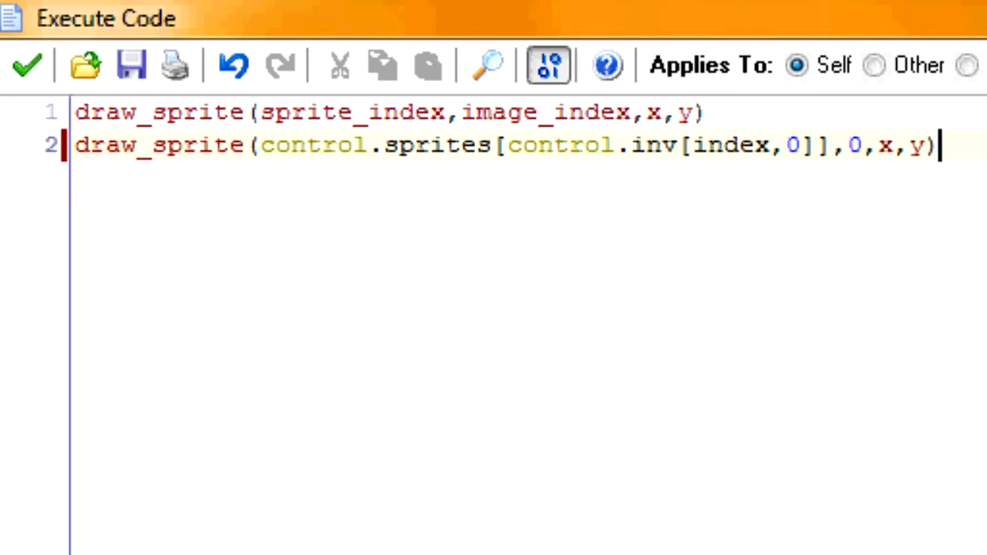
pyautogui.write('draw_t')
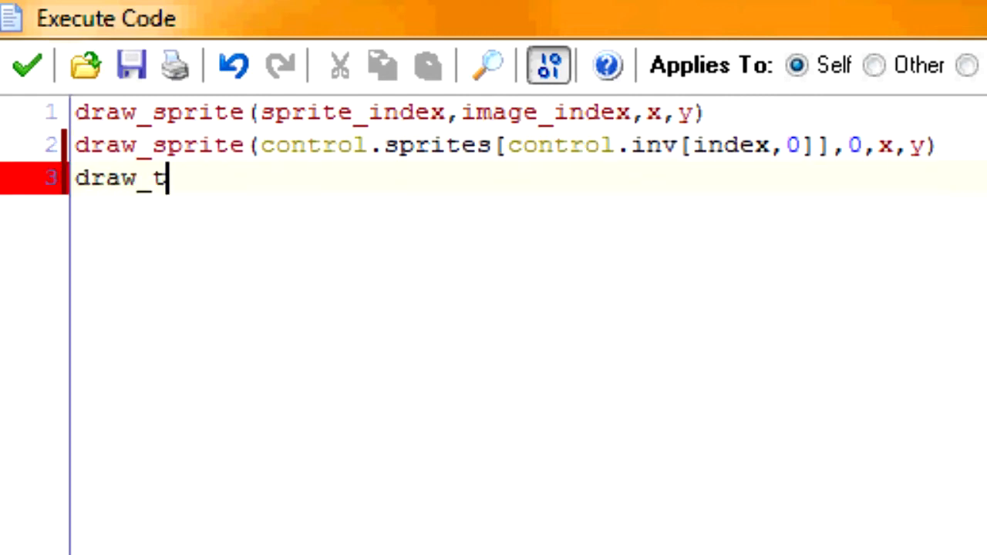
# Write line 3 as draw_text(x+16,y+16,control.inv[index,1]) to show item quantity.
pyautogui.write('ext()')
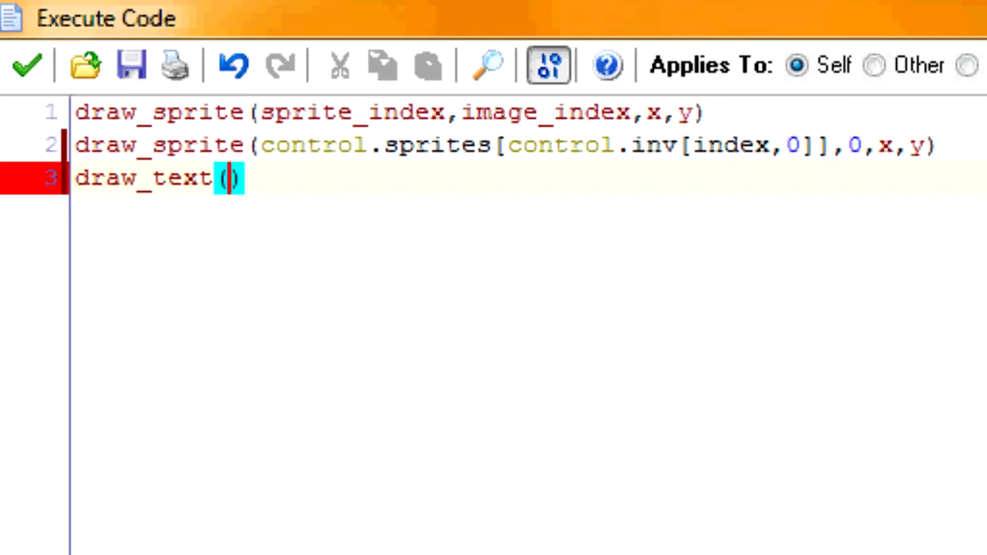
pyautogui.write('x,y')
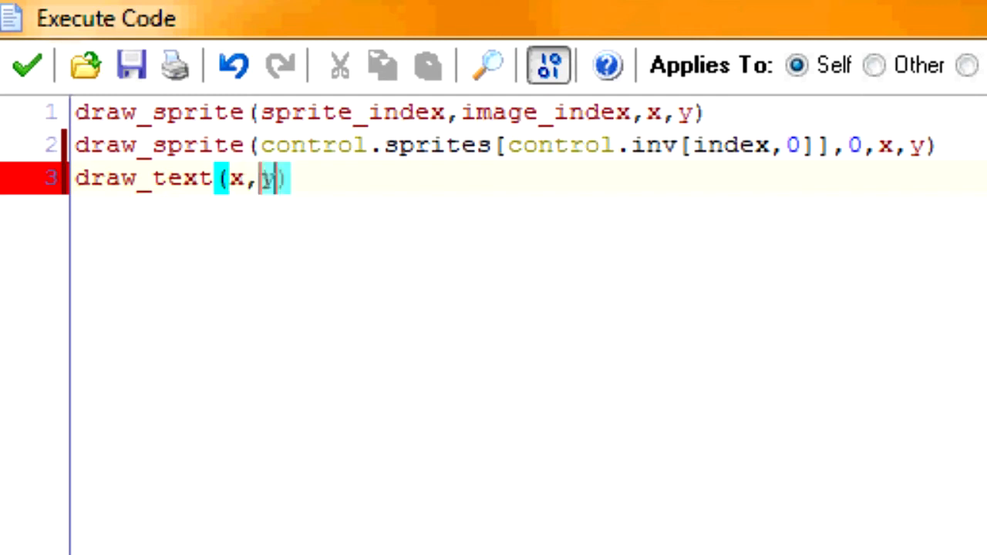
pyautogui.click(28, 65)
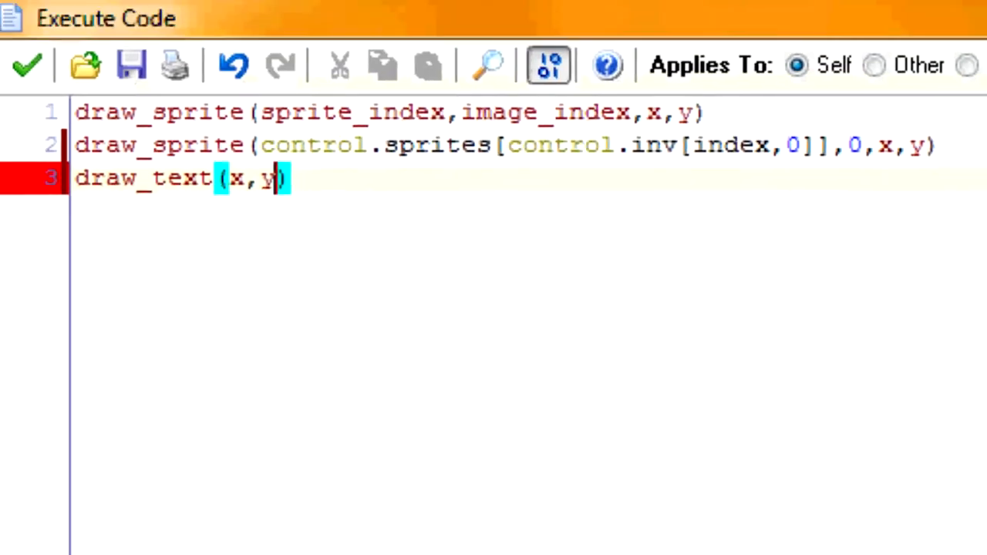
pyautogui.write(',')
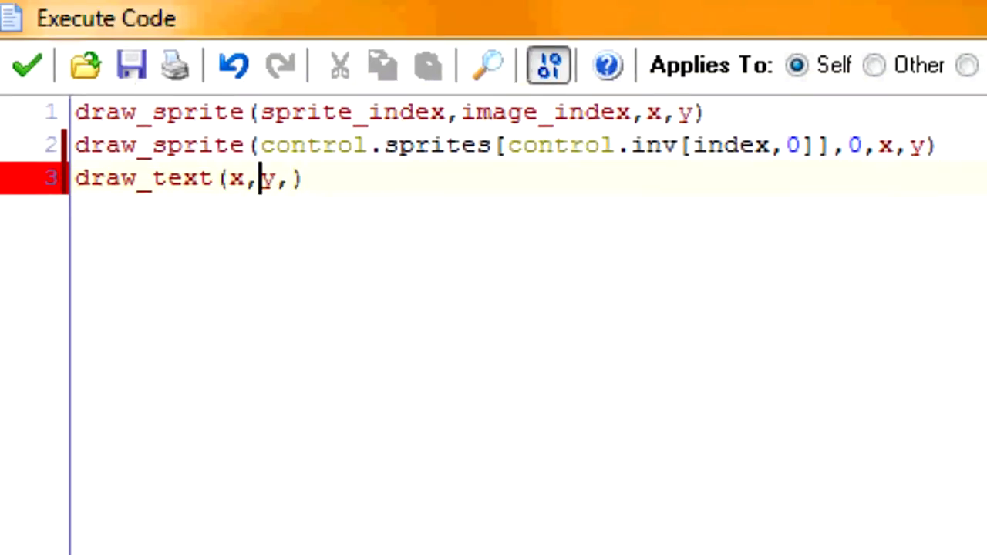
pyautogui.write('6')
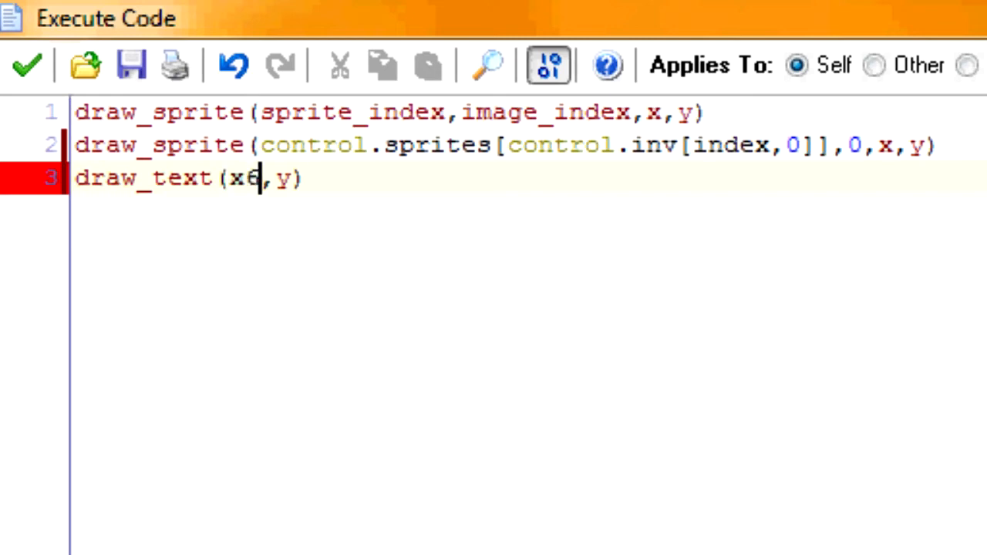
pyautogui.write('+1')
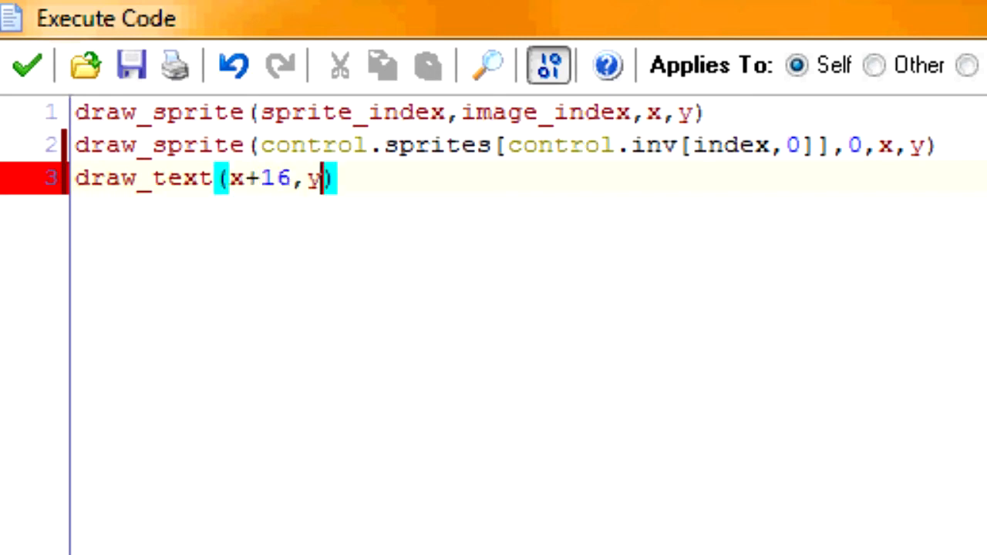
pyautogui.write('+16')
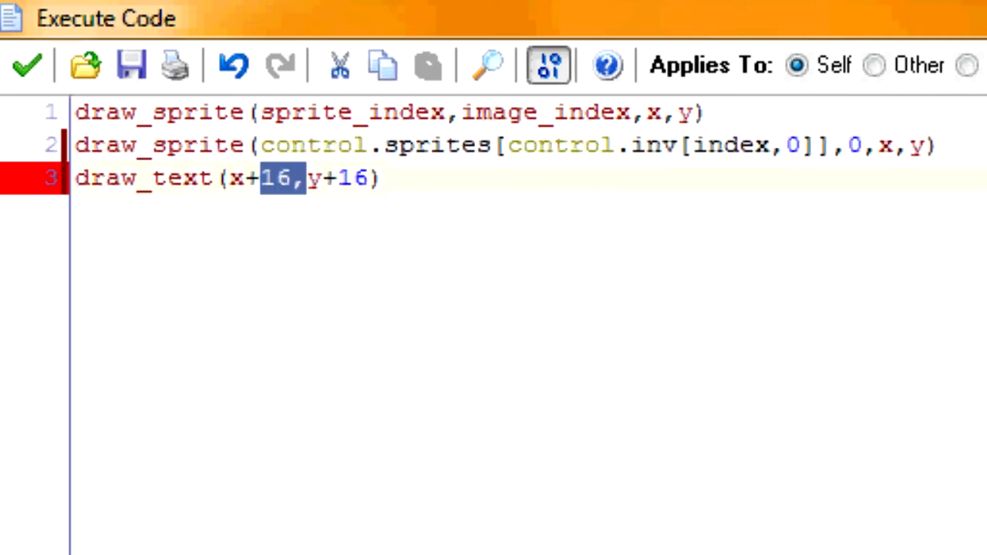
pyautogui.write("'")
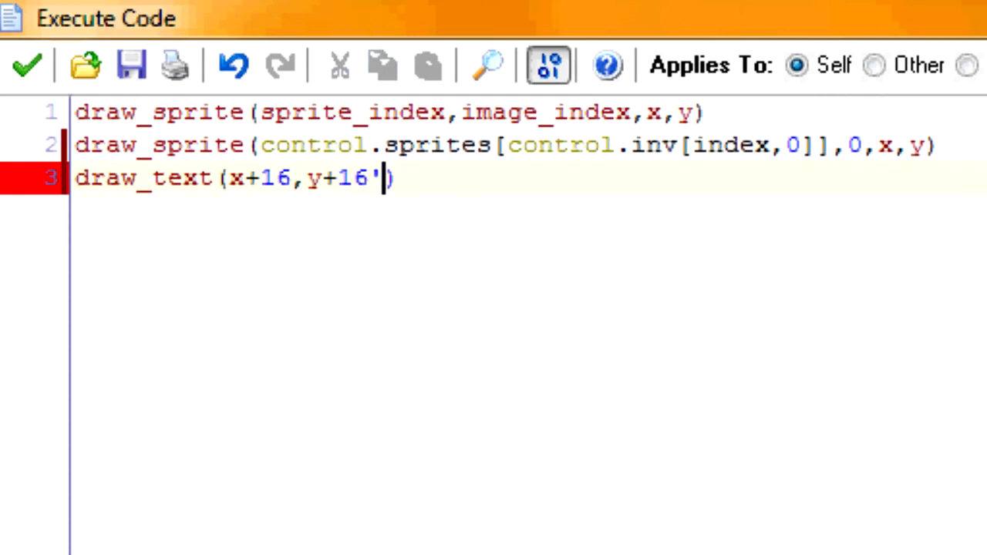
pyautogui.write(',')
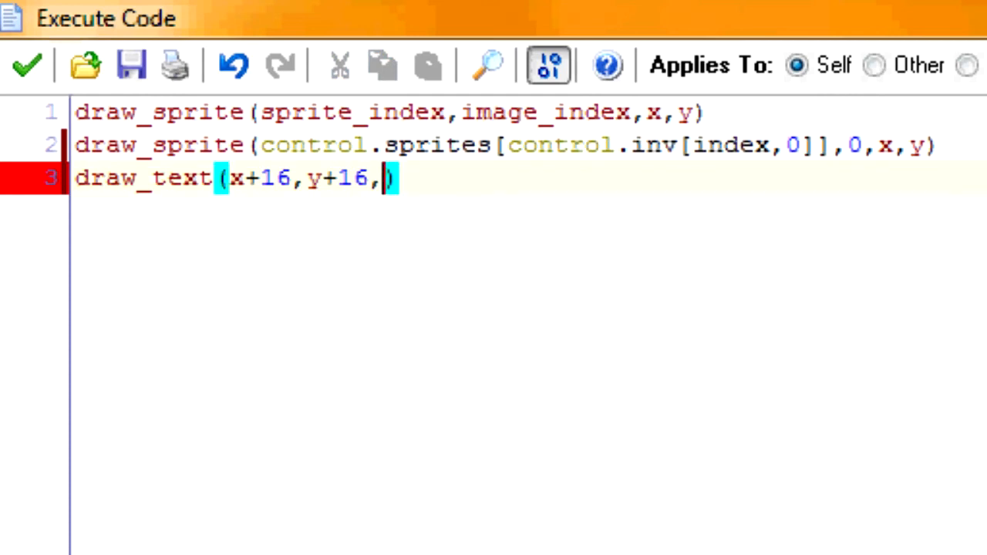
pyautogui.click(537, 145)
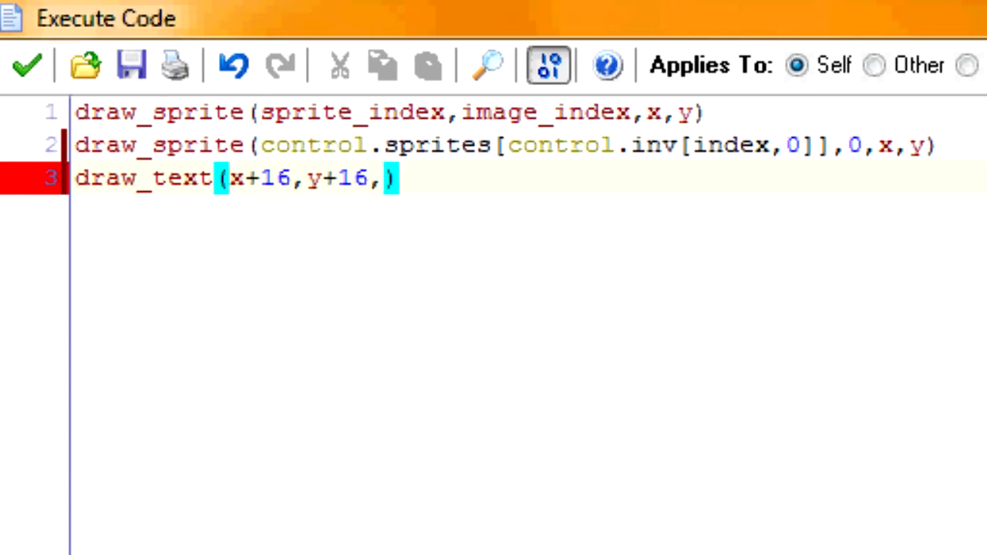
pyautogui.write('control.inv[')
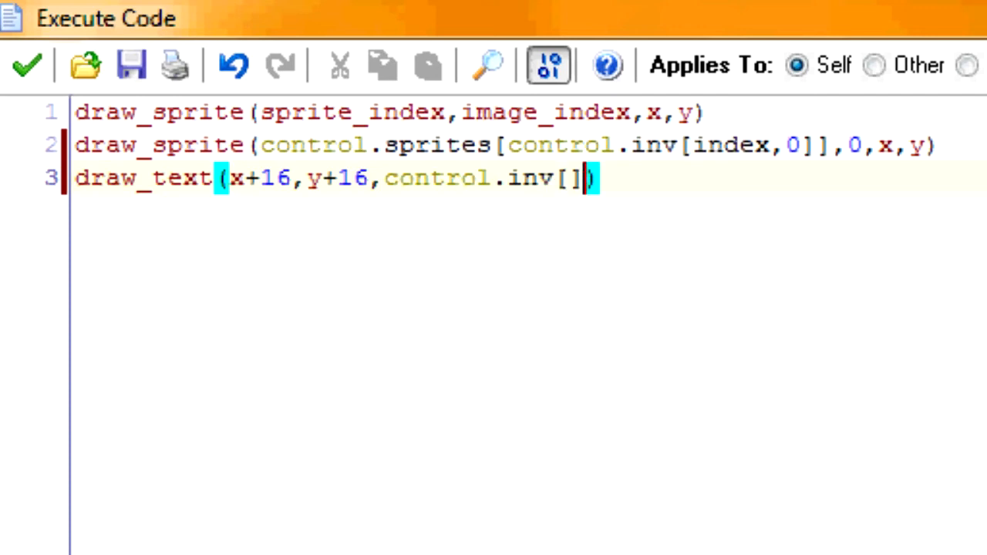
pyautogui.write('index,1')
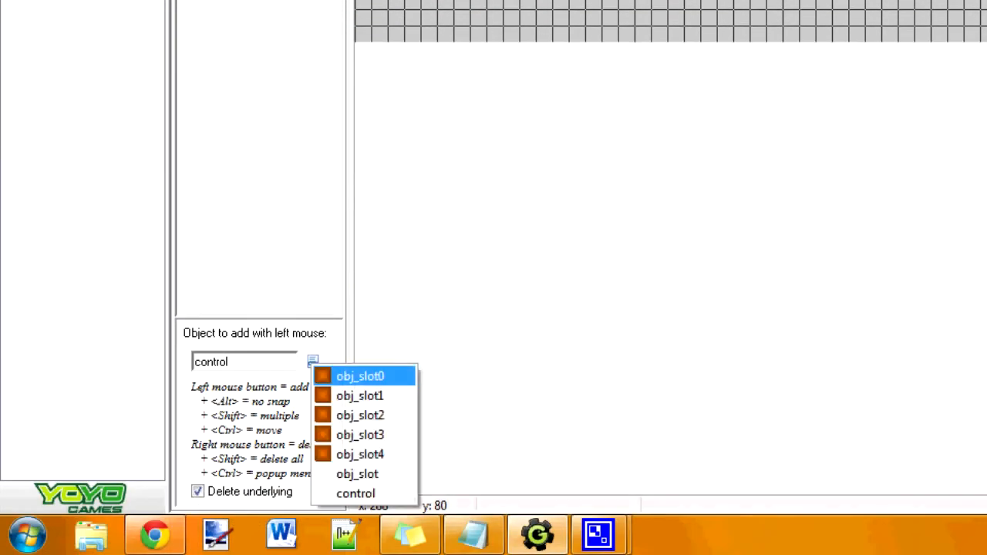
# Pick slot objects from the list and place slot instances in room0's top row.
pyautogui.click(360, 376)
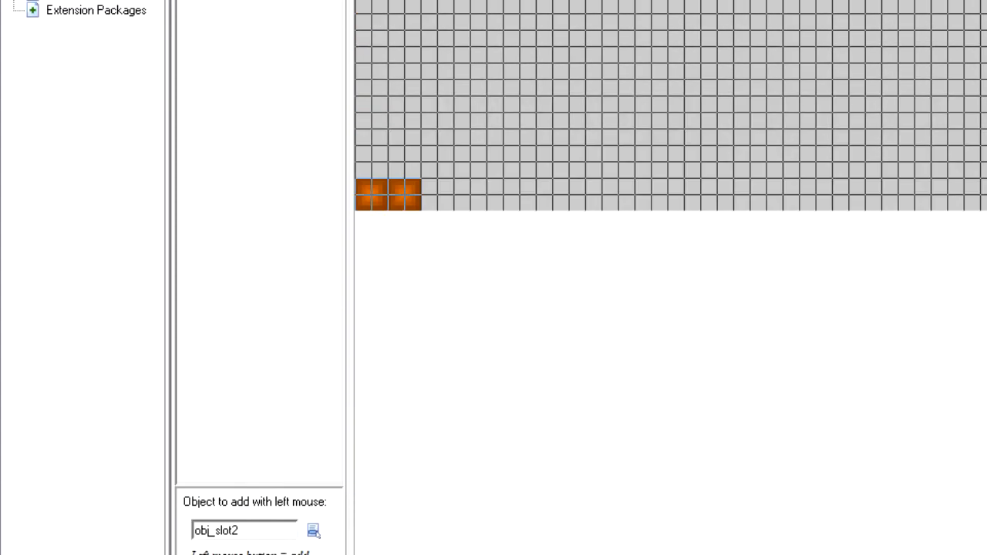
pyautogui.click(313, 361)
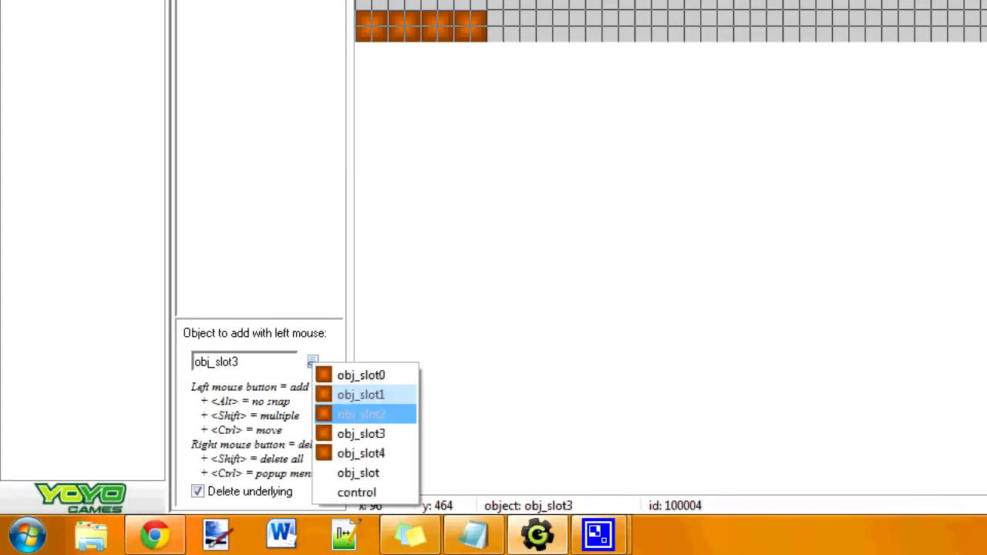
pyautogui.click(360, 453)
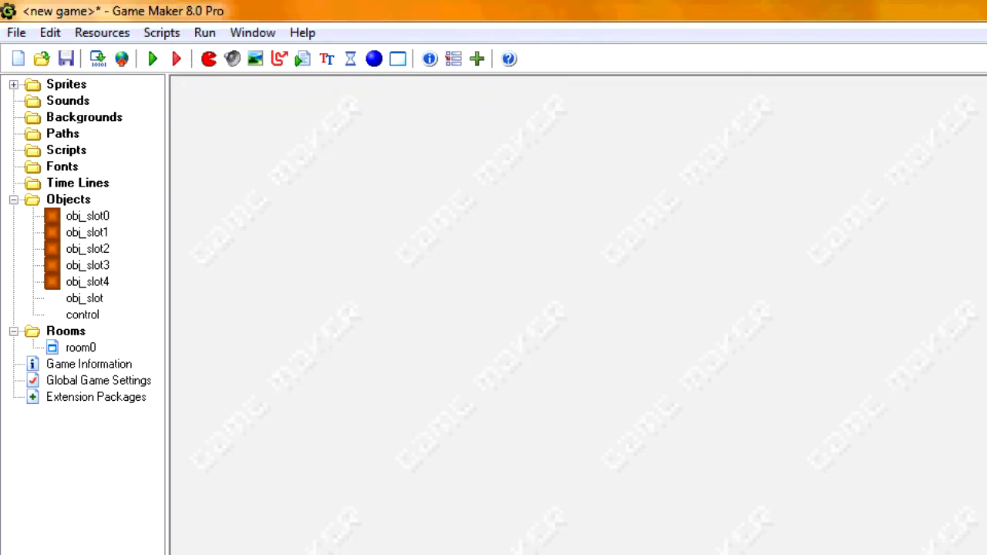
# Open the control object's Create code and select the value 4 in inv[2,0].
pyautogui.doubleClick(83, 315)
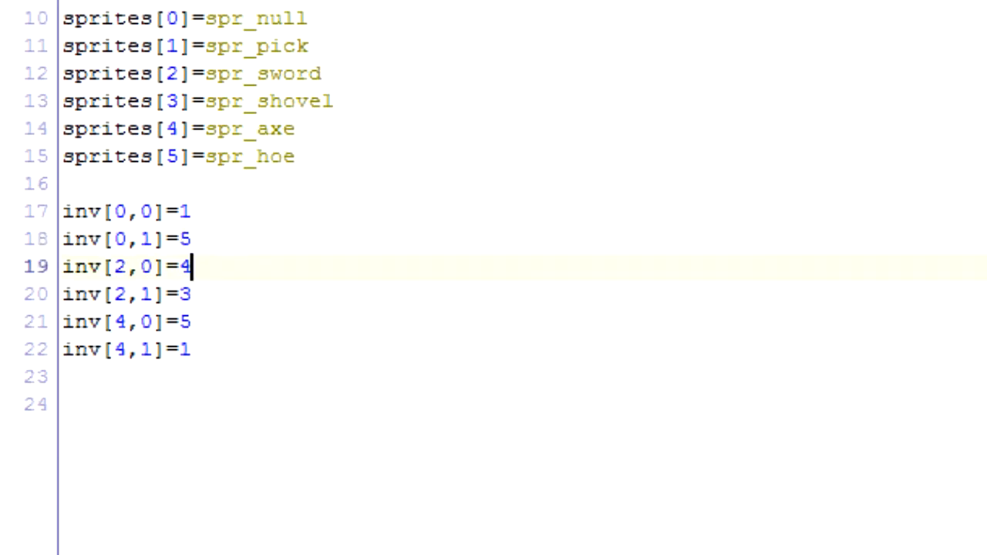
pyautogui.doubleClick(119, 266)
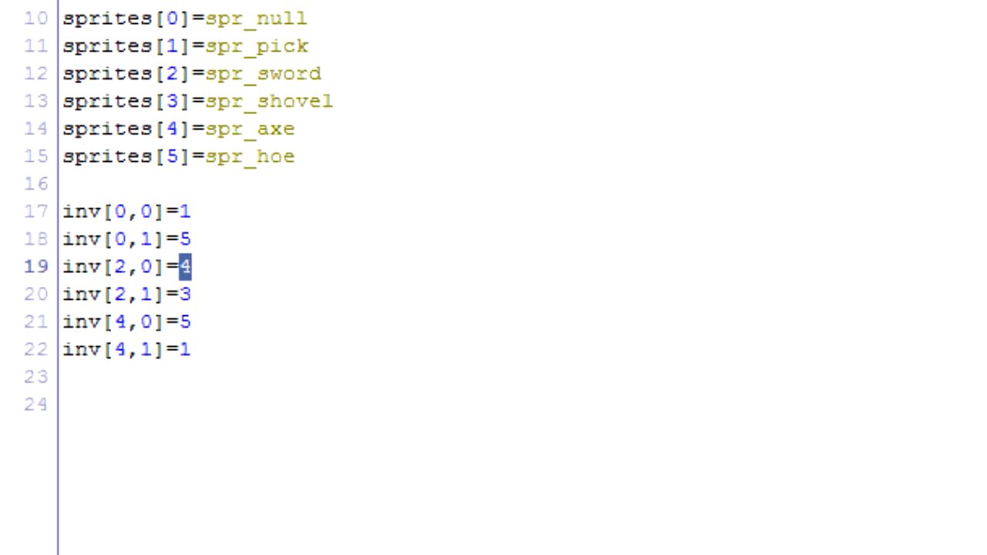
pyautogui.doubleClick(249, 129)
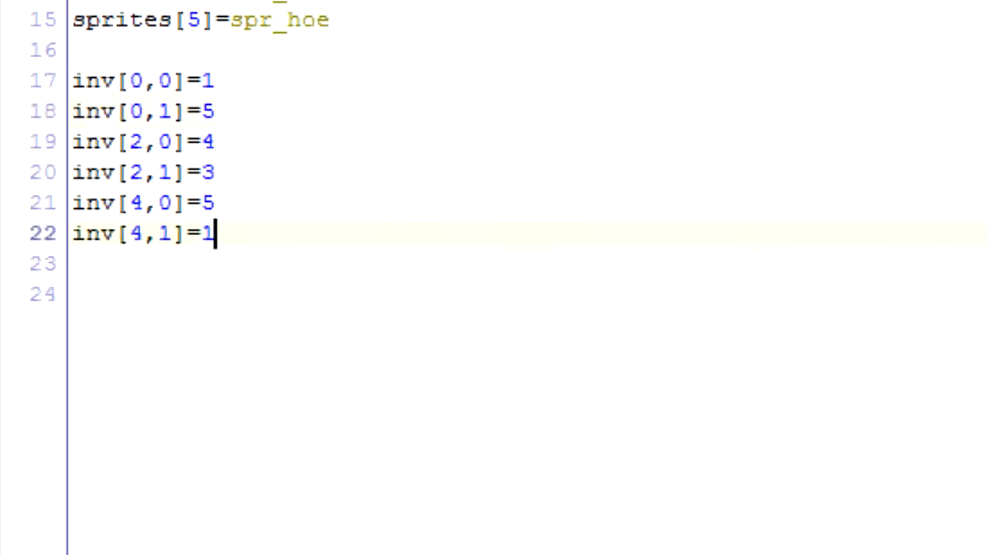
# Add a new line inv[1,0]=0 below inv[4,1]=1 to mark slot 1 empty.
pyautogui.press('Enter')
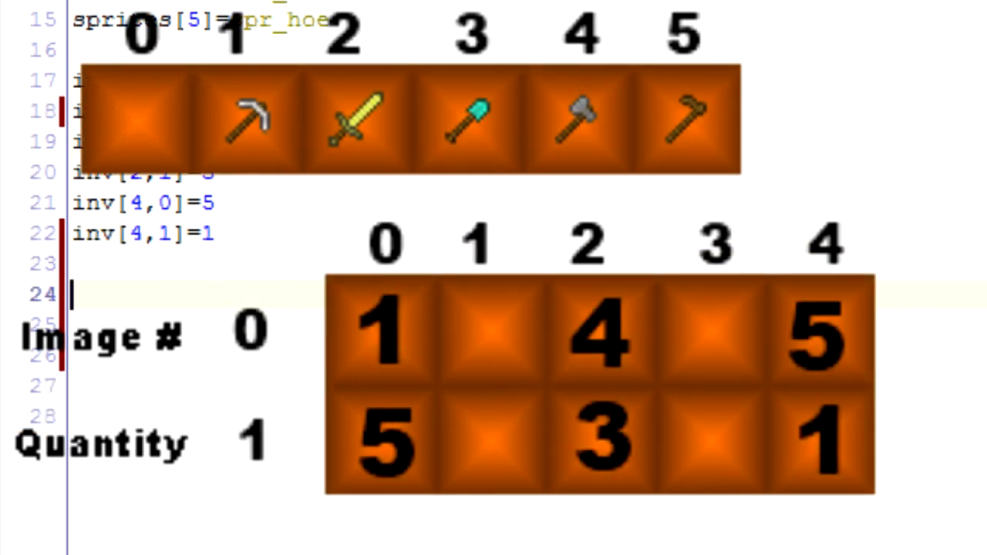
pyautogui.write('inv[]')
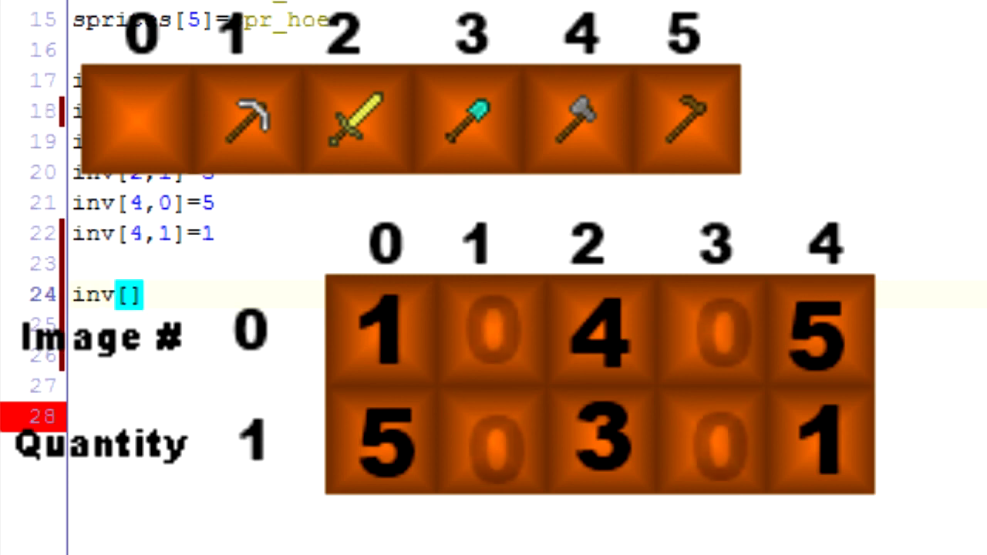
pyautogui.write('1,')
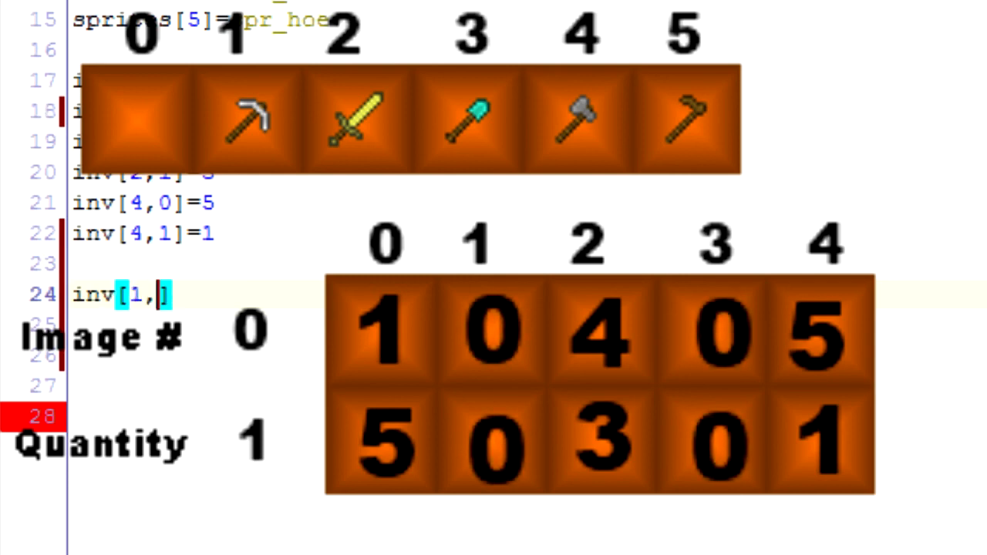
pyautogui.write('0')
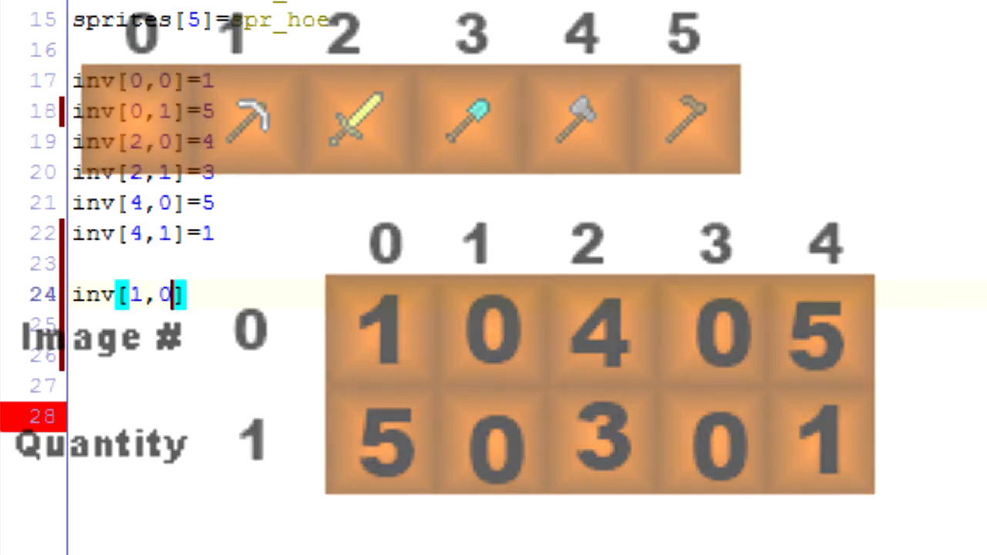
pyautogui.write('=0')
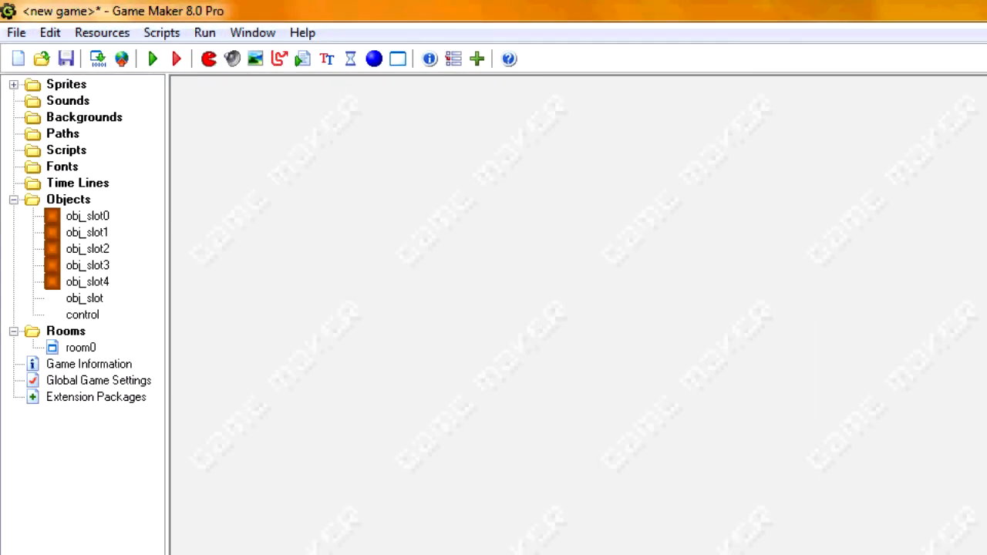
# Reopen obj_slot's properties from the Objects tree to view its Draw event code.
pyautogui.doubleClick(84, 298)
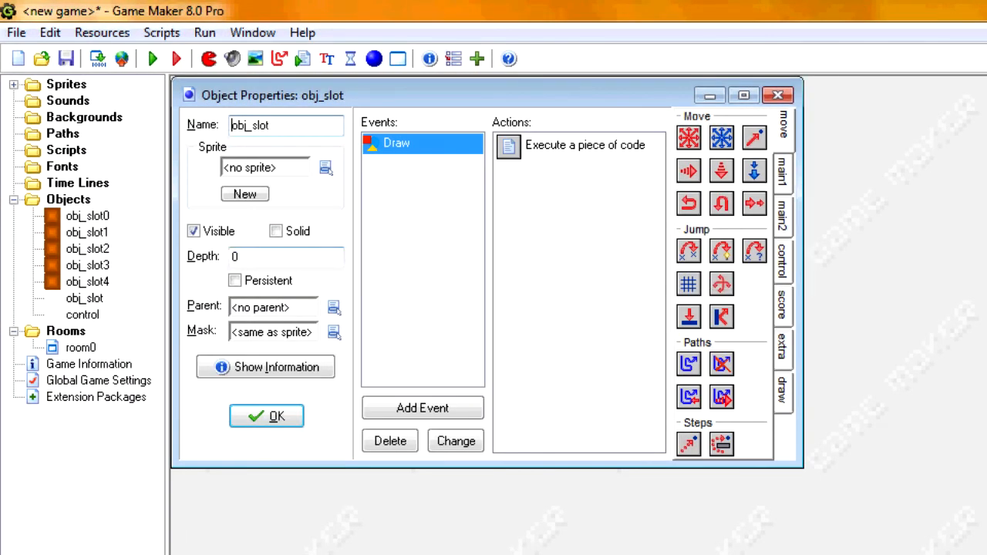